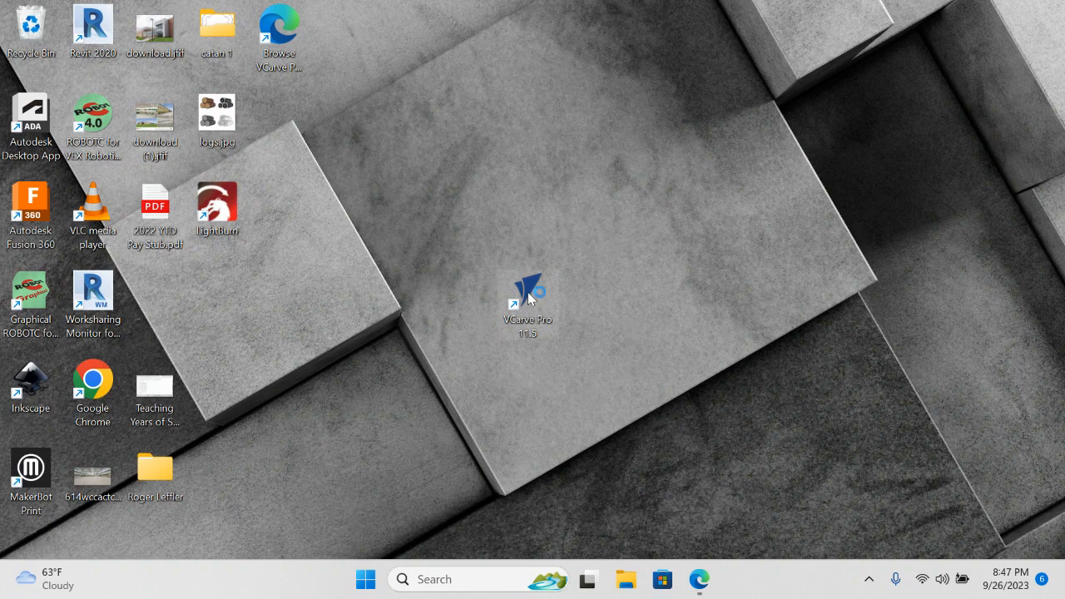
- Launch VCarve Pro from its desktop shortcut
double_click(526, 291)
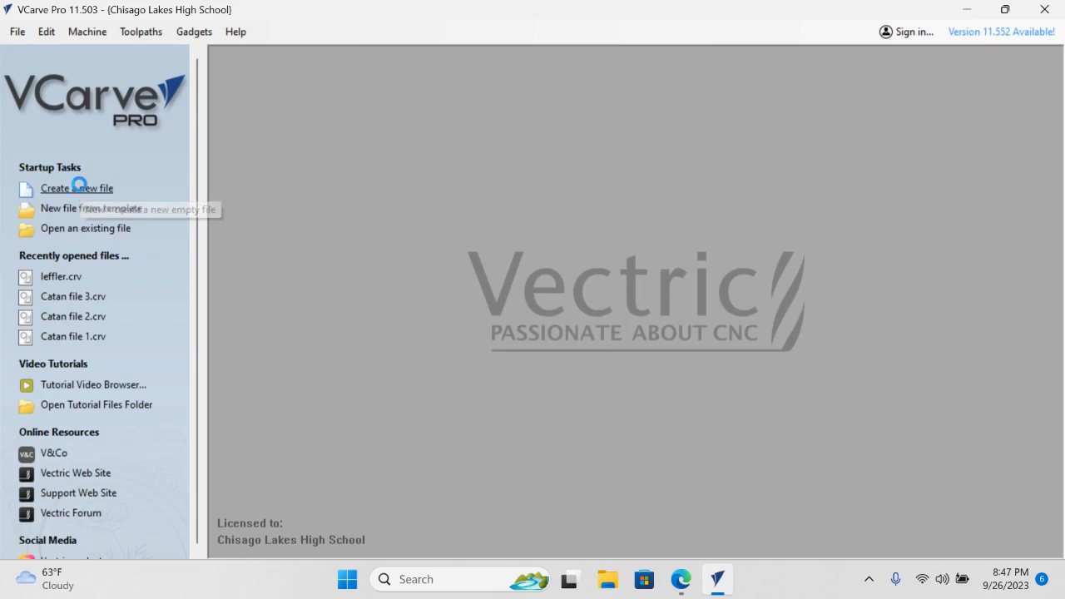
- Create a new job file and set the material width to 12 inches
click(76, 188)
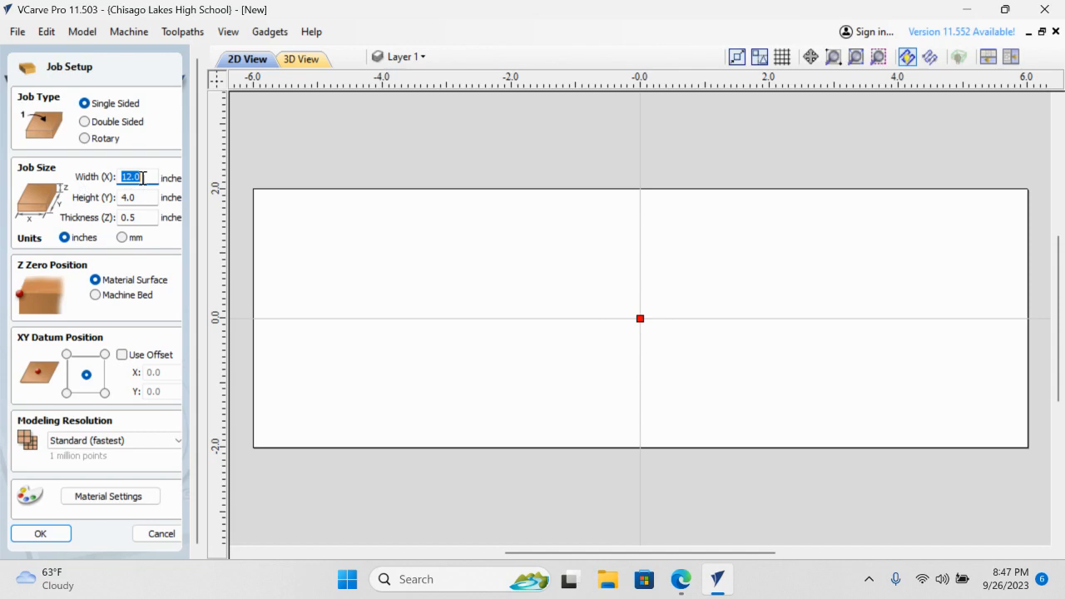
mouse_move(107, 177)
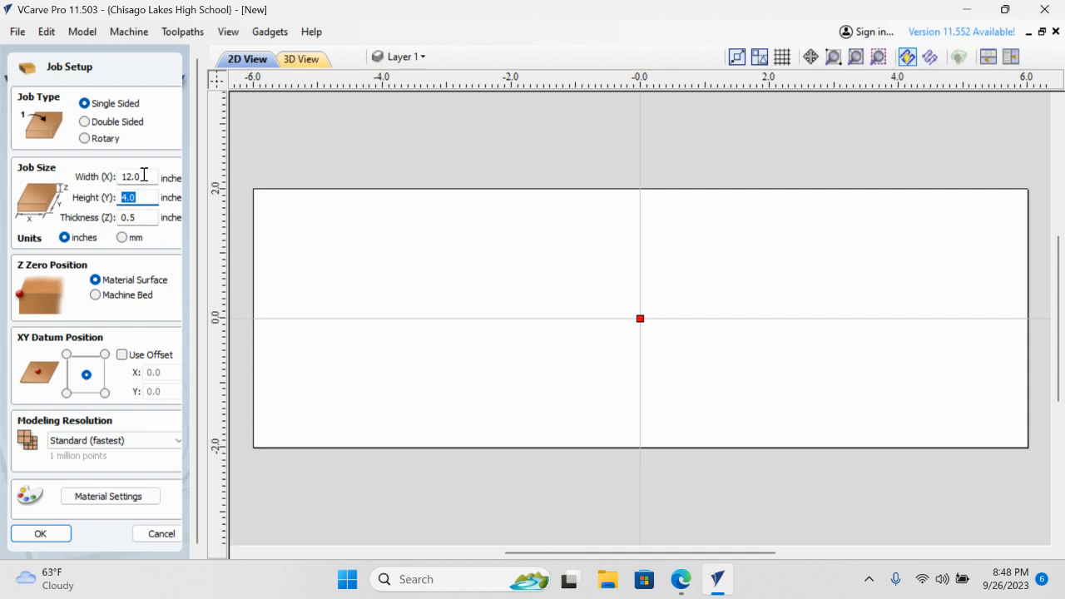
click(133, 177)
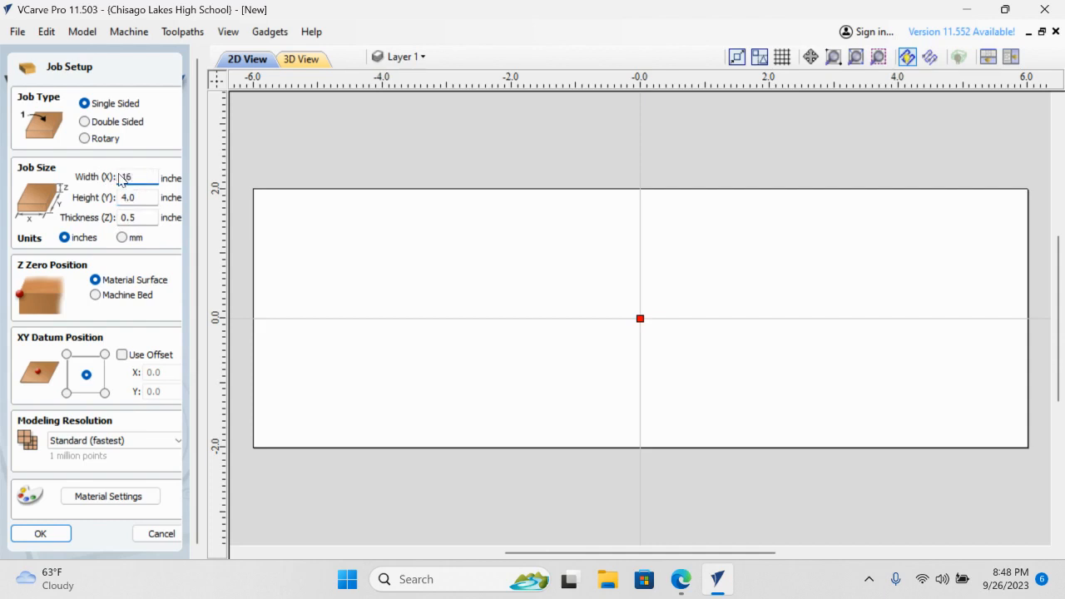
text(16)
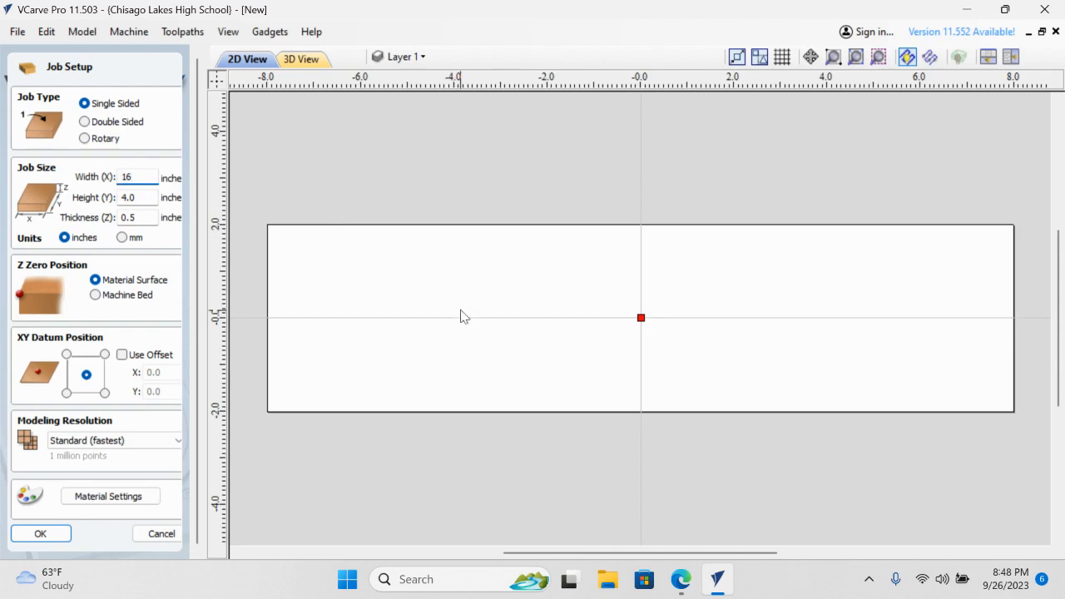
mouse_move(419, 276)
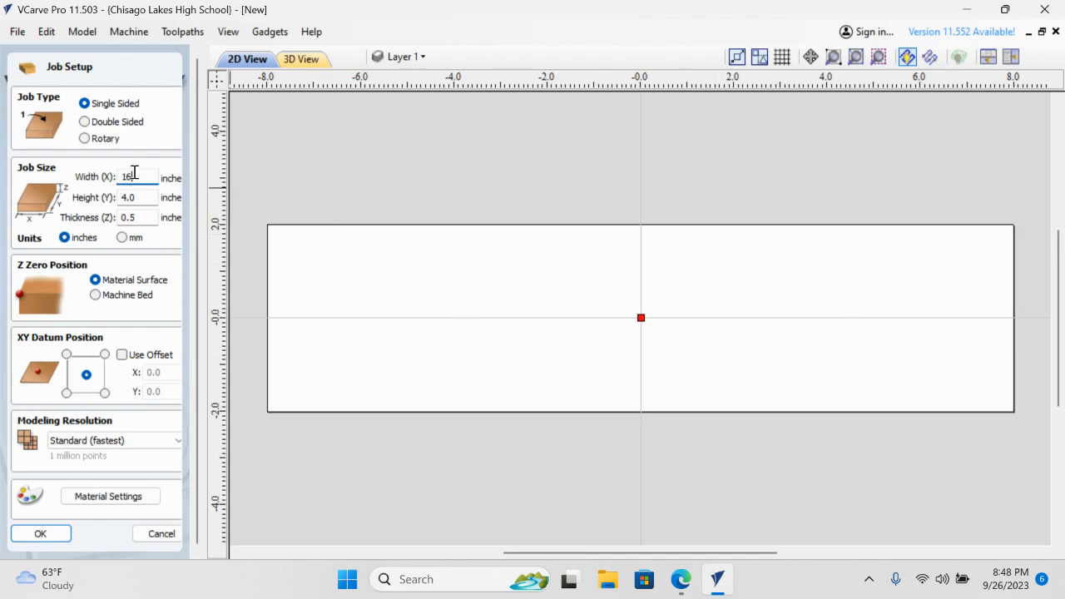
text(12)
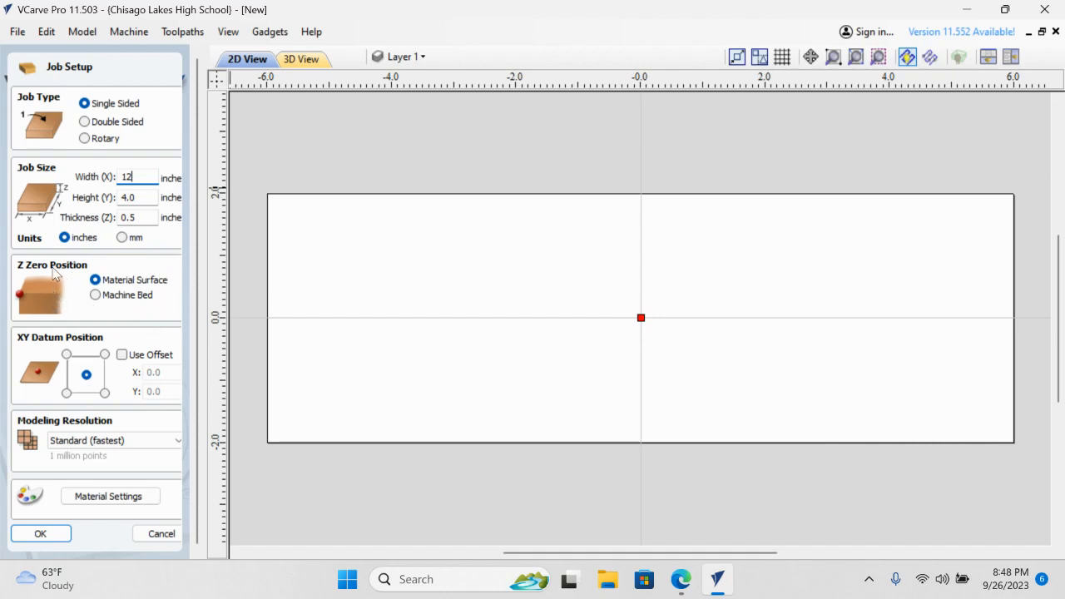
mouse_move(117, 343)
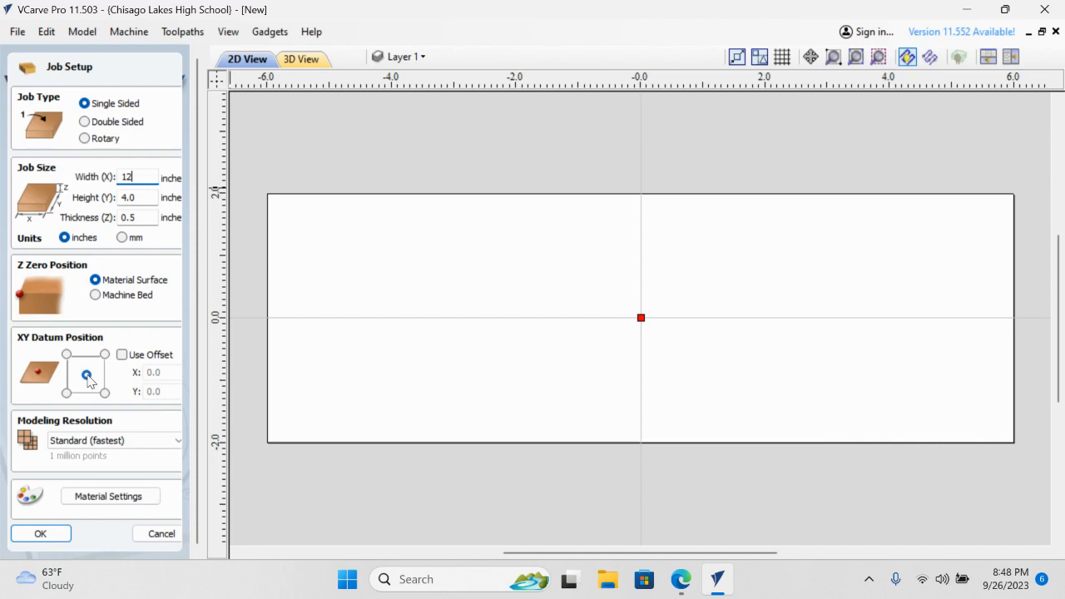
click(86, 374)
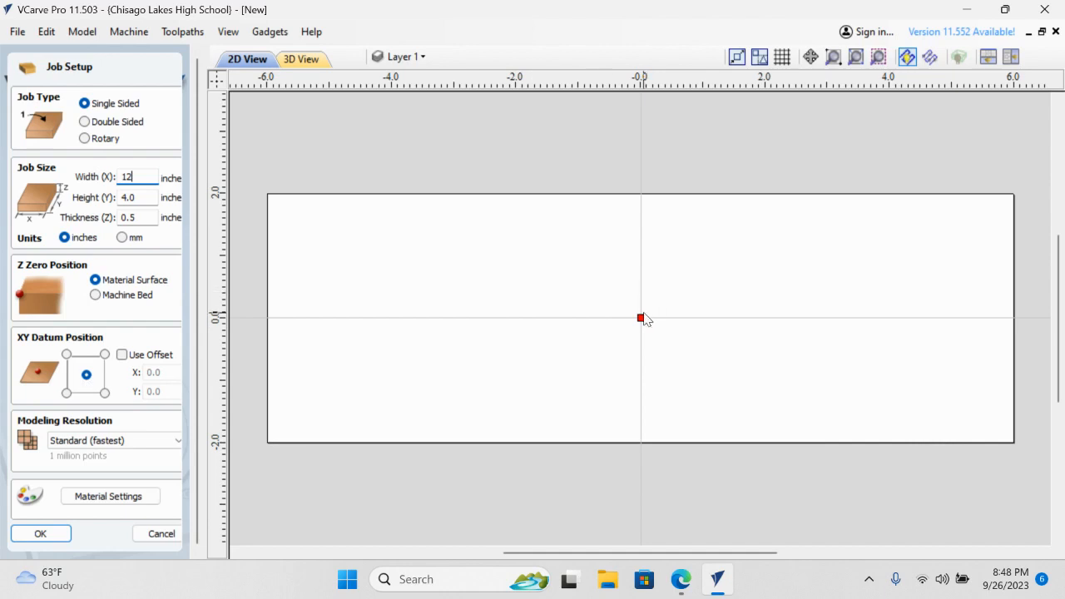
mouse_move(643, 325)
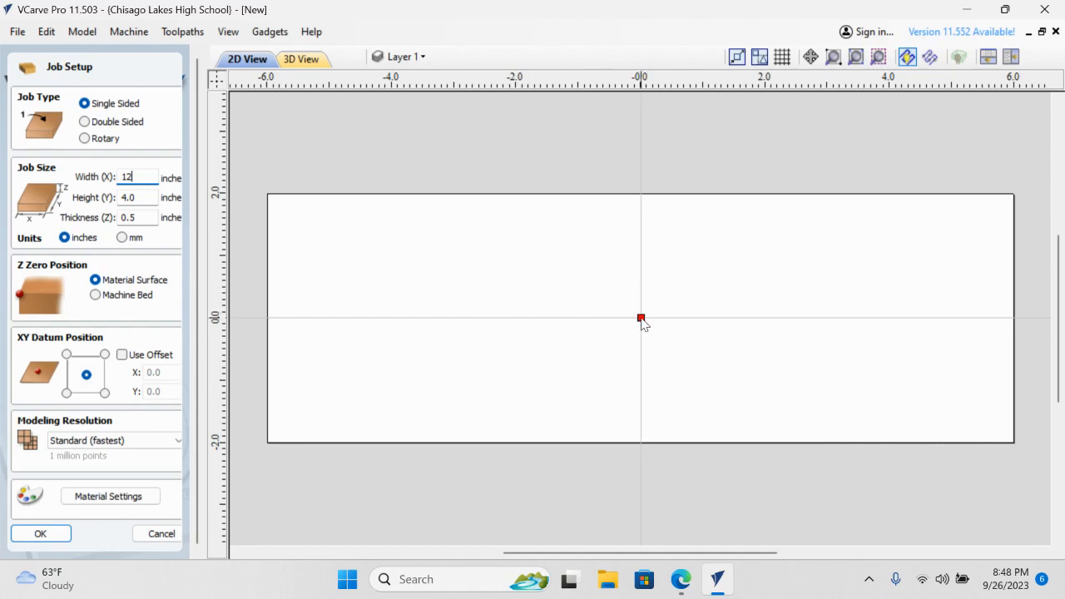
mouse_move(658, 313)
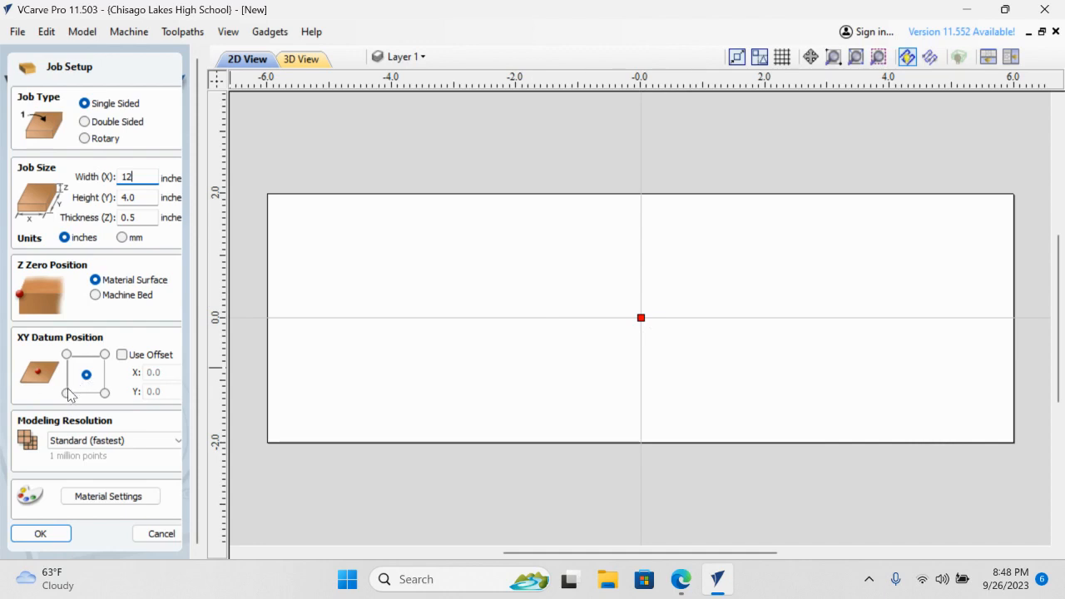
click(67, 392)
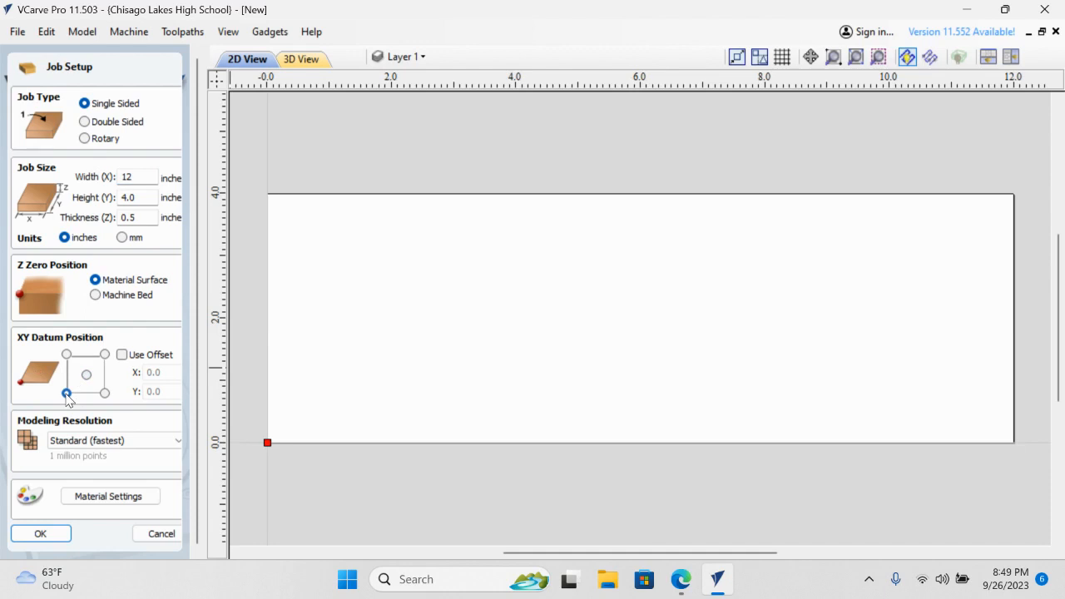
click(87, 375)
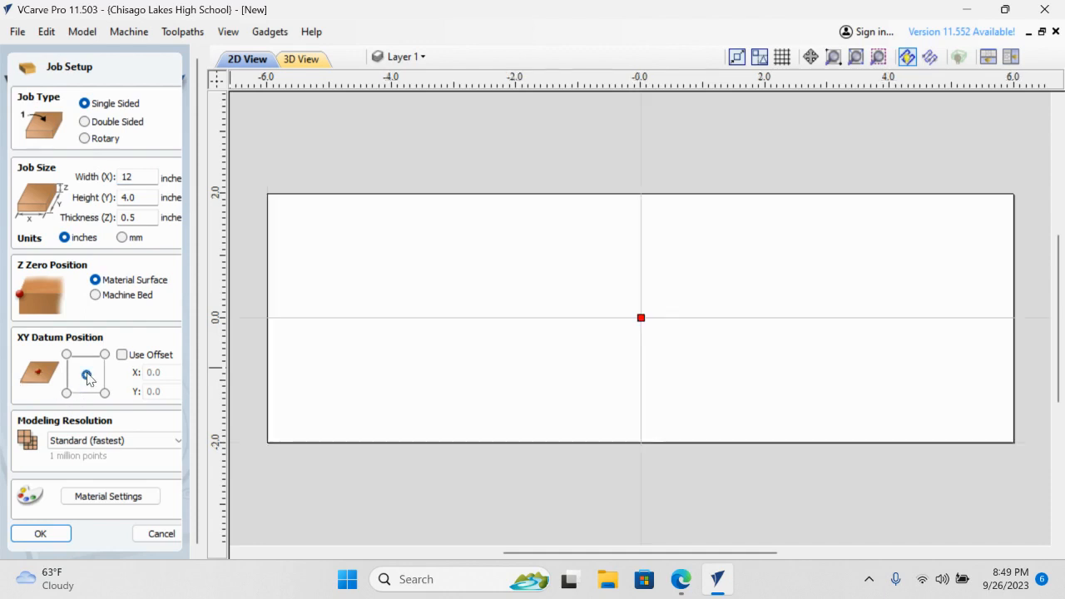
click(86, 373)
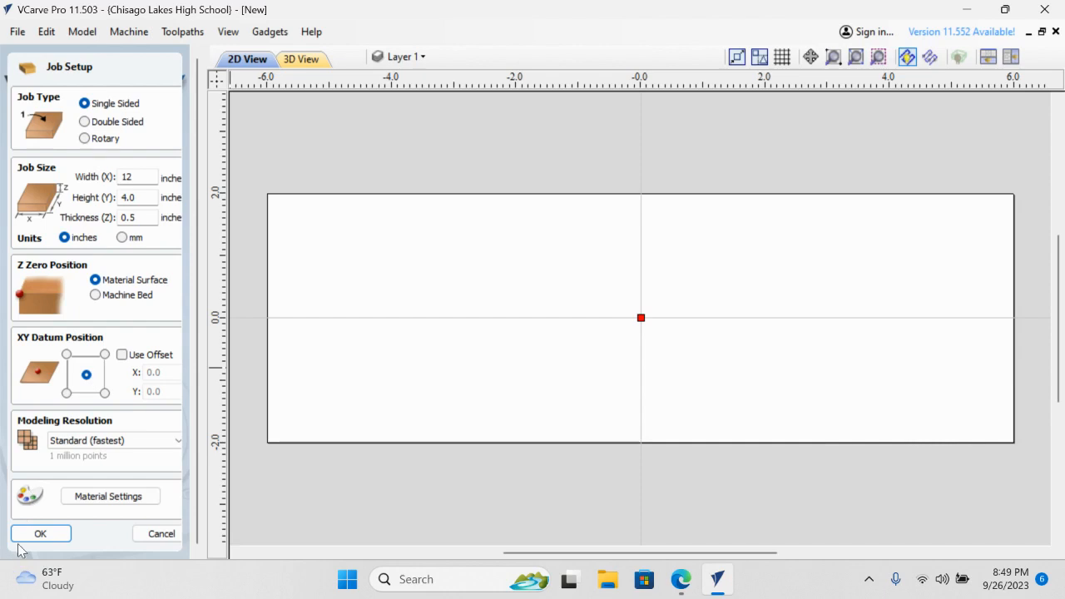
- Confirm Job Setup so the 12 × 4 × 0.5 inch workpiece opens for drawing
click(40, 532)
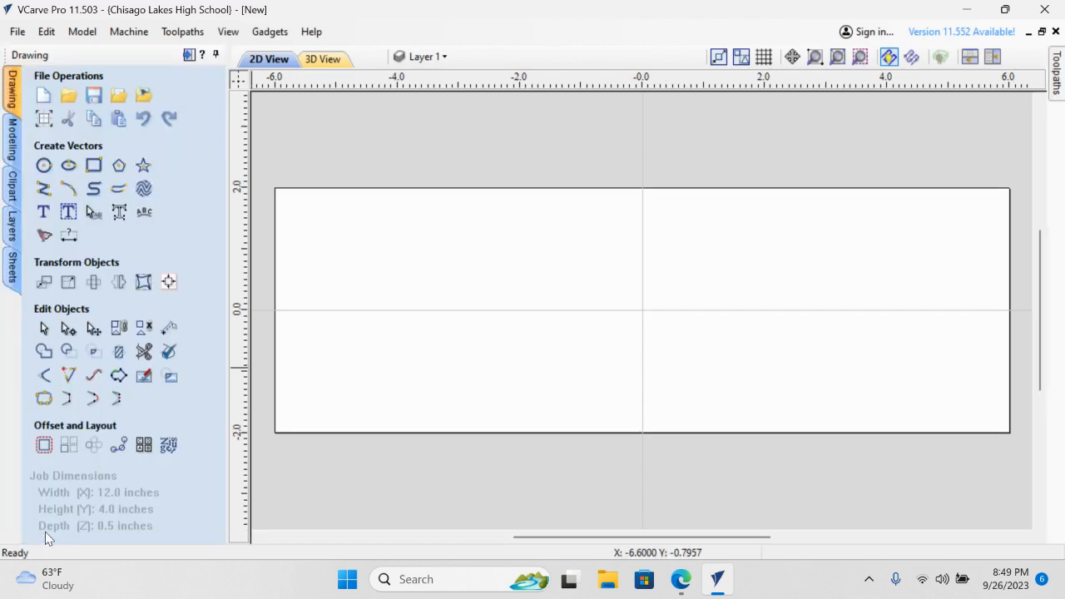
mouse_move(93, 212)
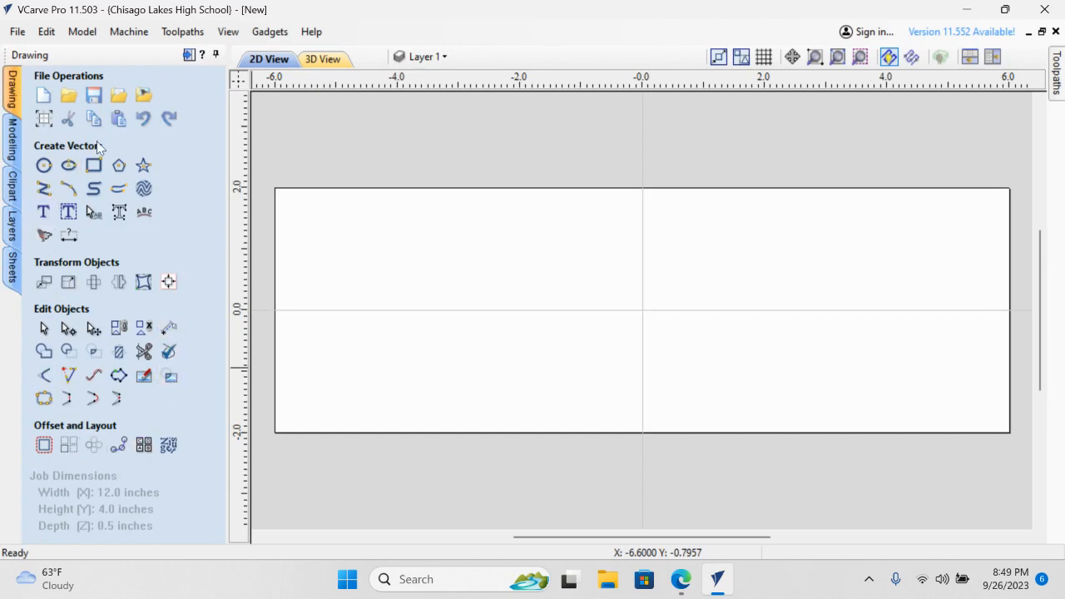
mouse_move(191, 241)
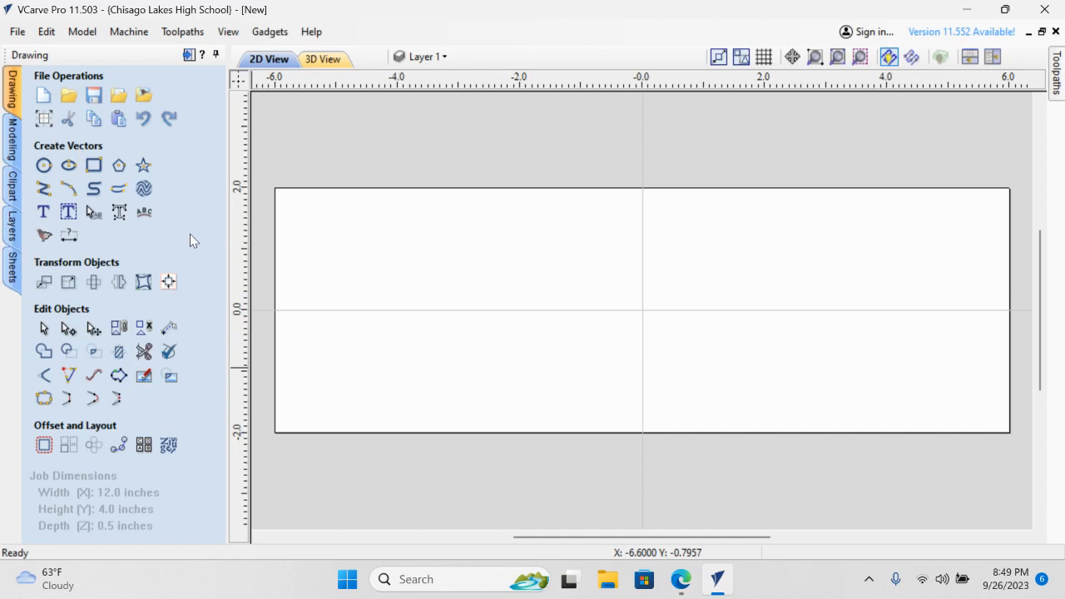
mouse_move(183, 235)
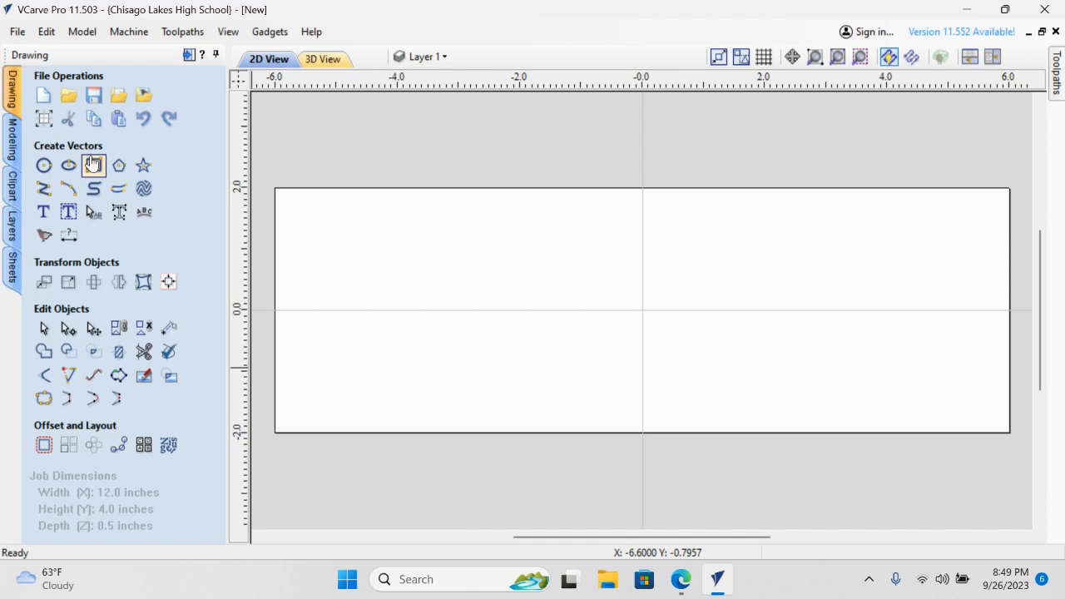
mouse_move(93, 166)
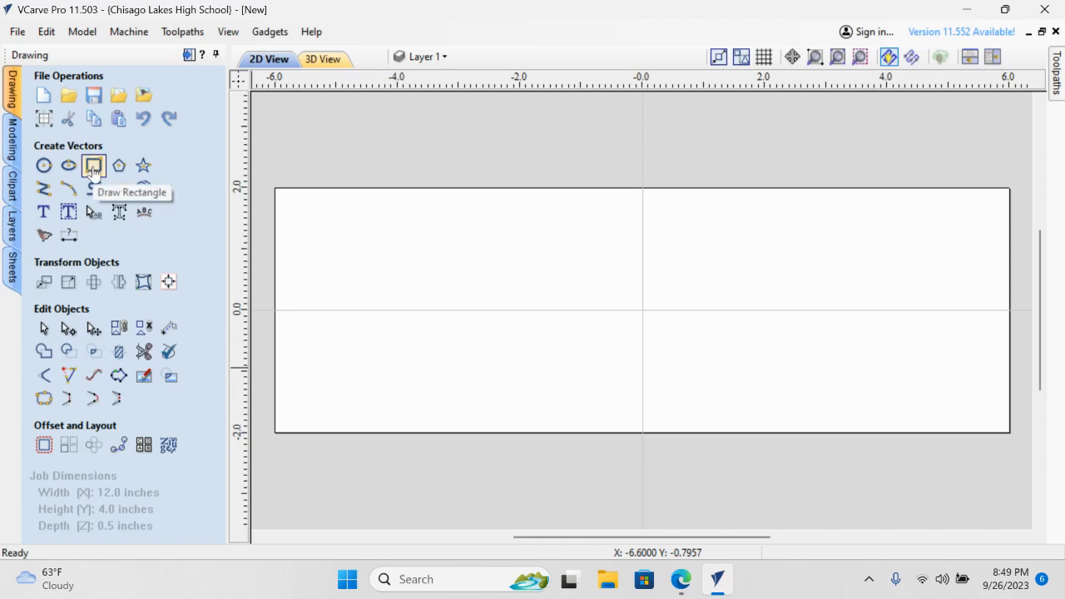
- Start the rectangle tool and settle on radiused external corners after trying the other corner types
click(93, 166)
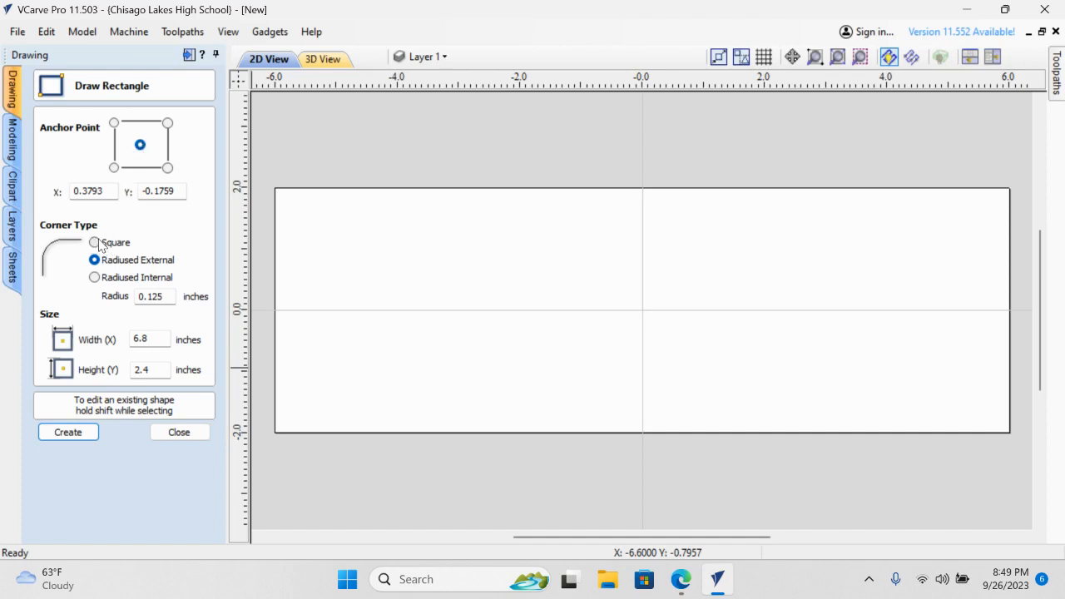
click(93, 243)
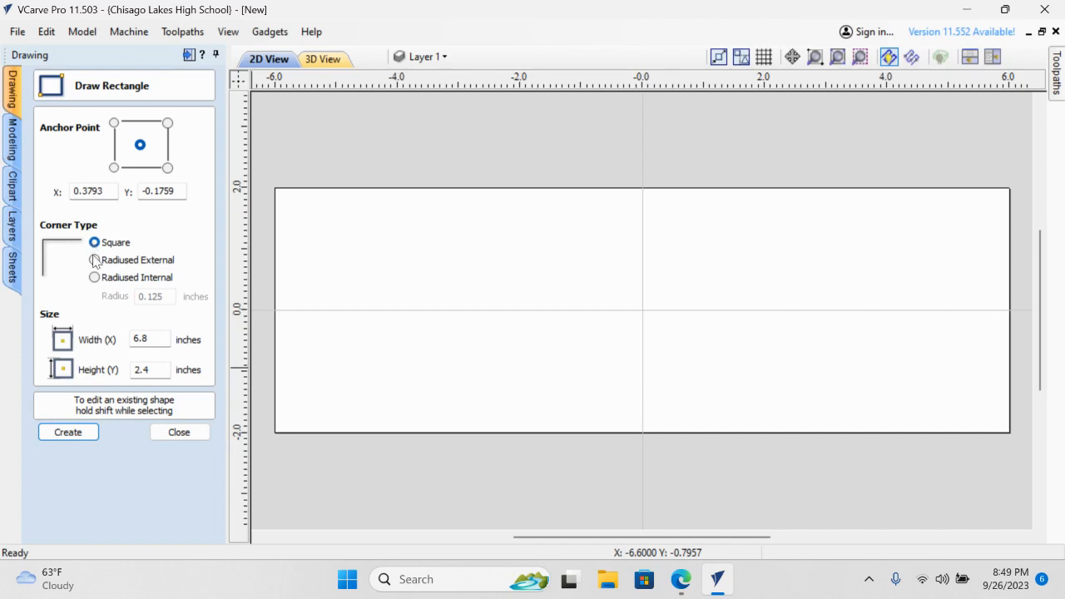
click(95, 260)
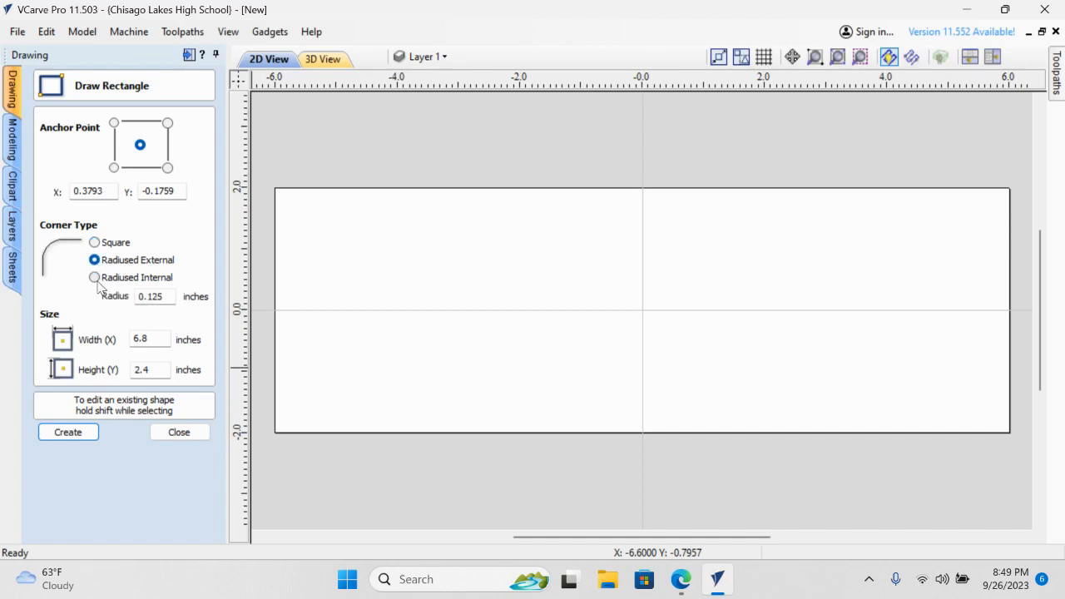
click(95, 276)
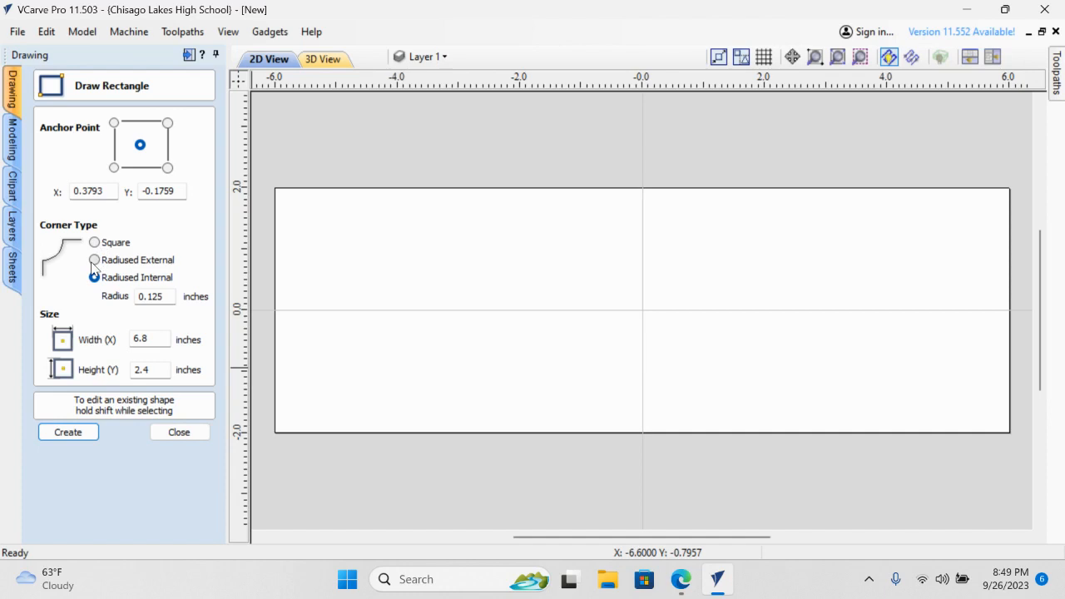
click(95, 260)
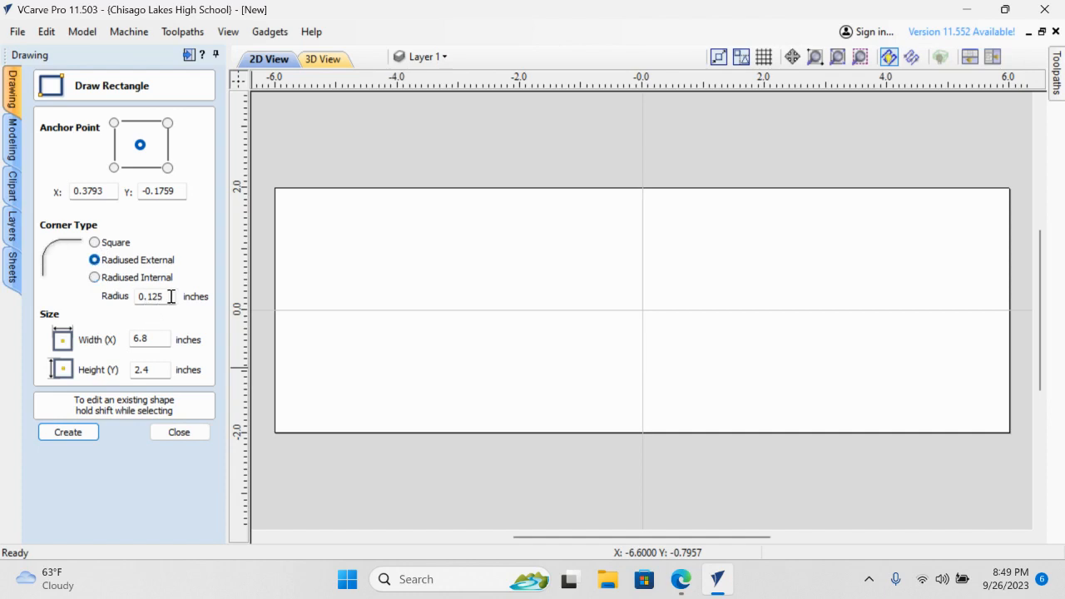
mouse_move(170, 311)
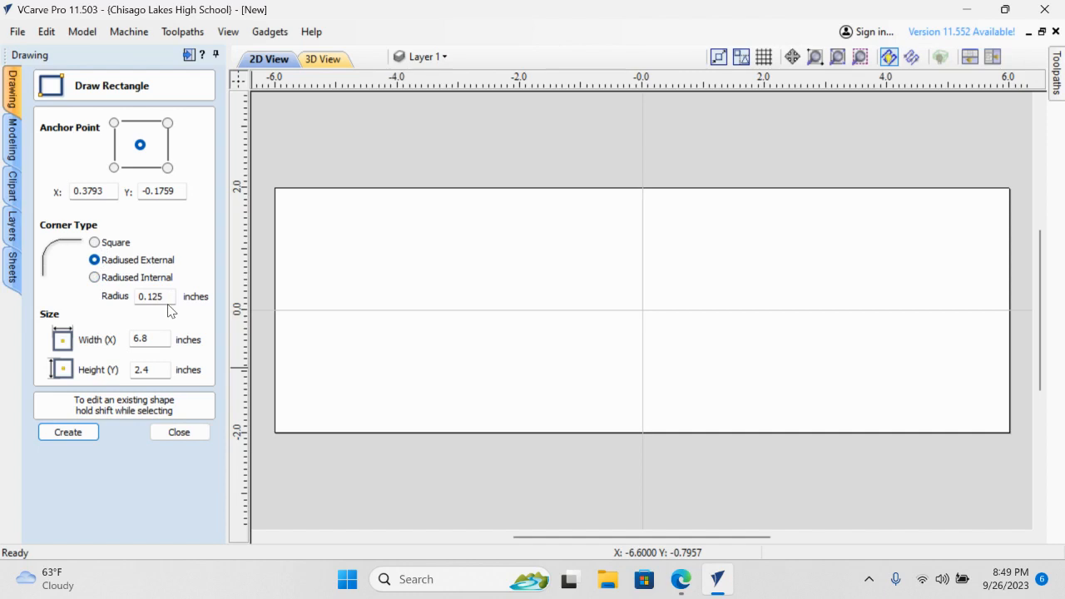
mouse_move(80, 240)
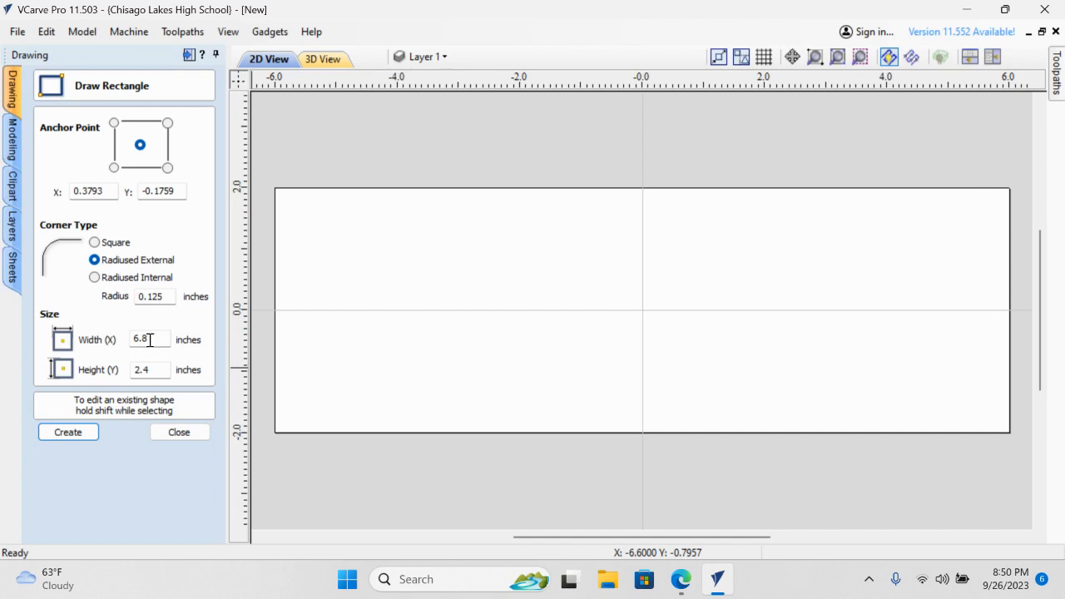
mouse_move(150, 369)
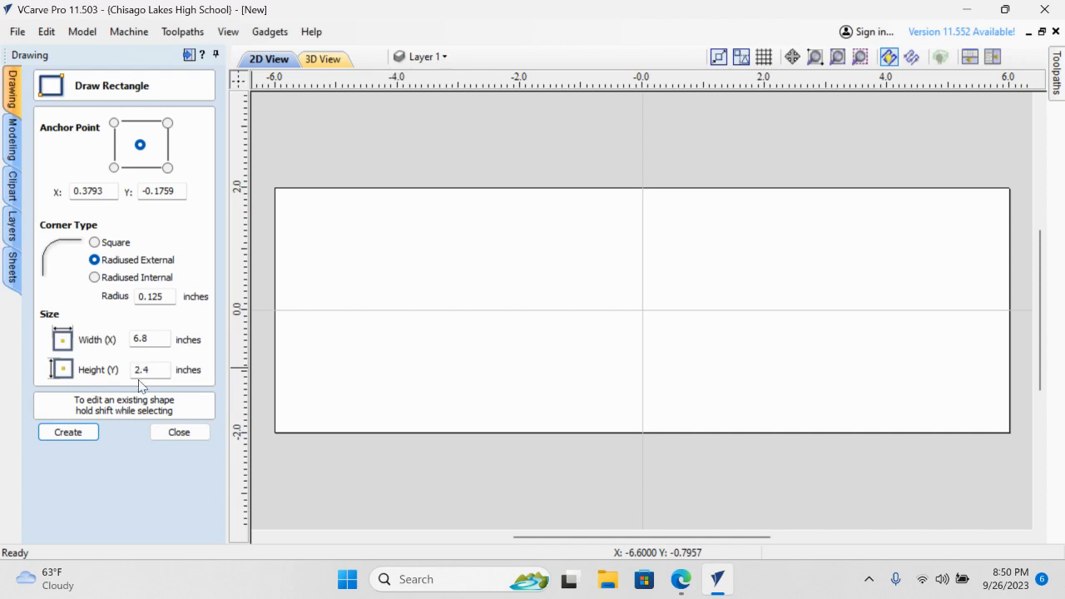
click(67, 433)
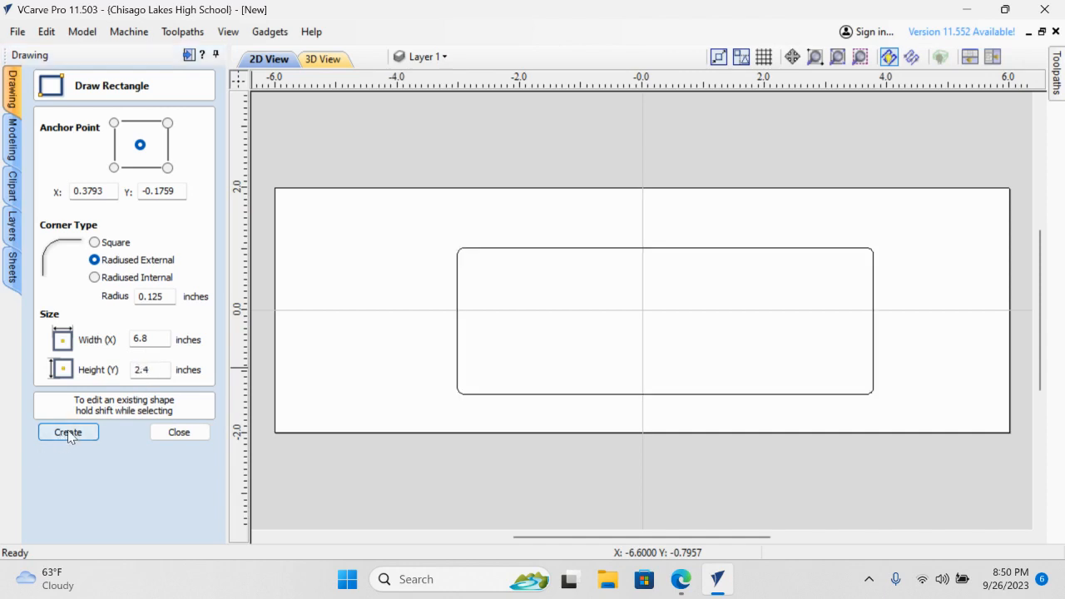
click(67, 432)
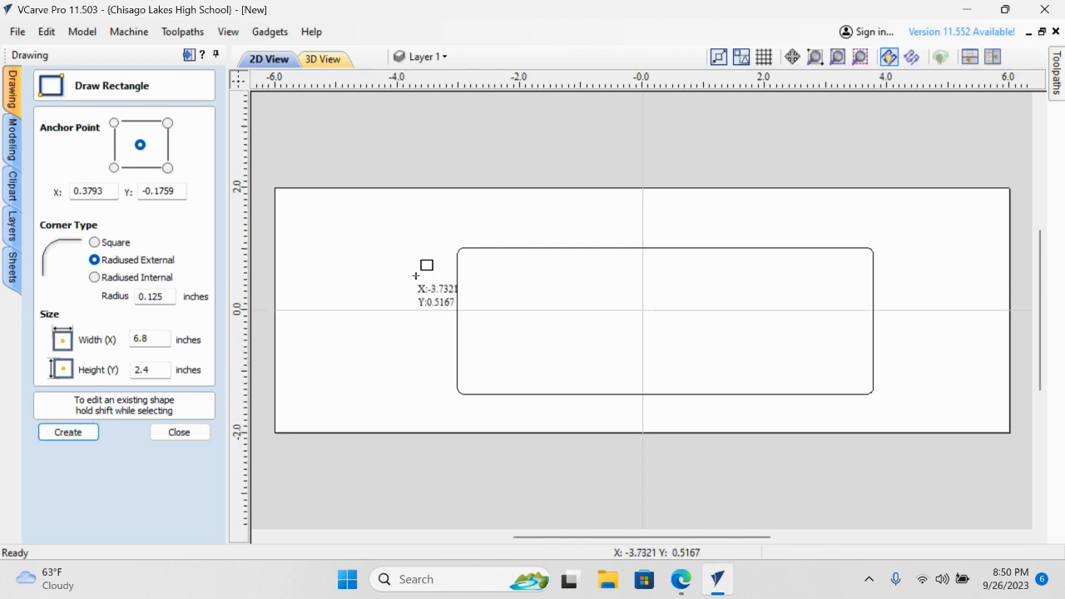
mouse_move(464, 239)
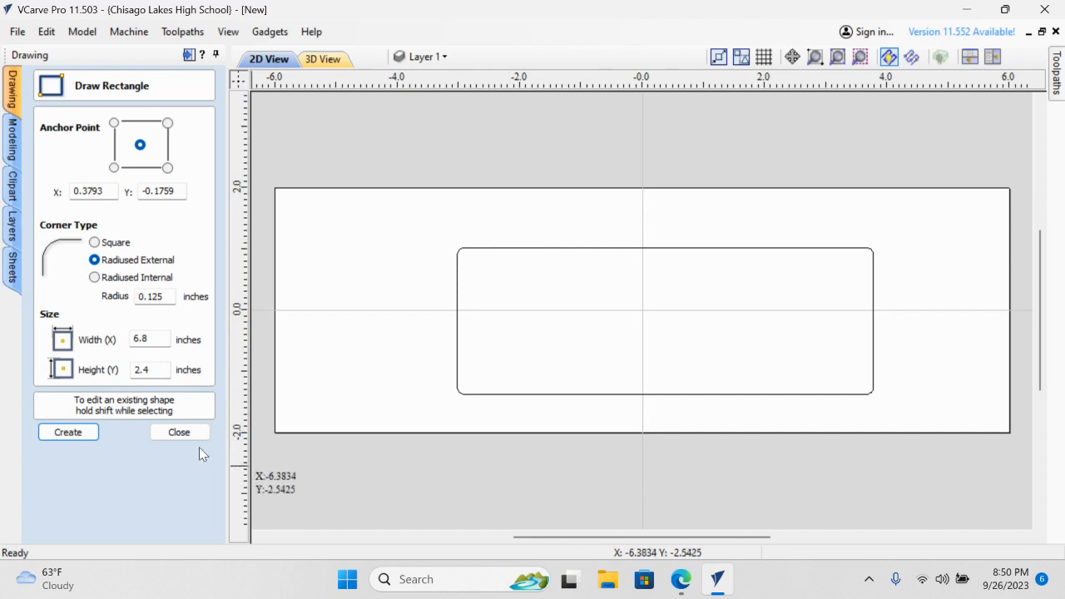
click(178, 431)
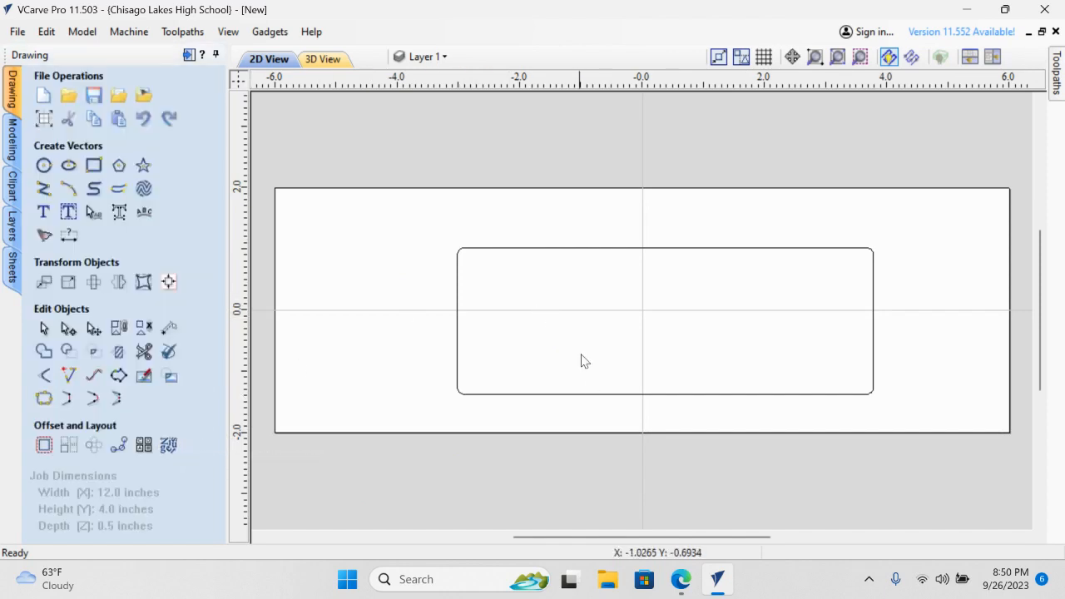
mouse_move(656, 275)
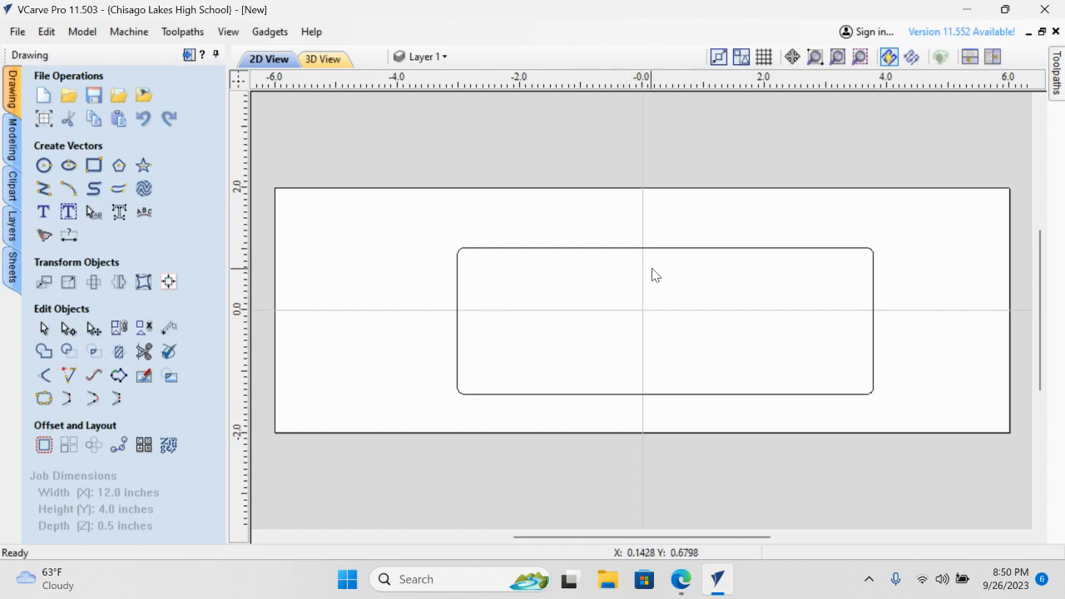
mouse_move(586, 289)
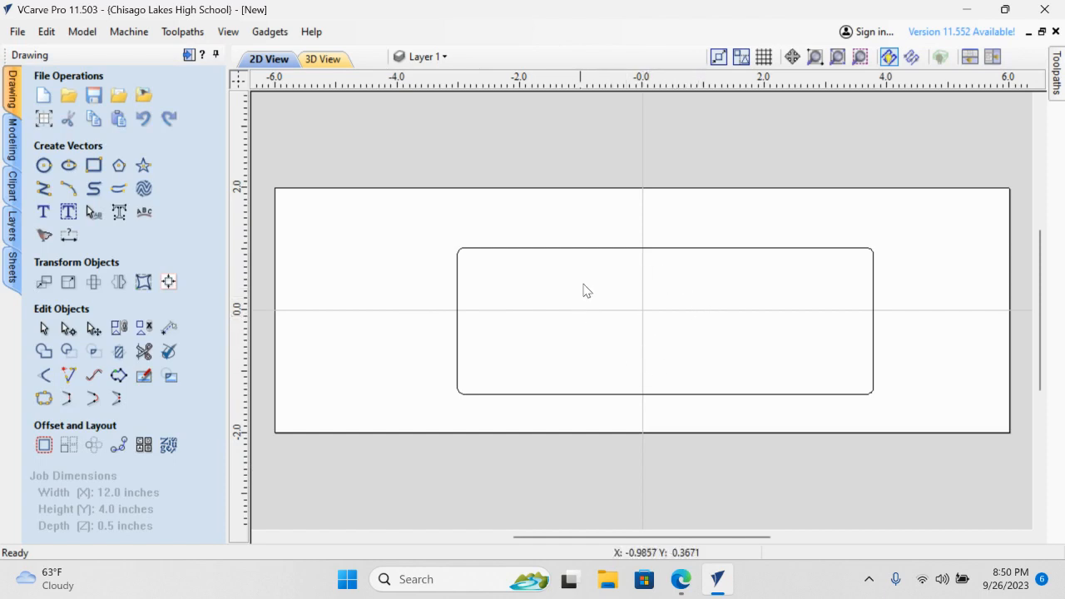
mouse_move(641, 324)
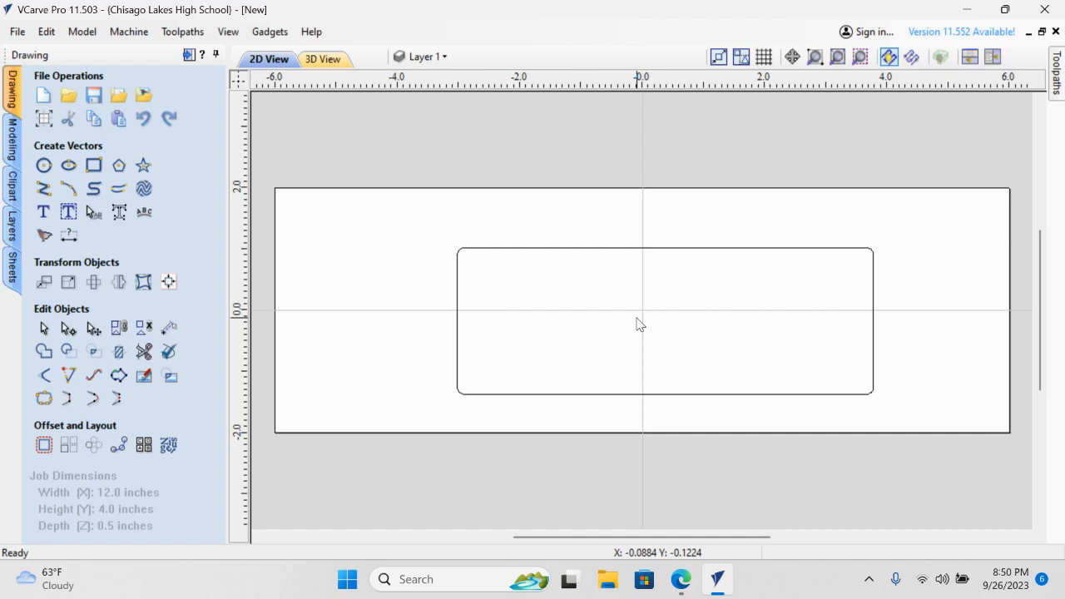
mouse_move(239, 286)
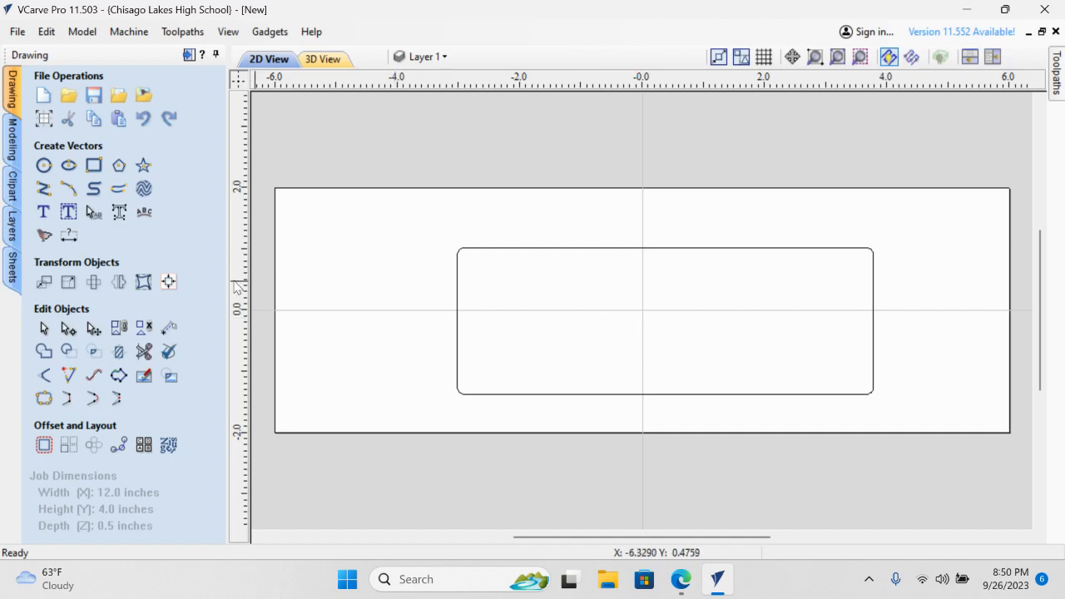
mouse_move(168, 283)
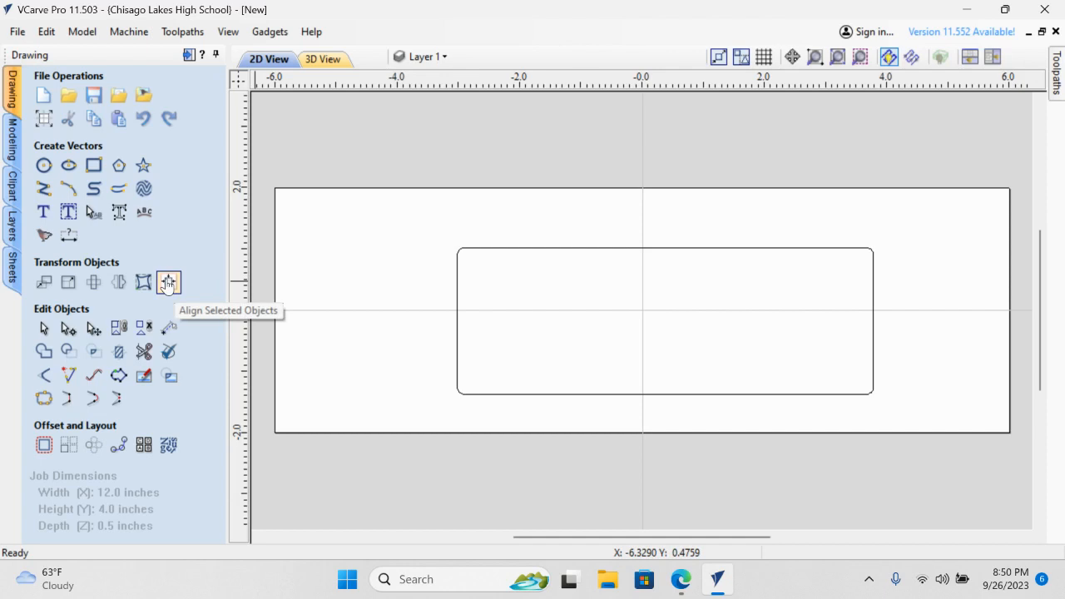
- Select the rounded rectangle and align it to the centre of the material
click(169, 283)
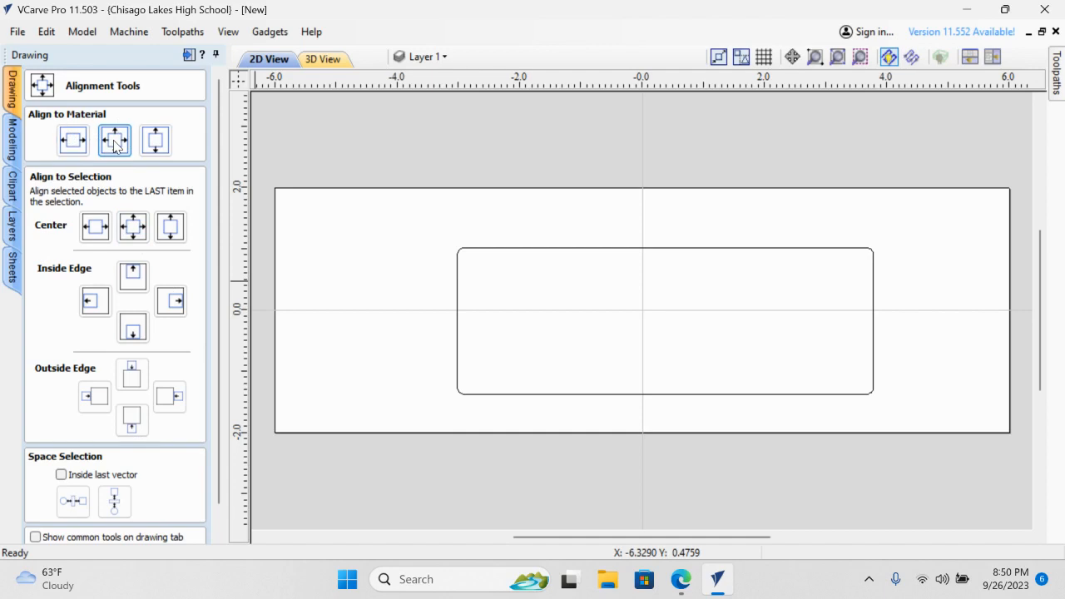
click(113, 140)
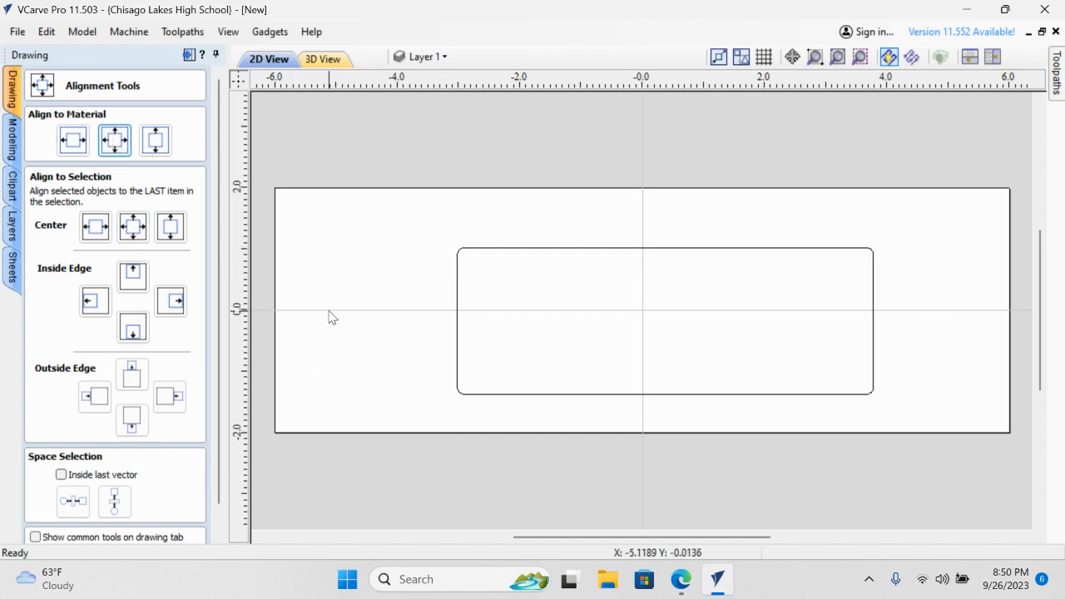
mouse_move(439, 267)
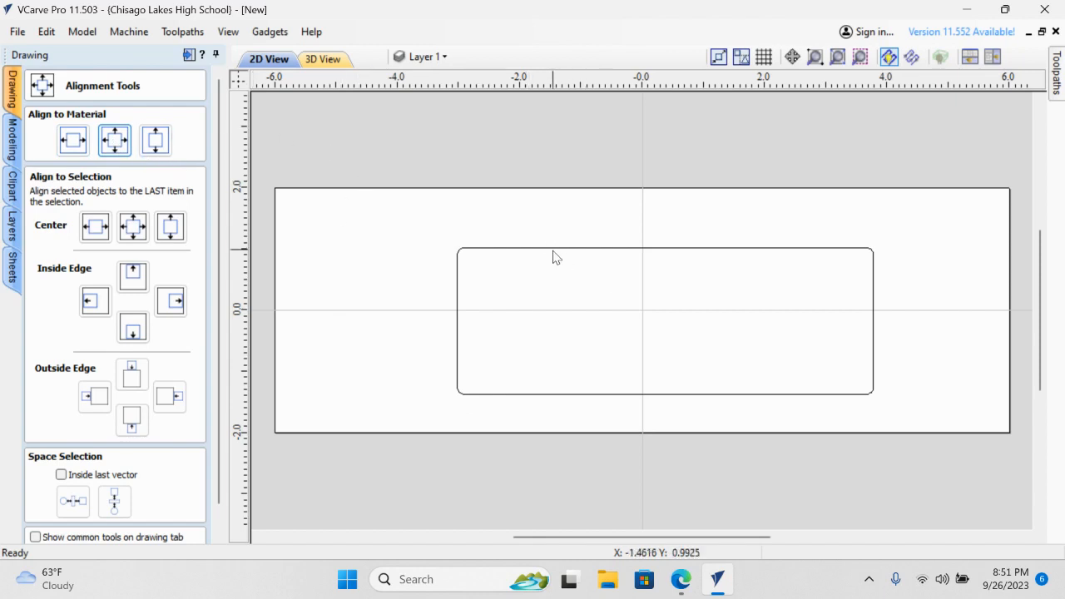
mouse_move(556, 252)
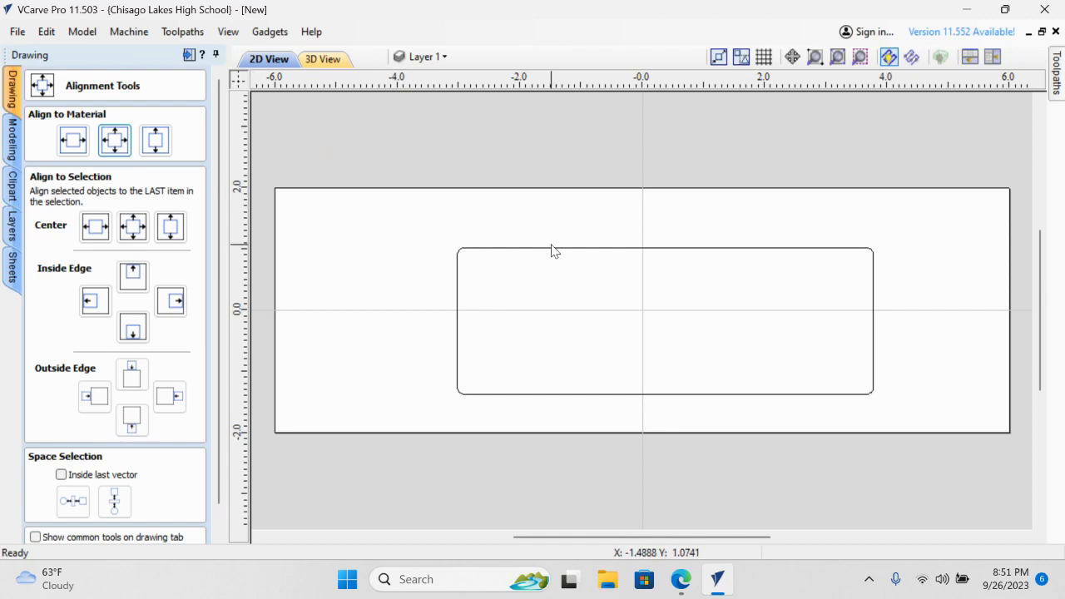
click(556, 253)
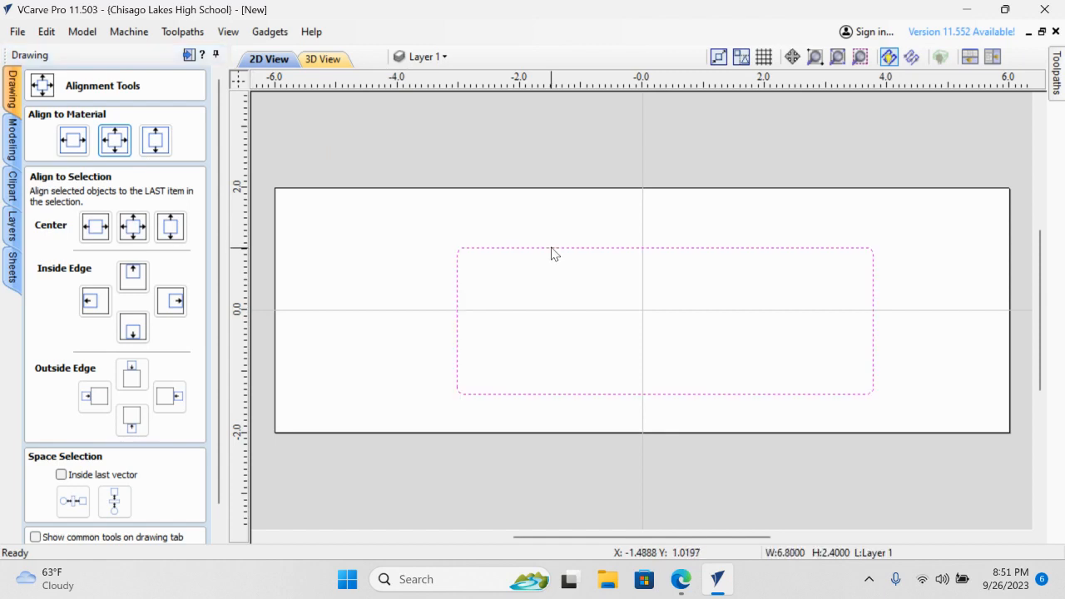
mouse_move(439, 256)
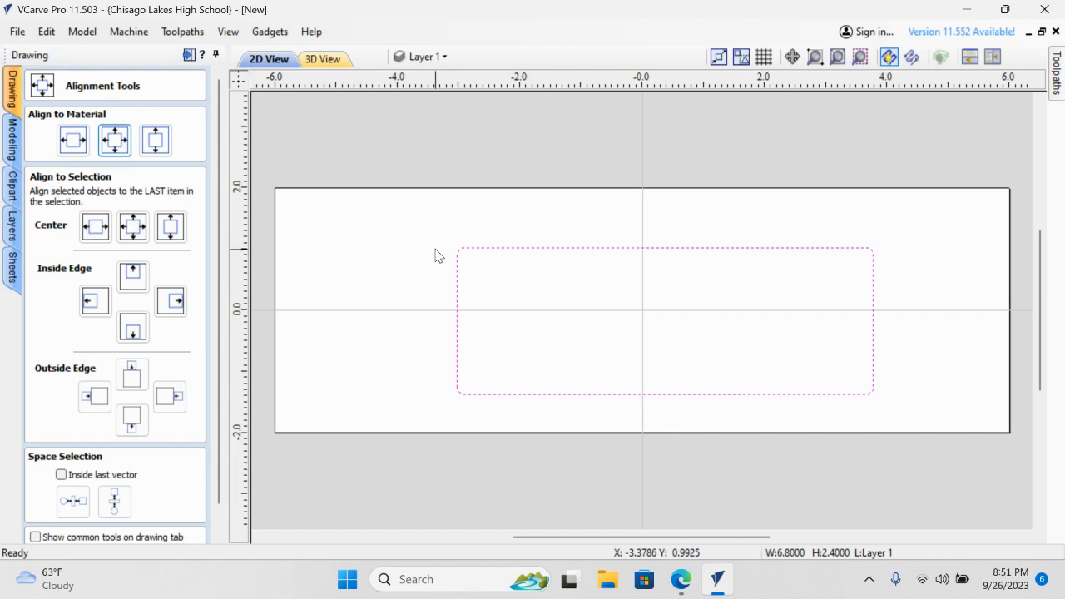
mouse_move(509, 239)
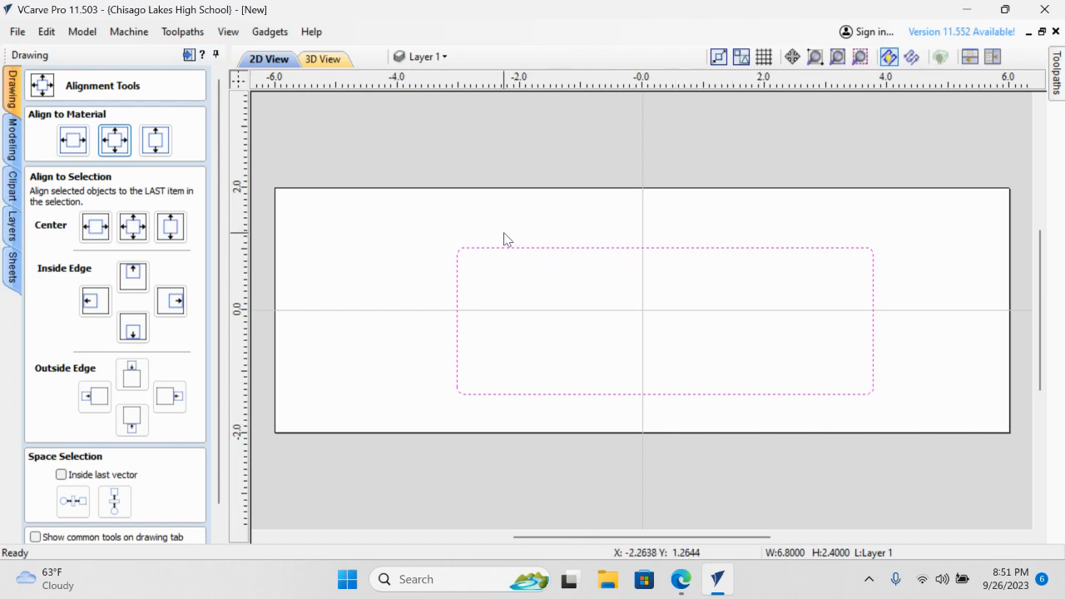
mouse_move(479, 253)
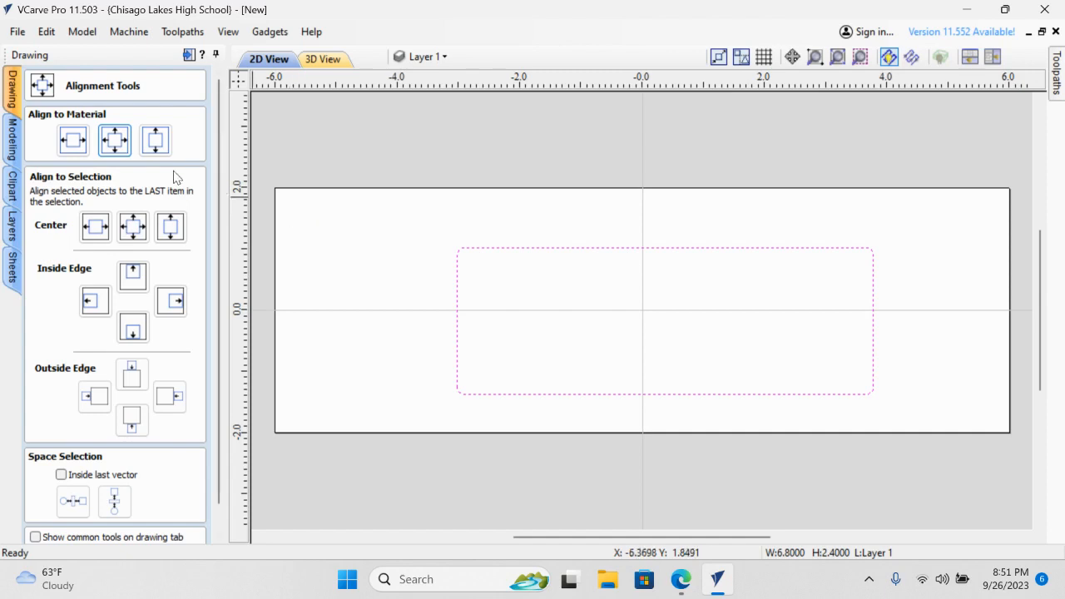
mouse_move(115, 140)
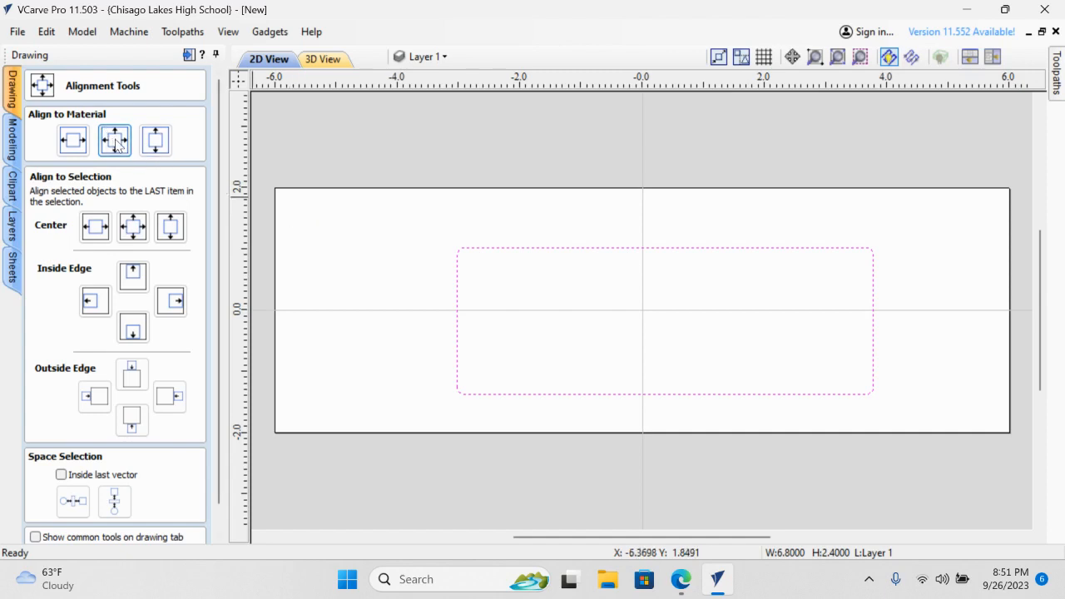
click(114, 140)
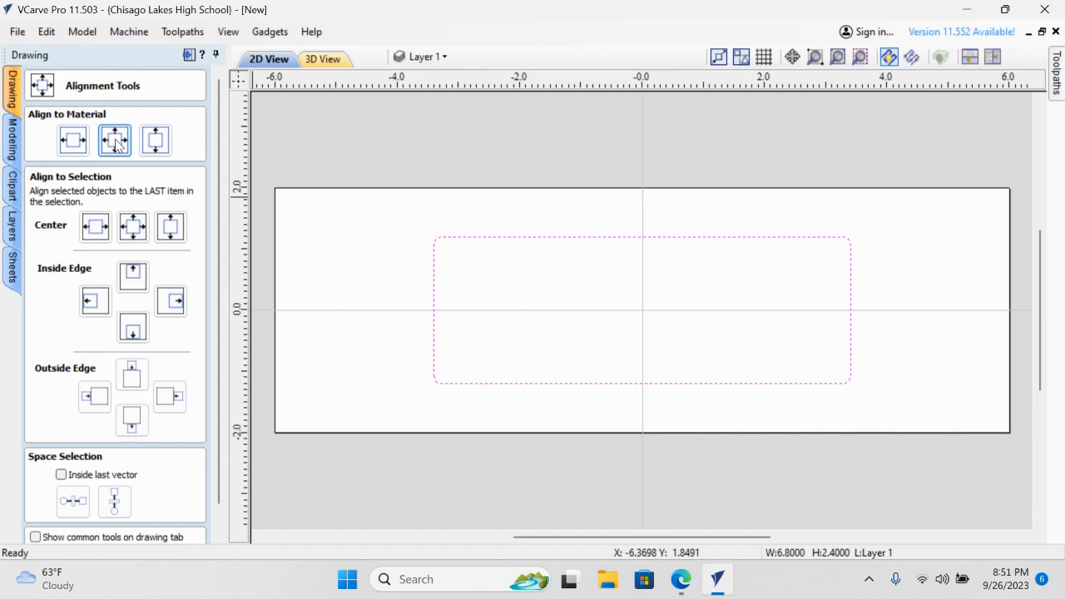
mouse_move(227, 373)
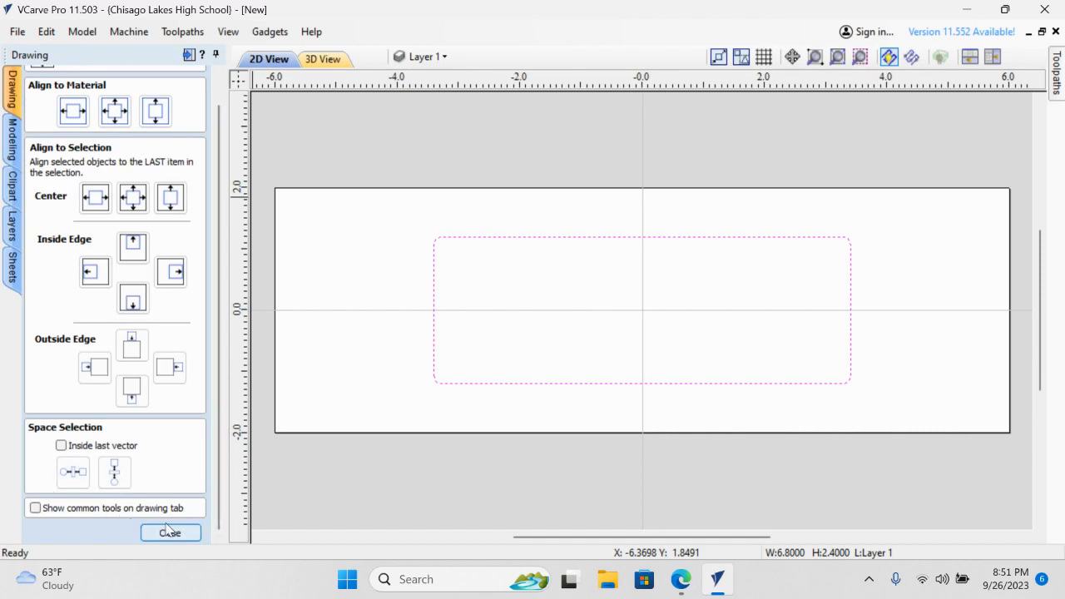
click(170, 532)
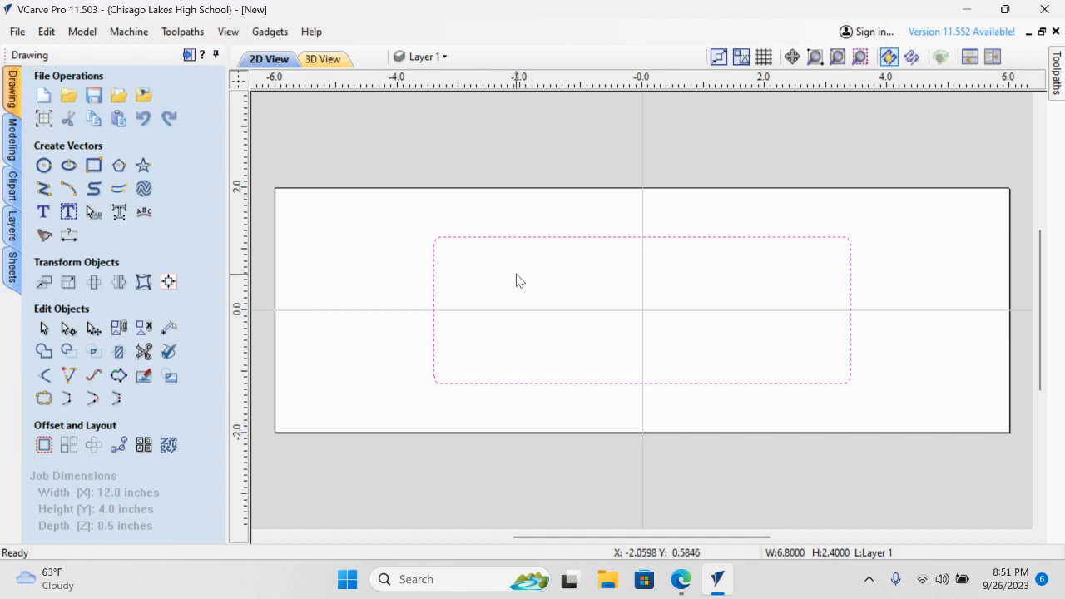
mouse_move(540, 241)
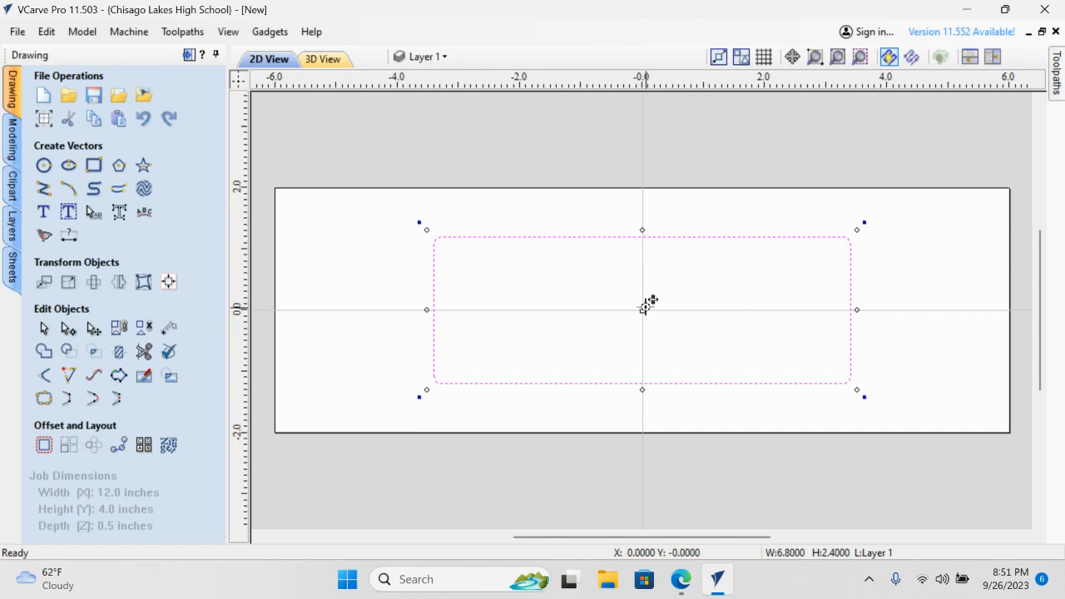
mouse_move(591, 313)
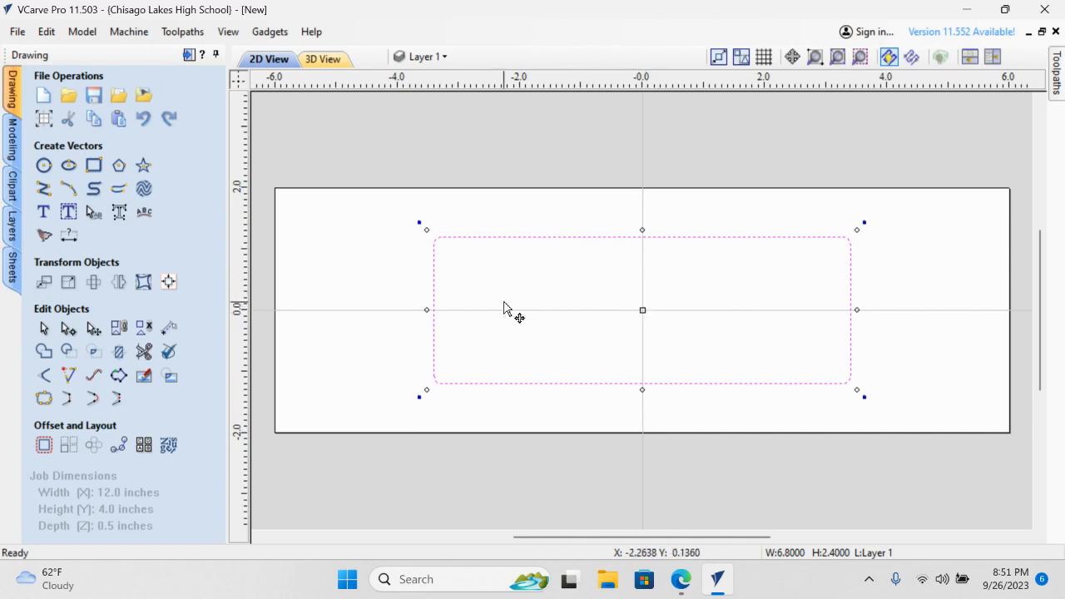
mouse_move(348, 258)
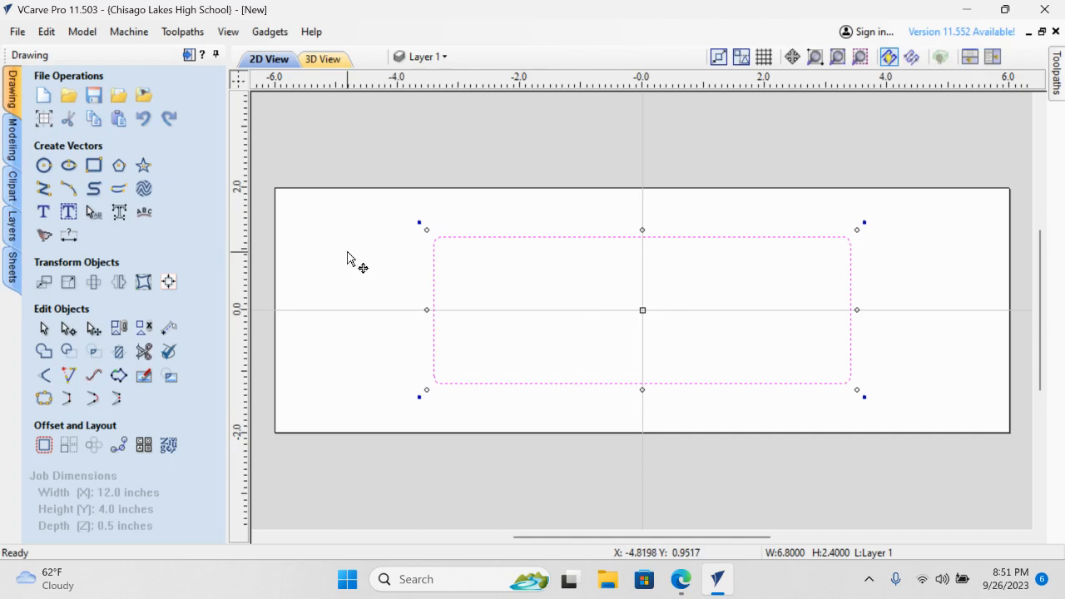
mouse_move(207, 424)
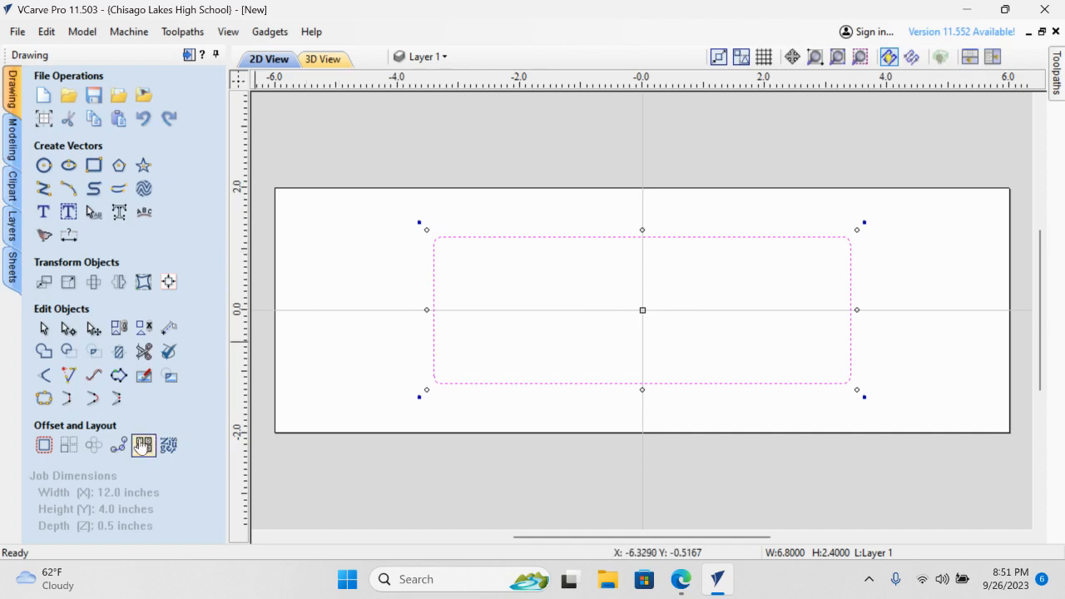
mouse_move(43, 445)
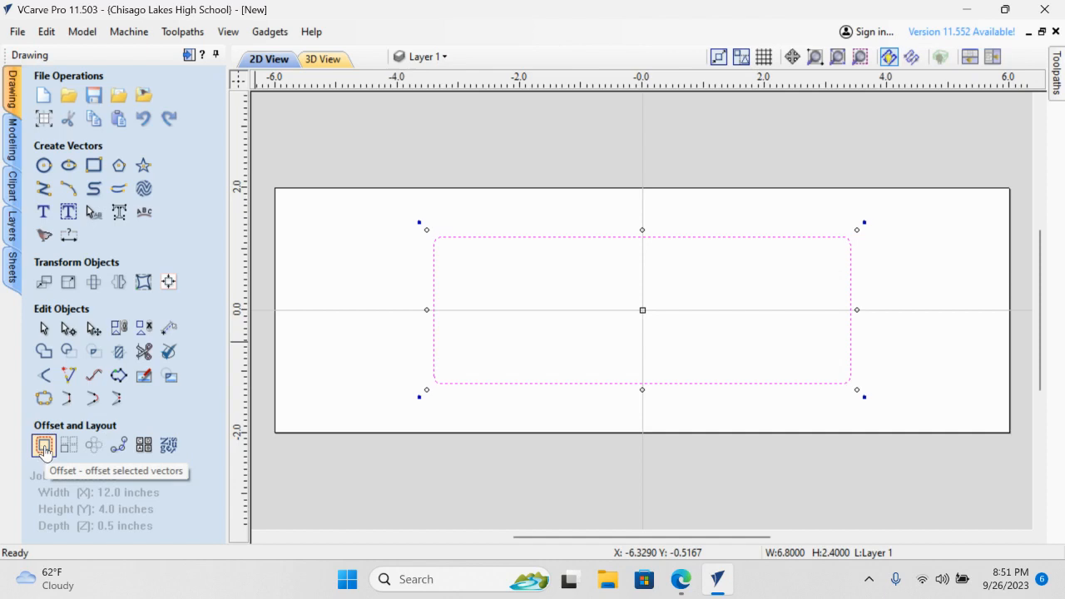
- Offset the rounded rectangle outwards by 0.2 inches to form a double border
click(44, 444)
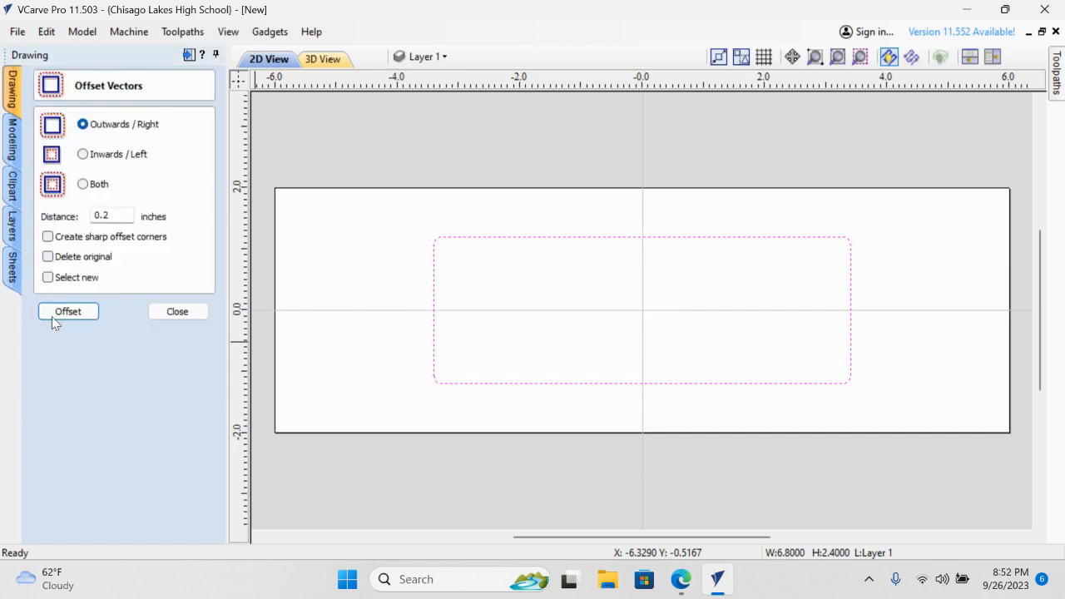
mouse_move(109, 123)
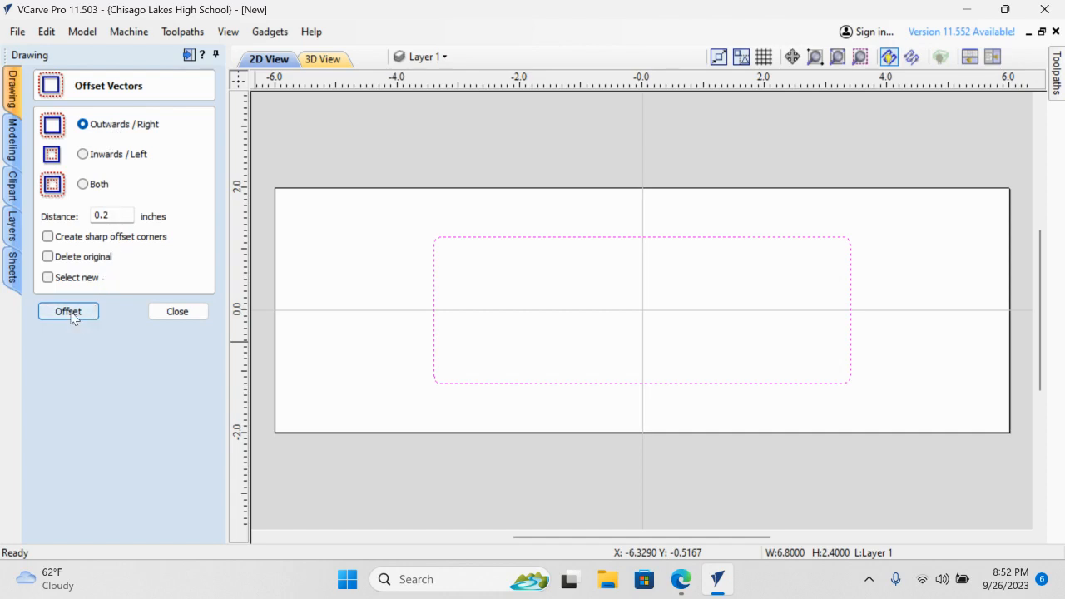
click(68, 312)
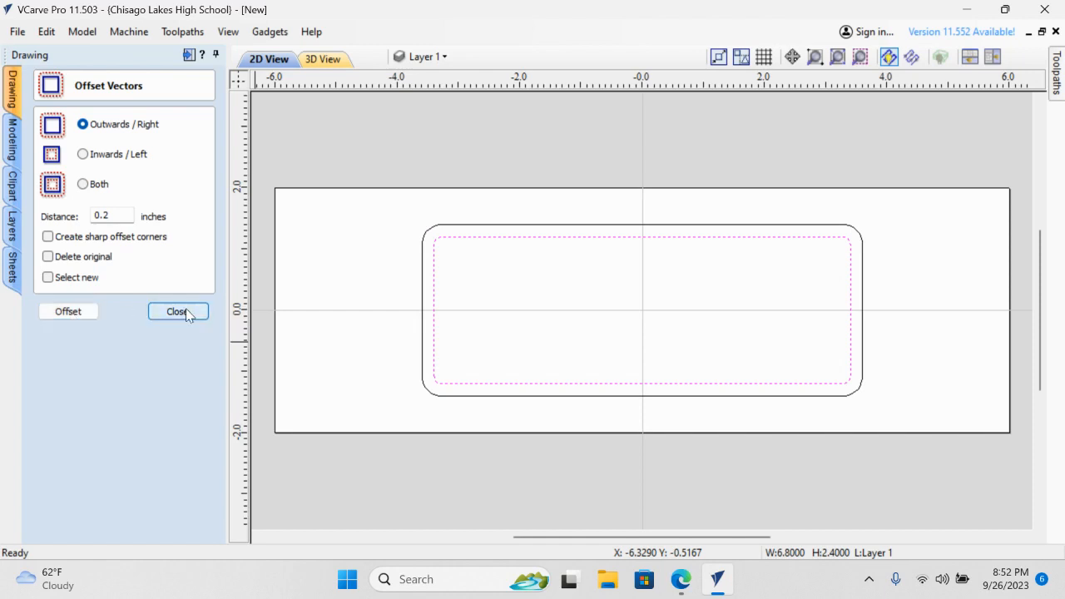
click(176, 311)
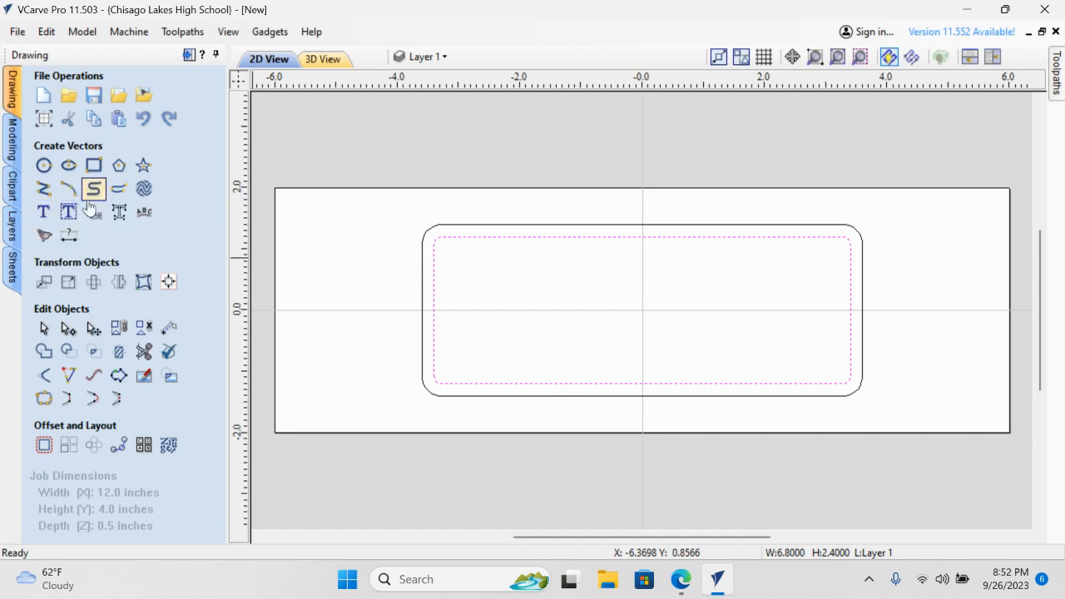
mouse_move(44, 212)
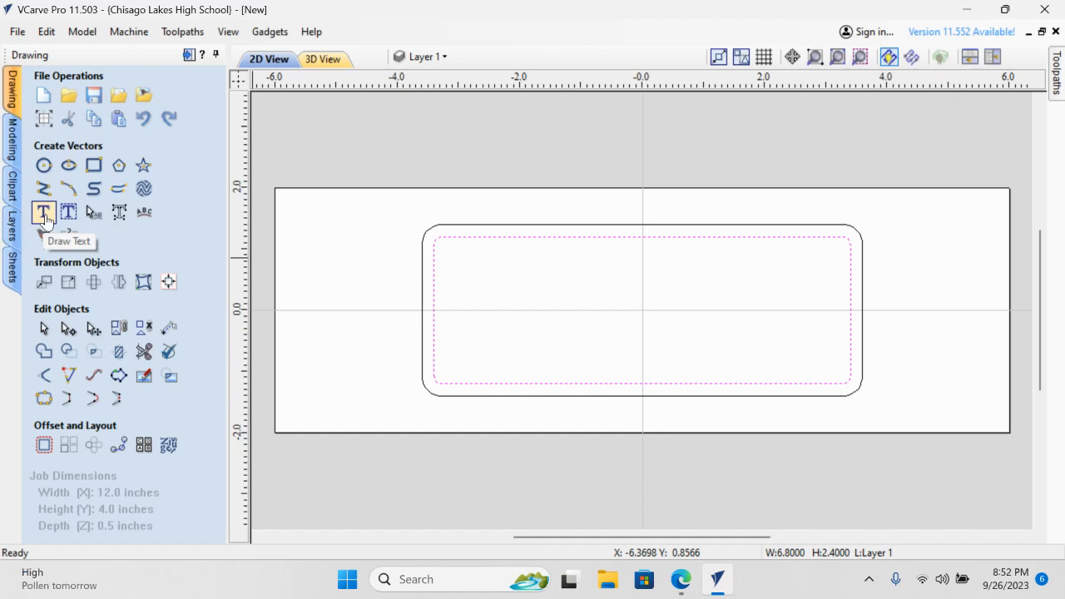
click(43, 213)
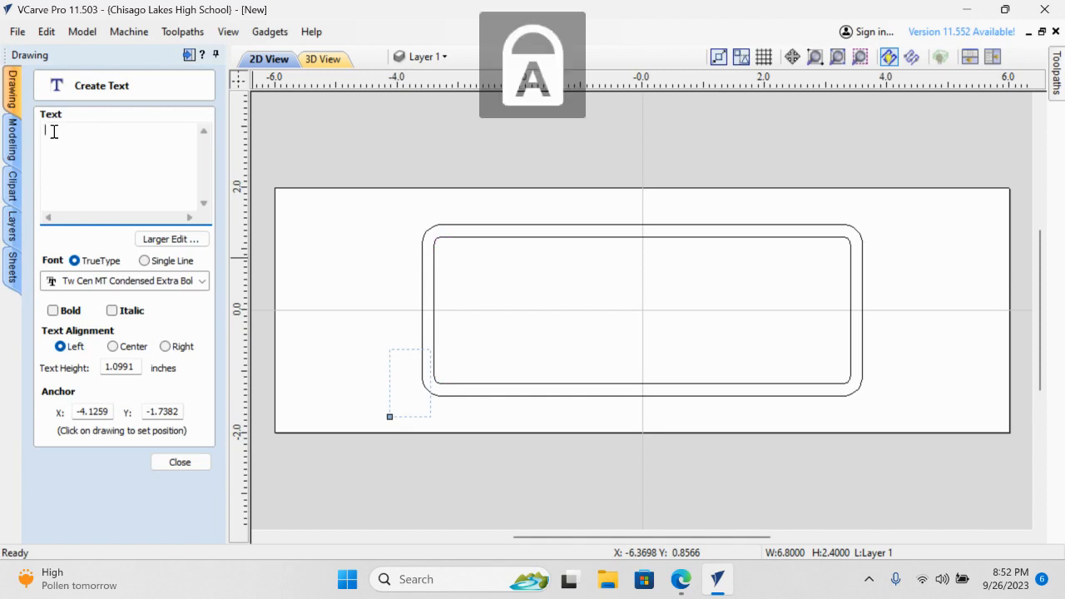
text(WILDCATS)
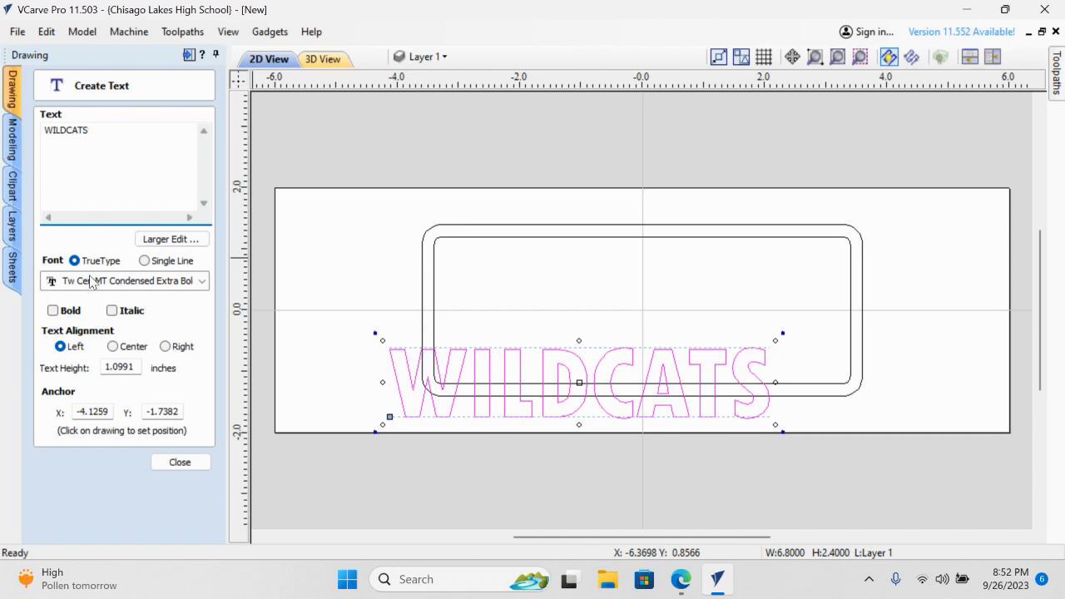
click(201, 280)
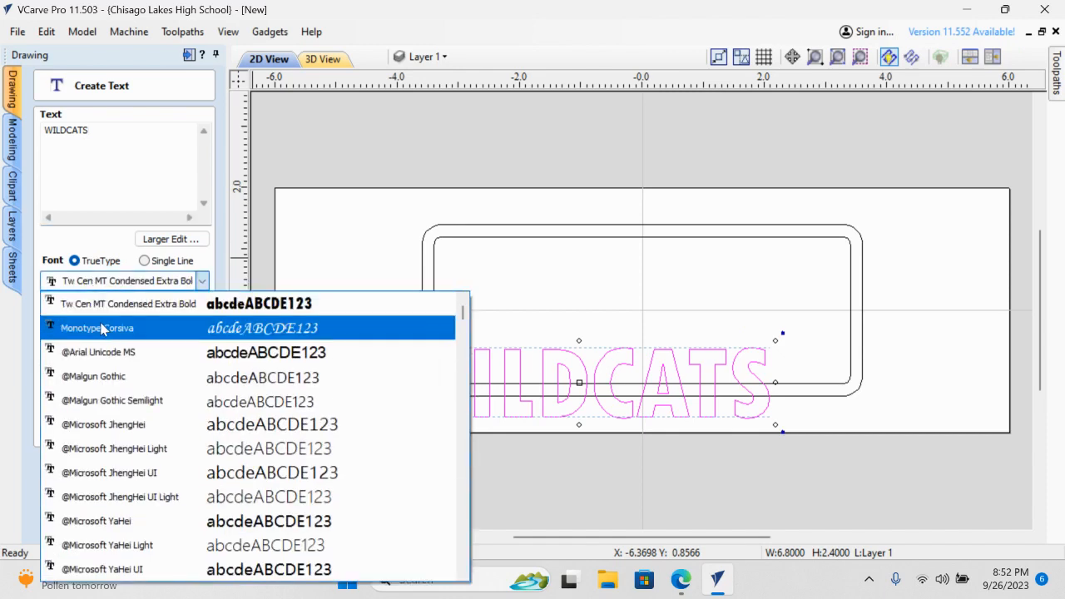
mouse_move(190, 353)
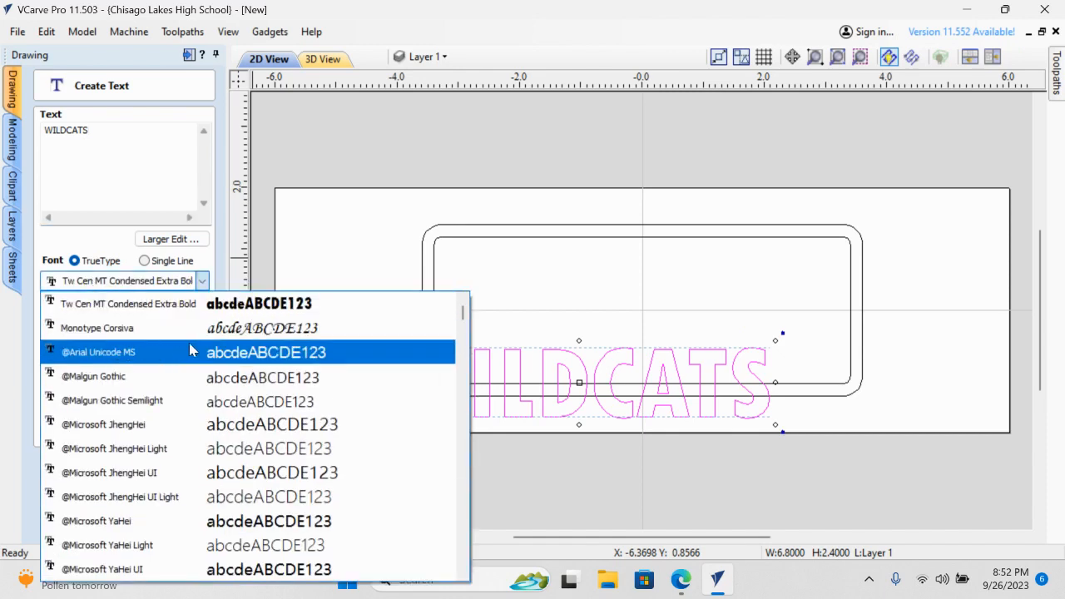
mouse_move(253, 376)
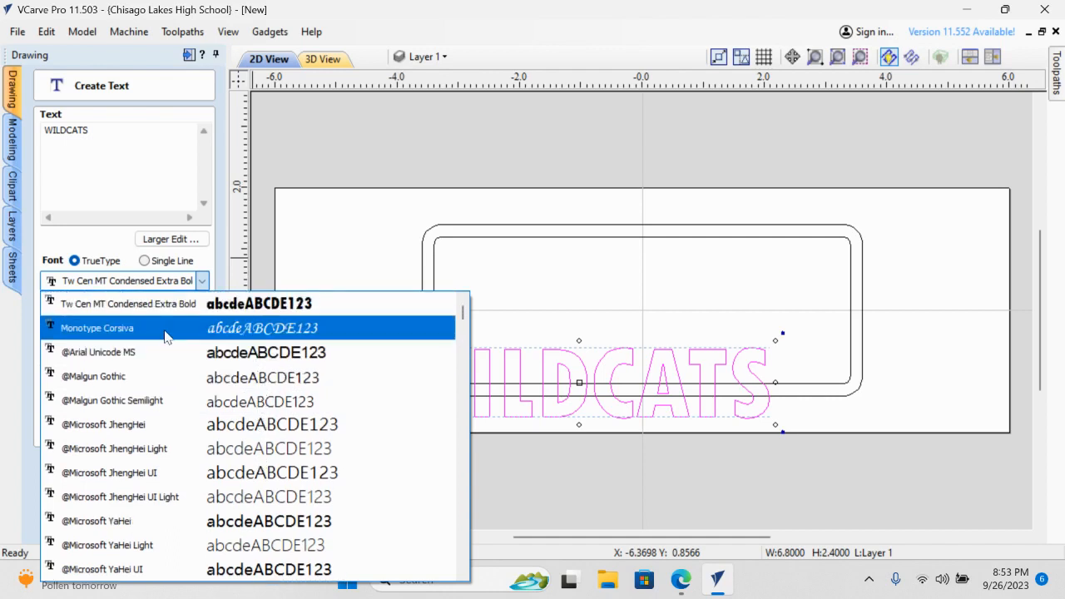
mouse_move(183, 353)
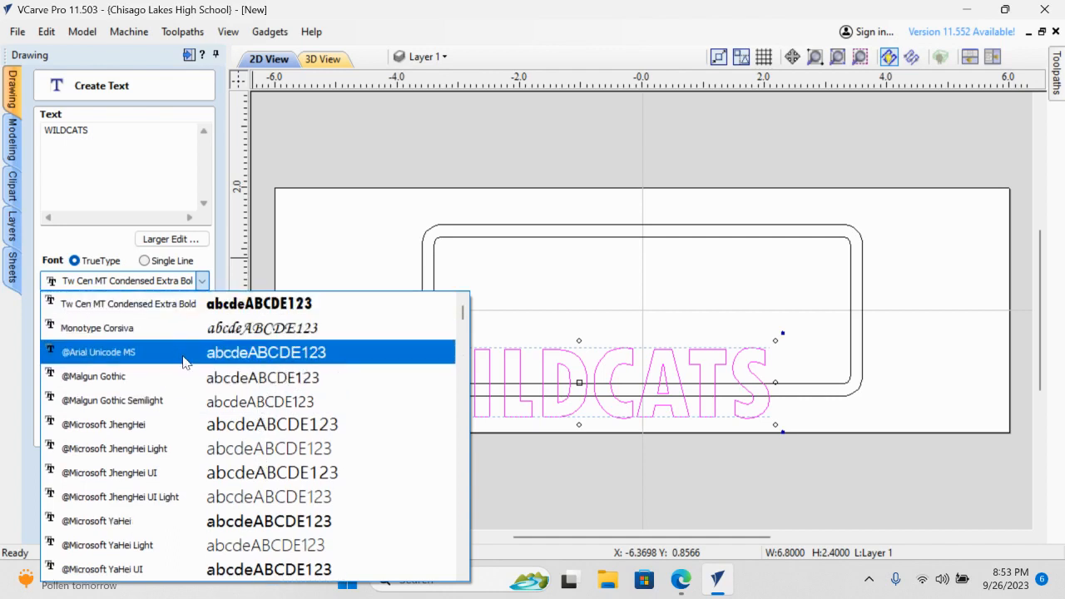
click(266, 352)
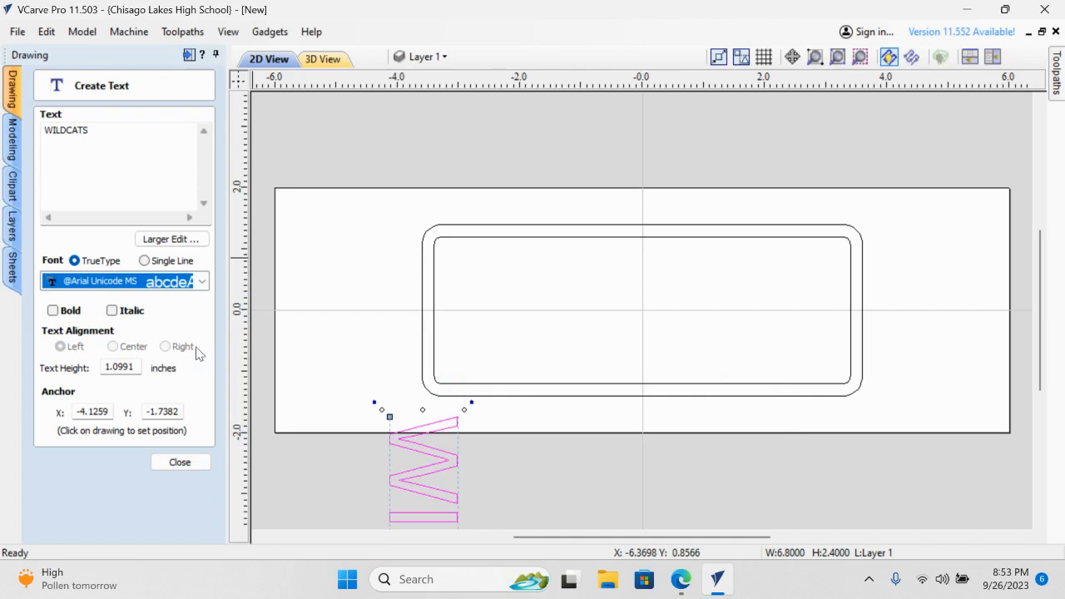
click(202, 280)
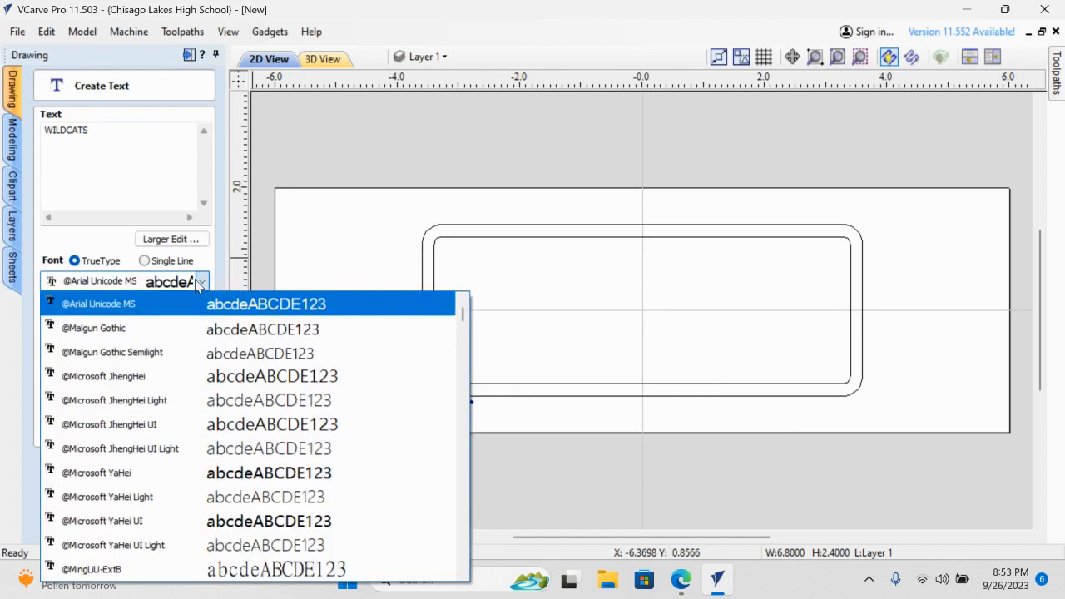
mouse_move(595, 152)
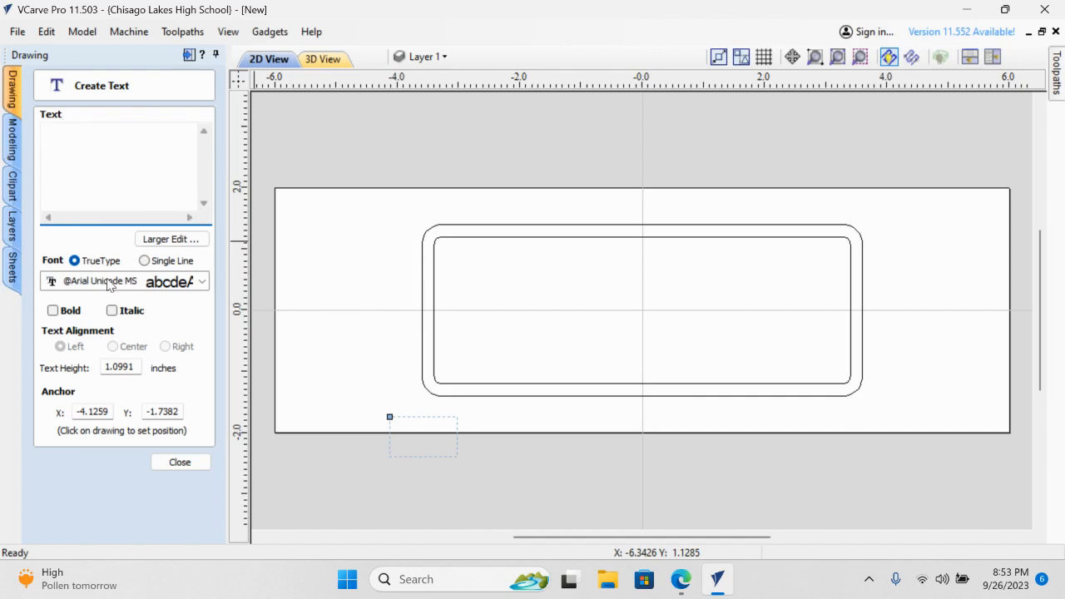
- Create the word WILDCATS in bold Tw Cen MT Condensed Extra Bold
click(201, 279)
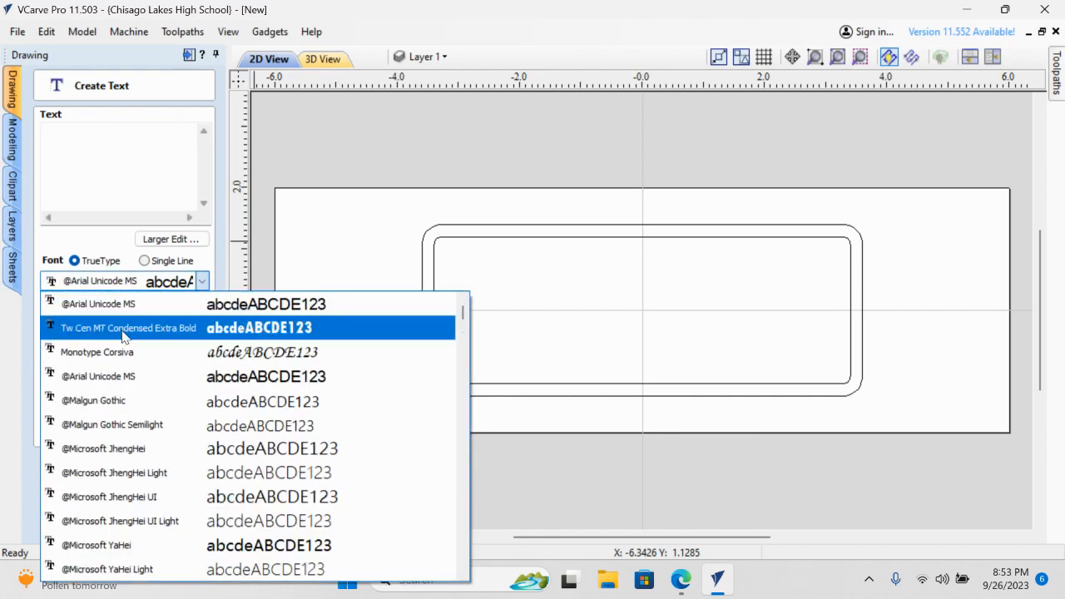
click(128, 326)
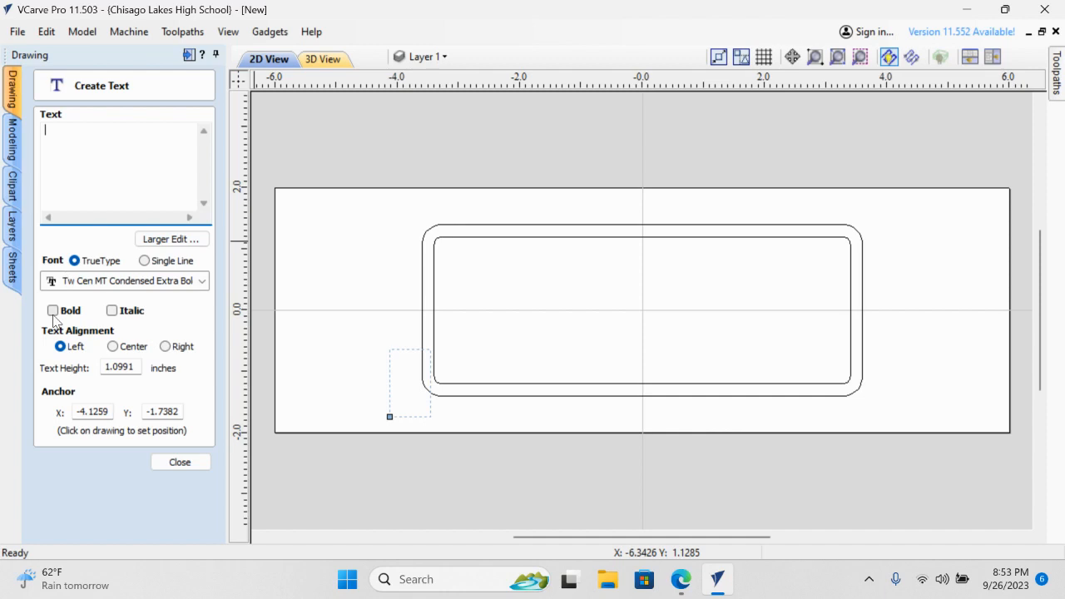
click(53, 312)
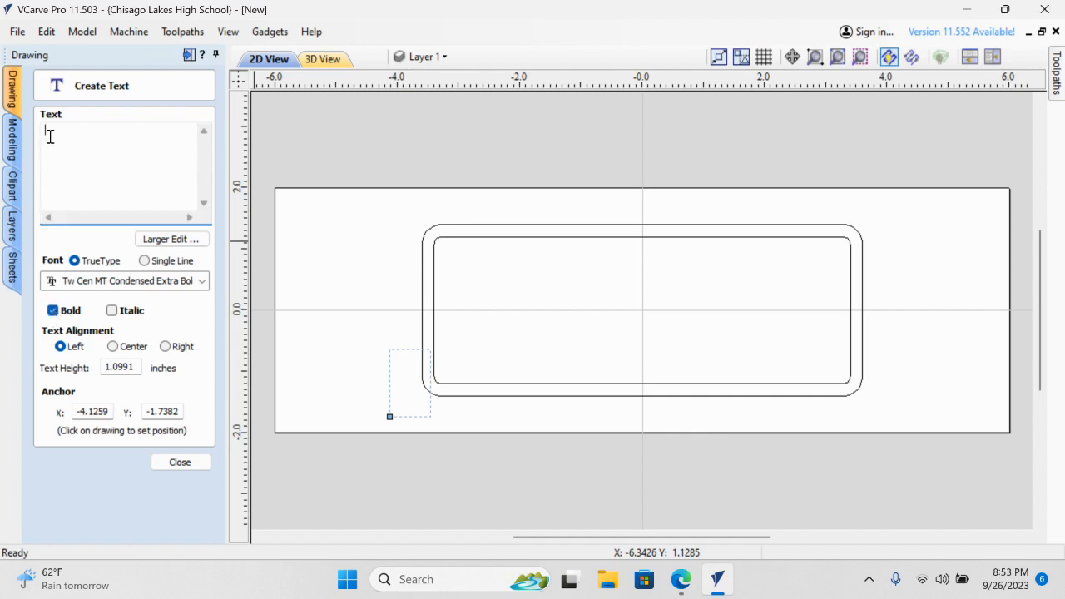
text(W)
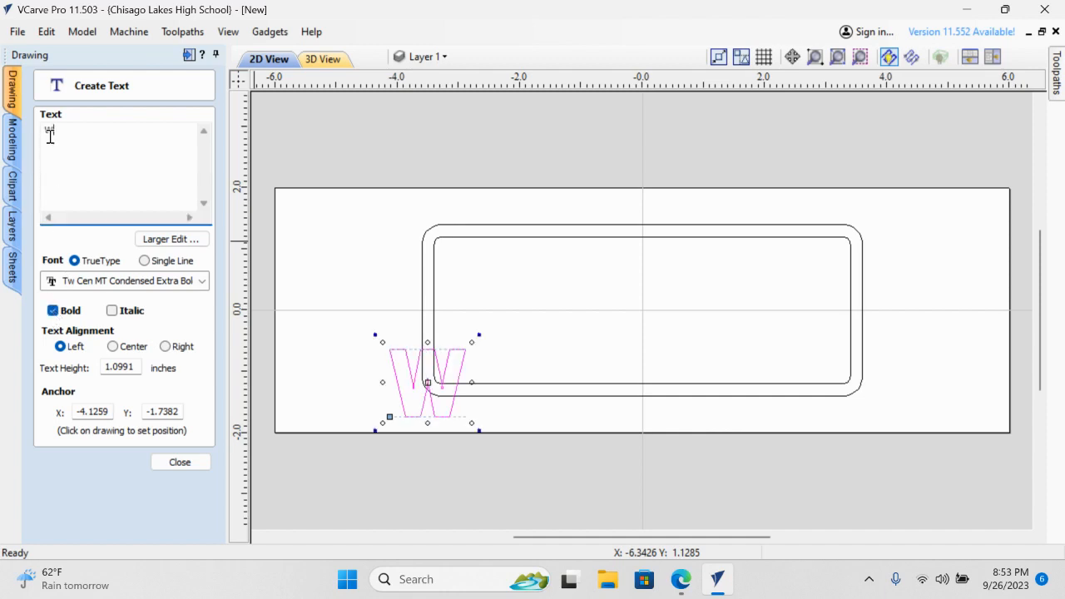
text(ILDCAT)
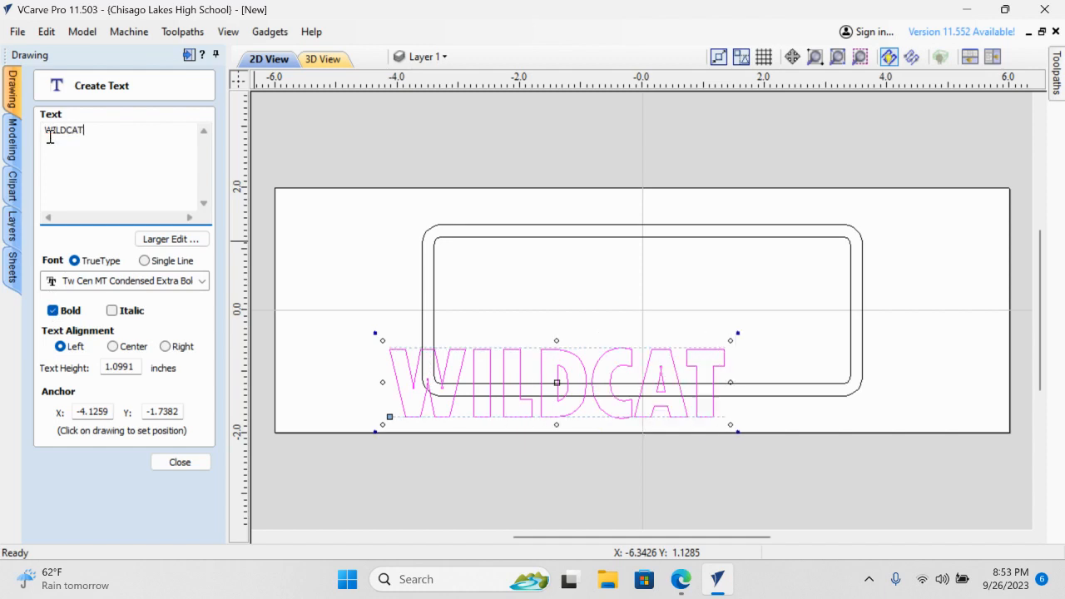
text(S)
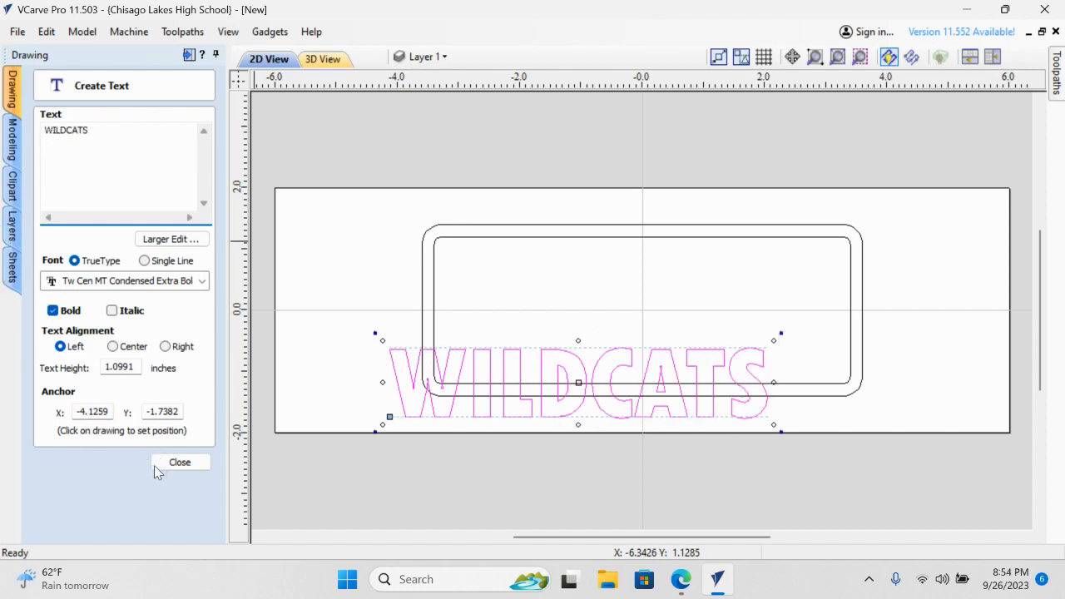
click(179, 463)
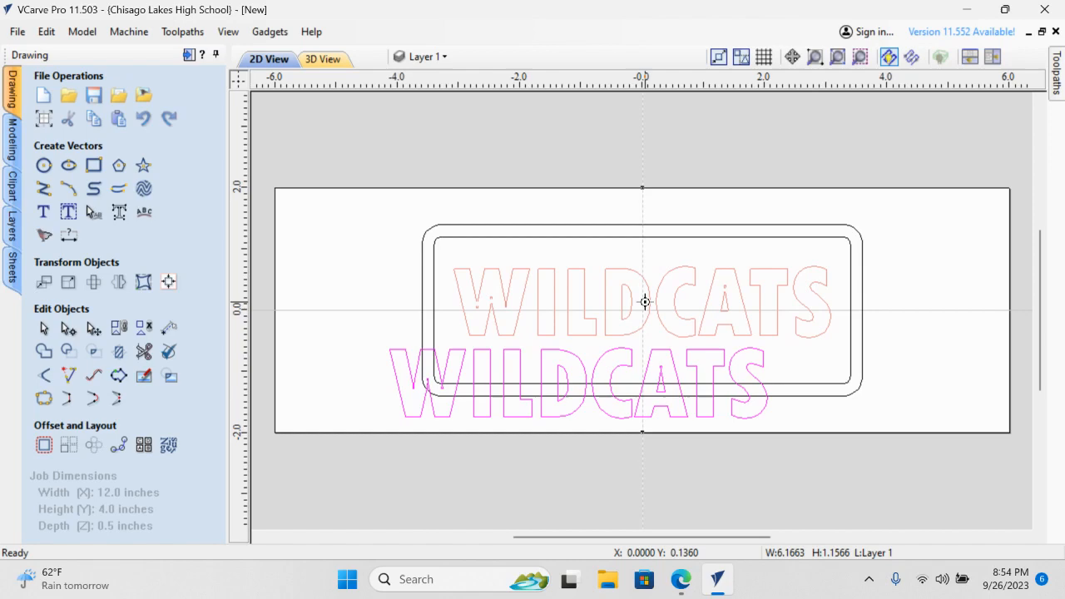
- Drag the WILDCATS text into the middle of the rounded border and deselect it
drag(582, 383, 646, 309)
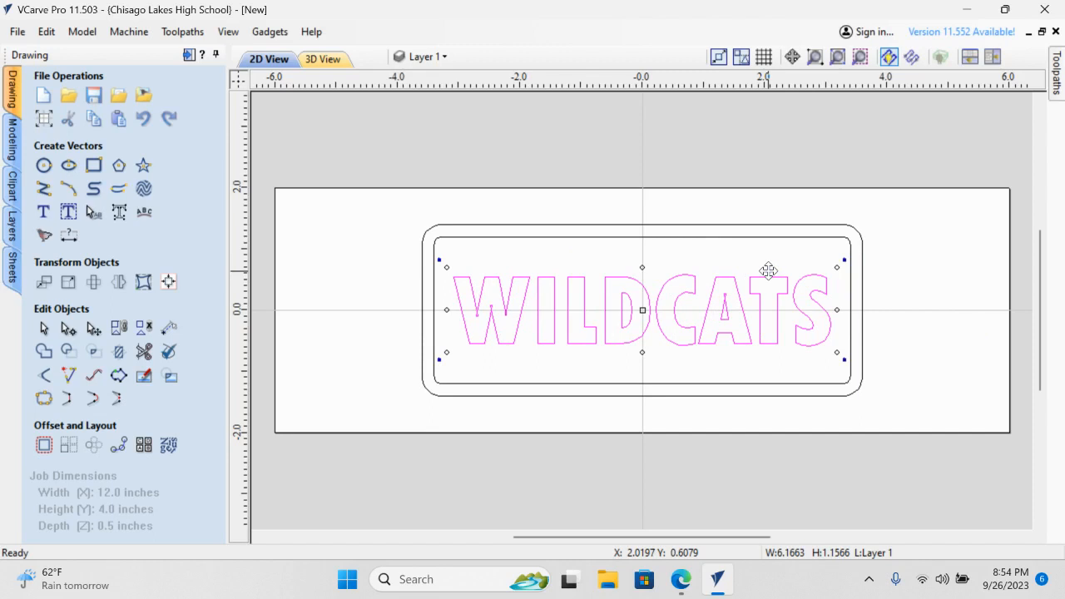
click(591, 256)
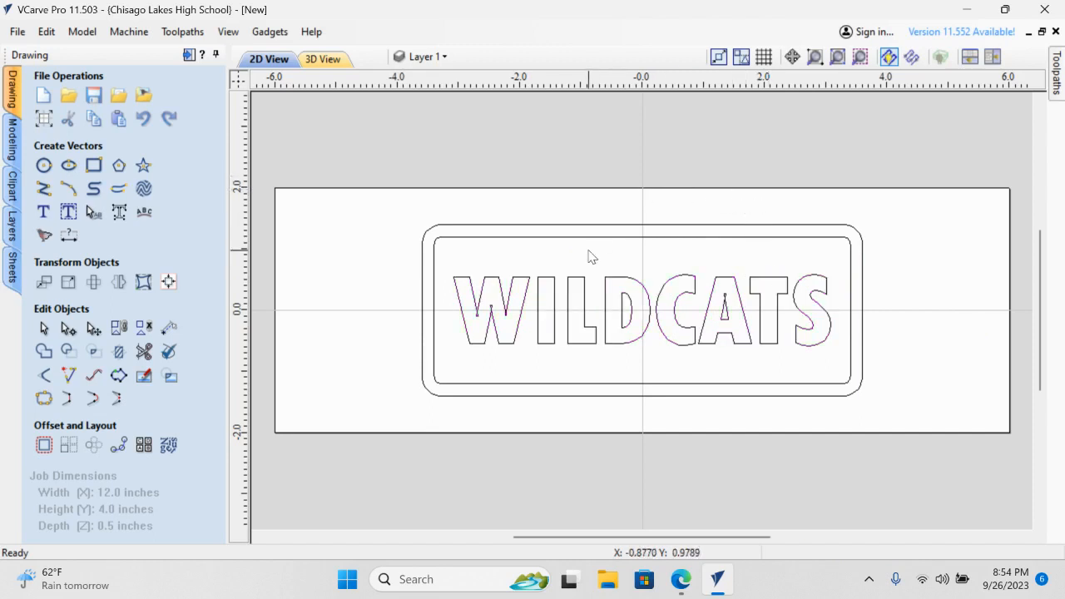
mouse_move(463, 251)
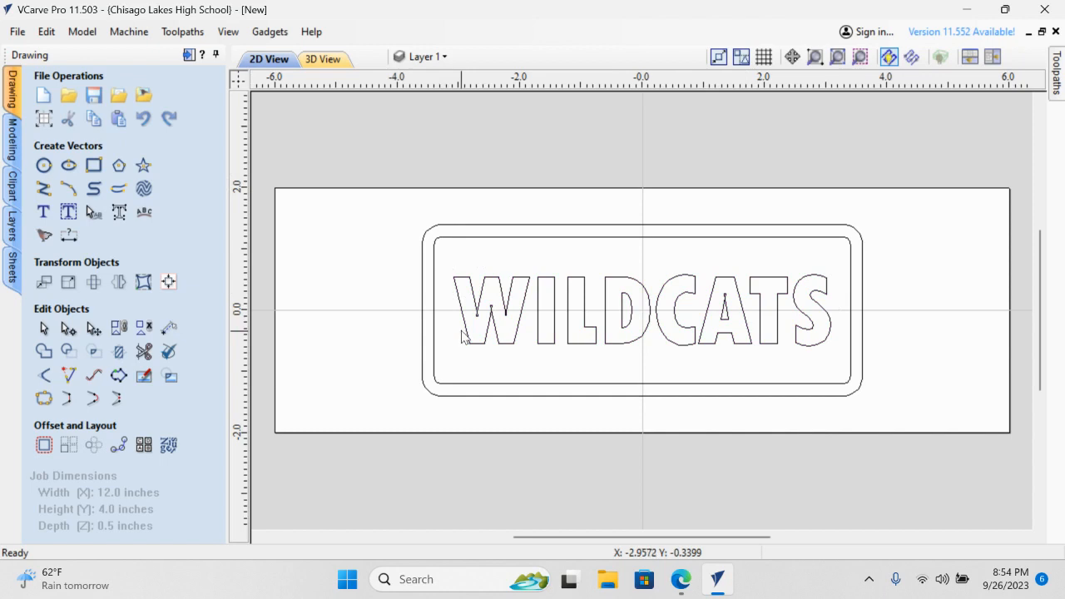
mouse_move(779, 255)
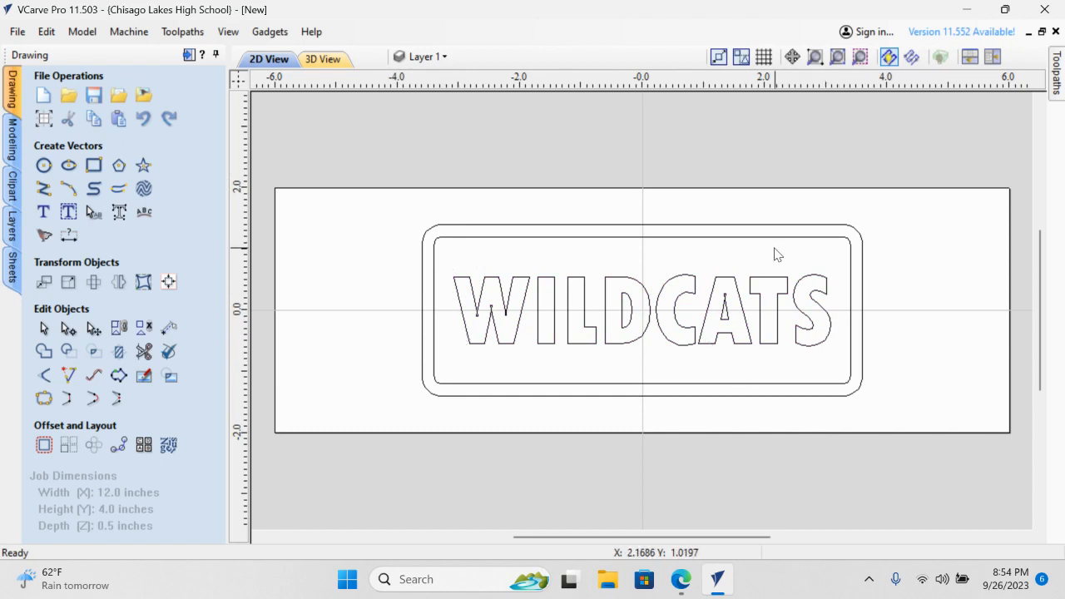
mouse_move(838, 286)
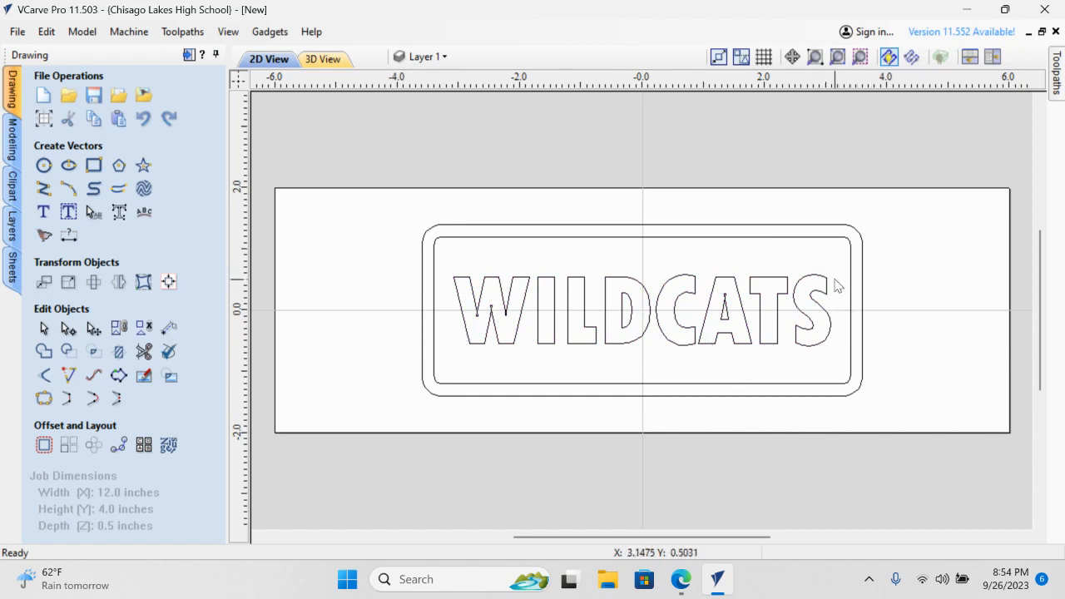
mouse_move(712, 360)
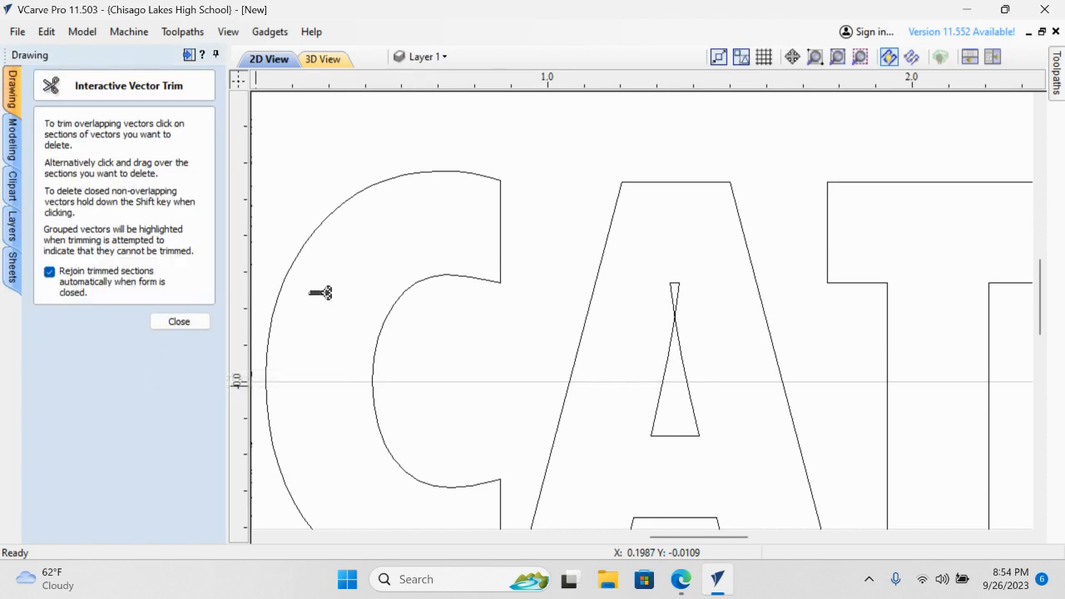
mouse_move(679, 287)
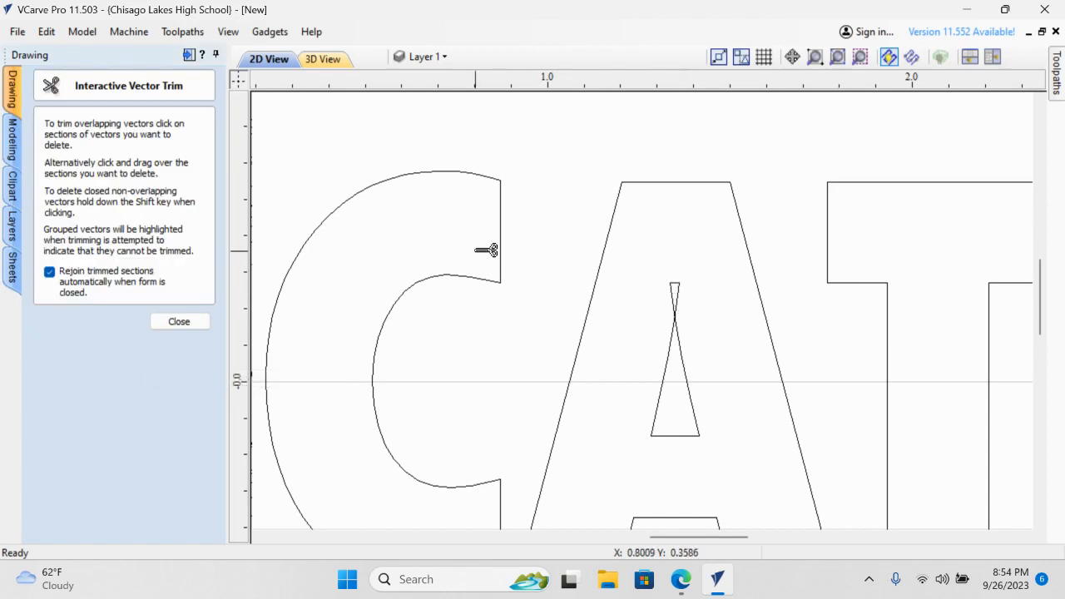
- Close Interactive Vector Trim leaving the letter outlines untouched
click(179, 322)
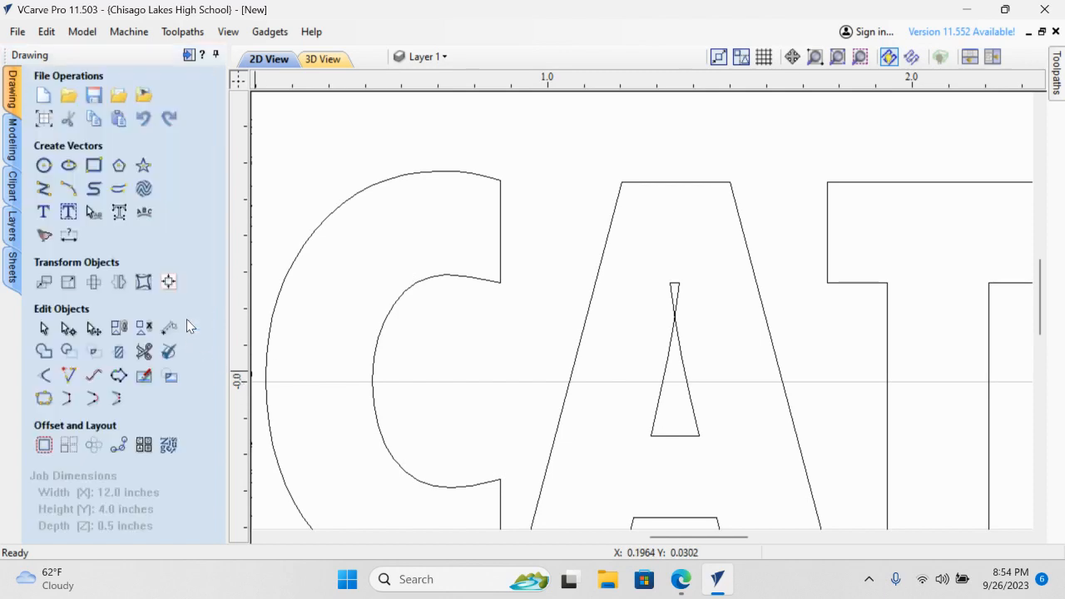
mouse_move(593, 338)
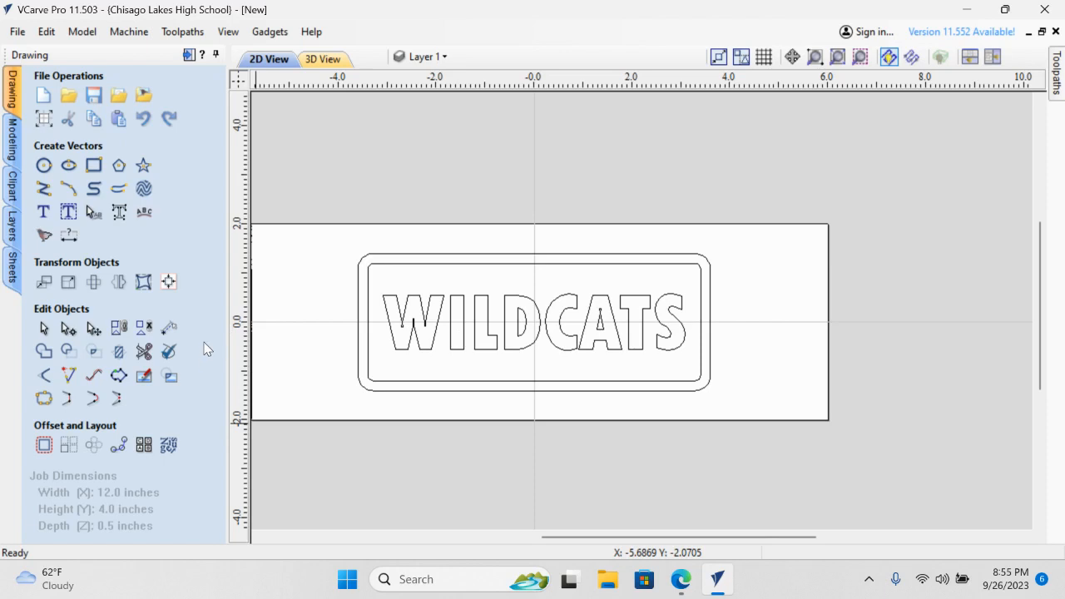
mouse_move(672, 276)
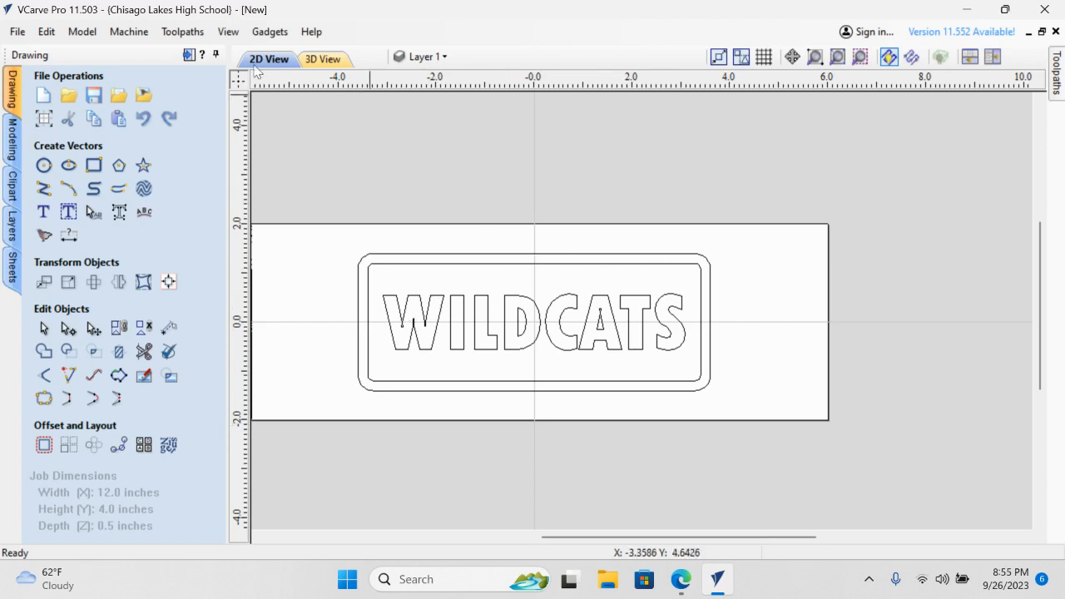
mouse_move(190, 55)
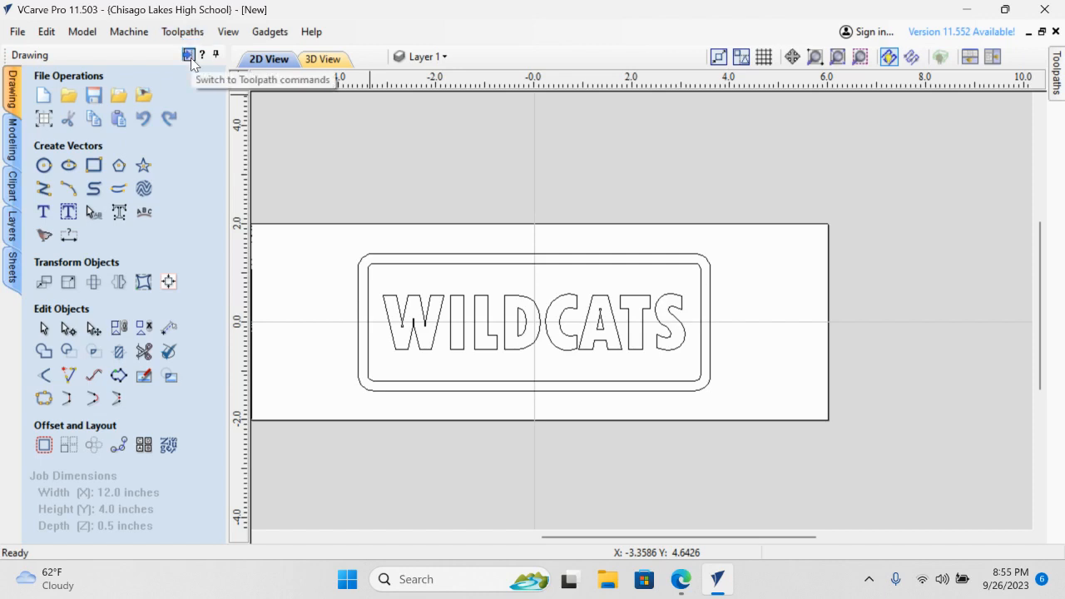
mouse_move(192, 64)
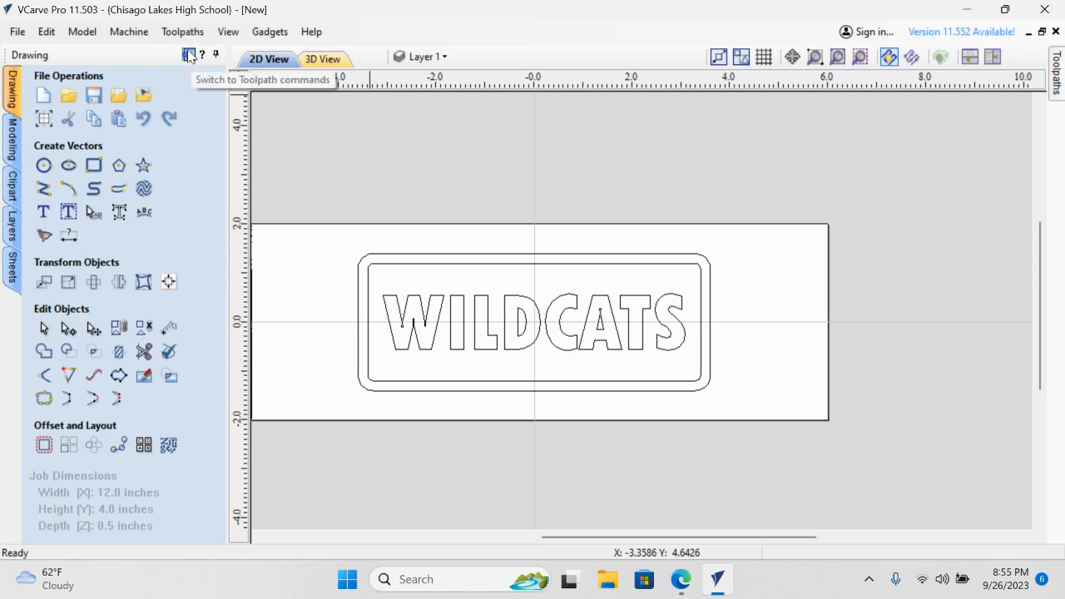
- Switch the Drawing panel over to the Toolpath commands for the WILDCATS sign
click(190, 55)
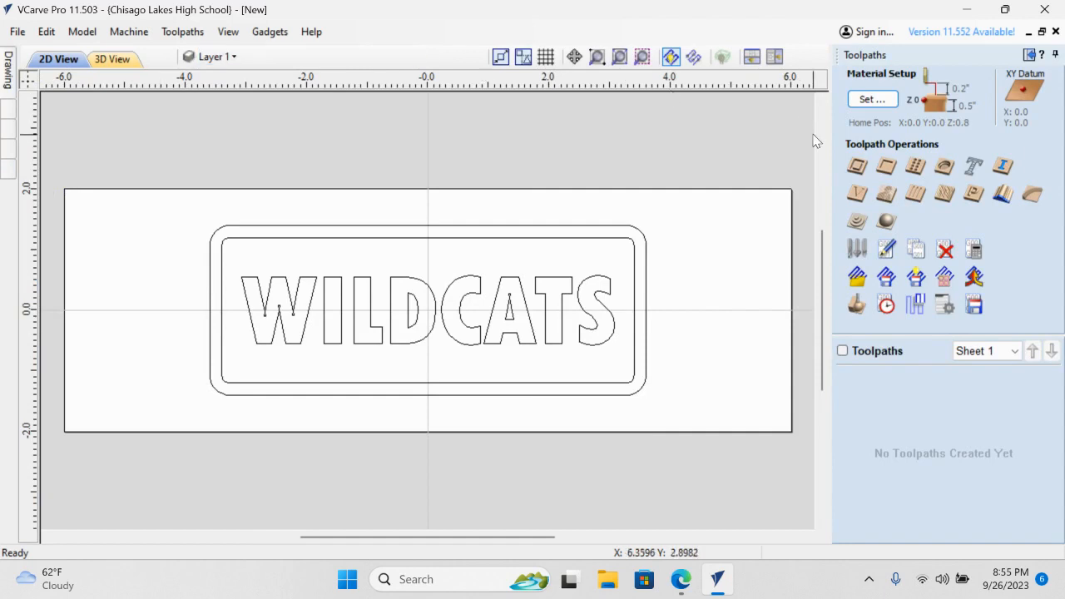
mouse_move(836, 208)
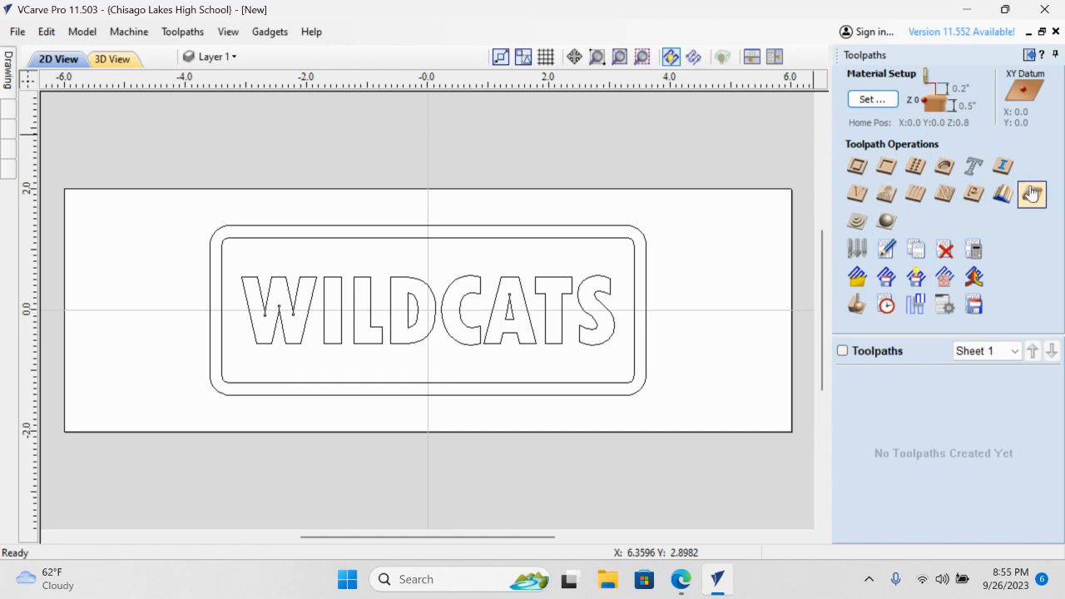
mouse_move(842, 168)
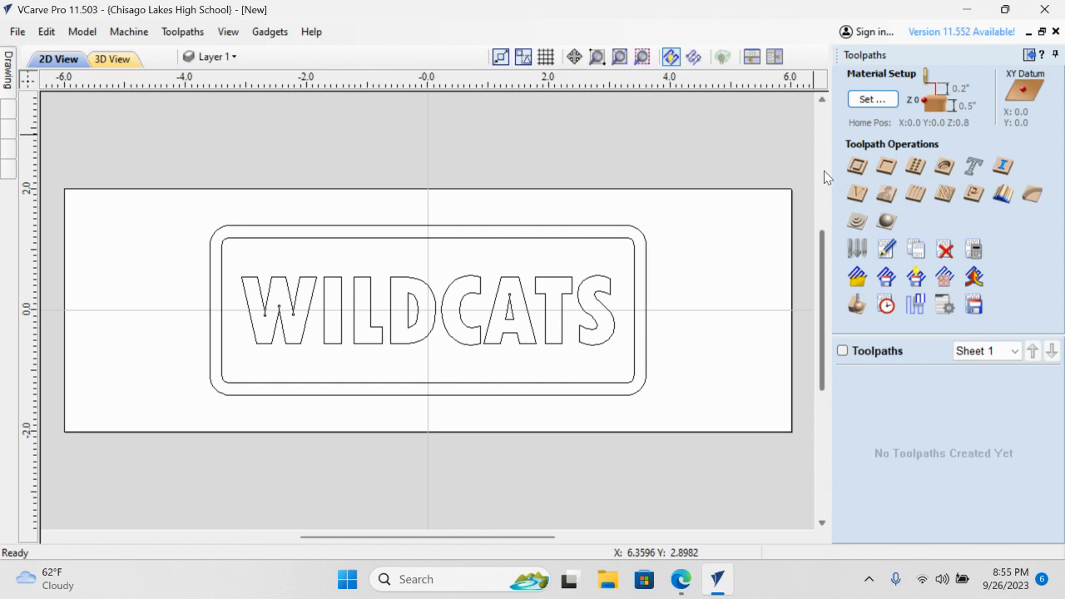
mouse_move(744, 190)
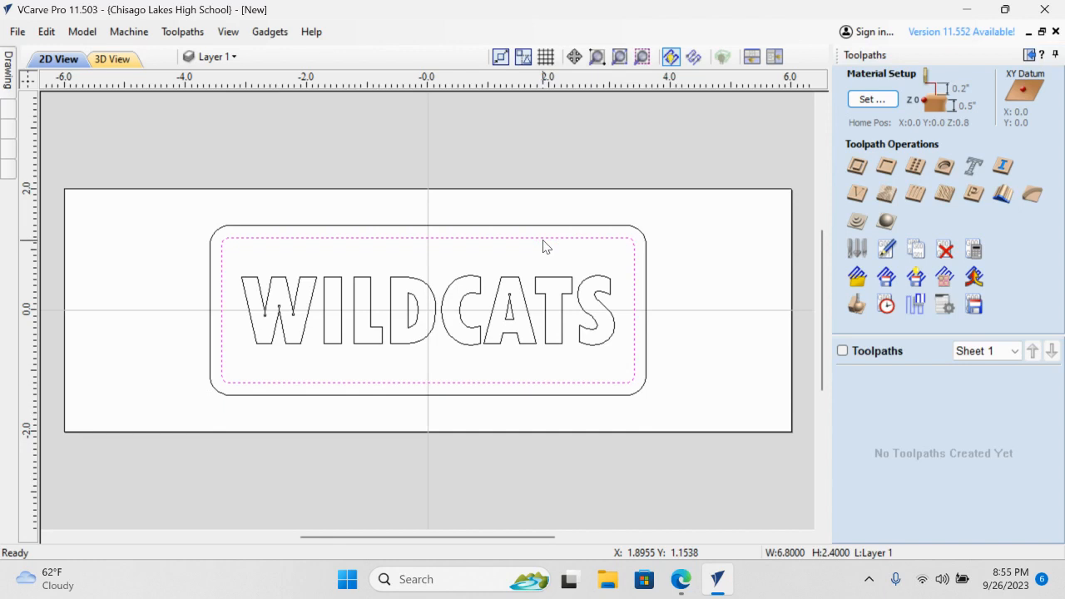
mouse_move(549, 287)
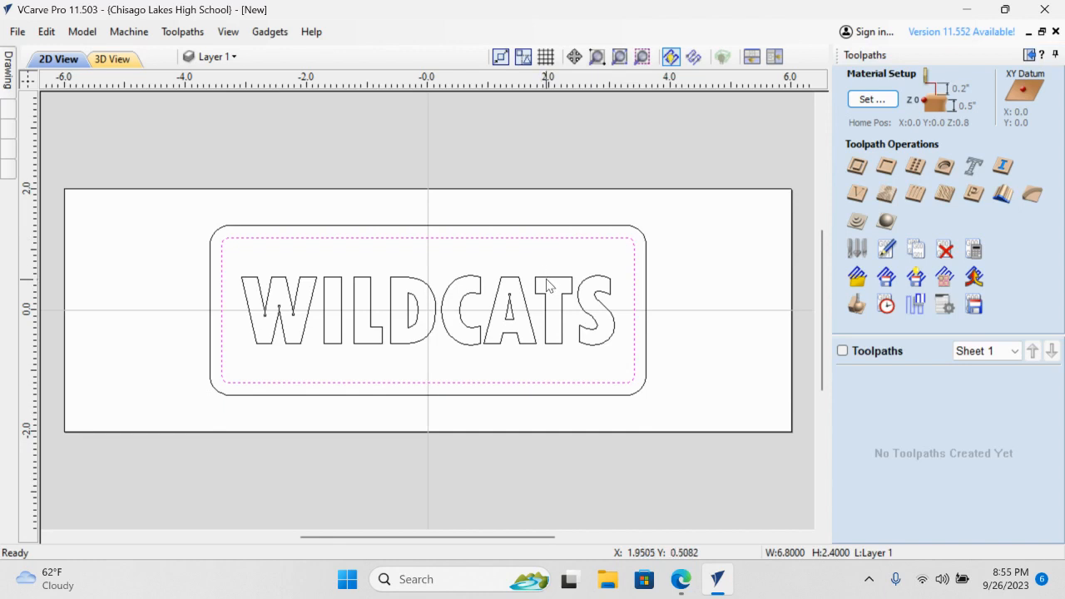
mouse_move(549, 286)
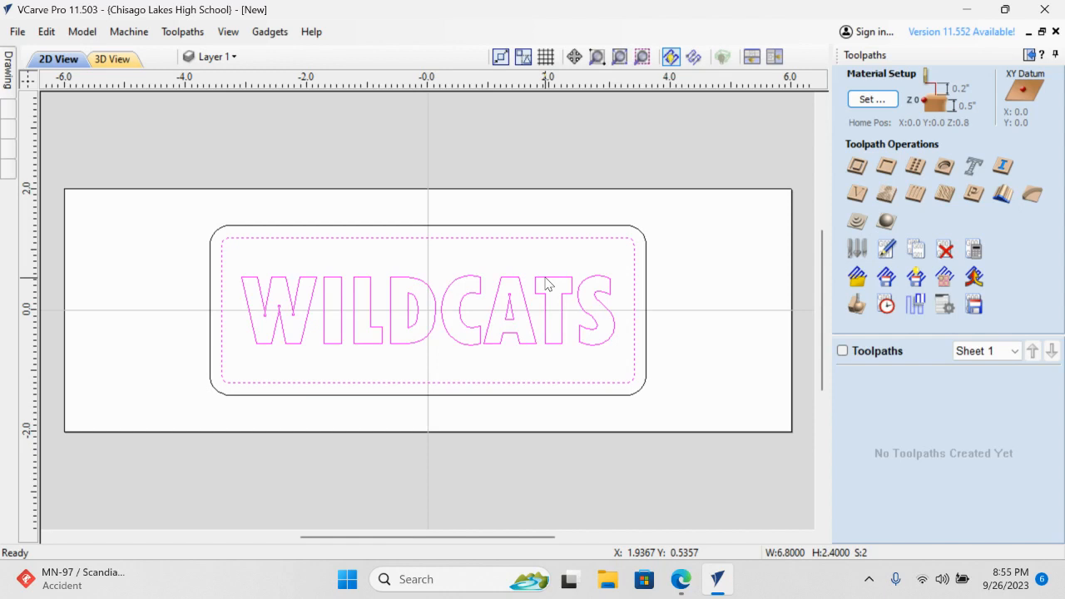
mouse_move(795, 269)
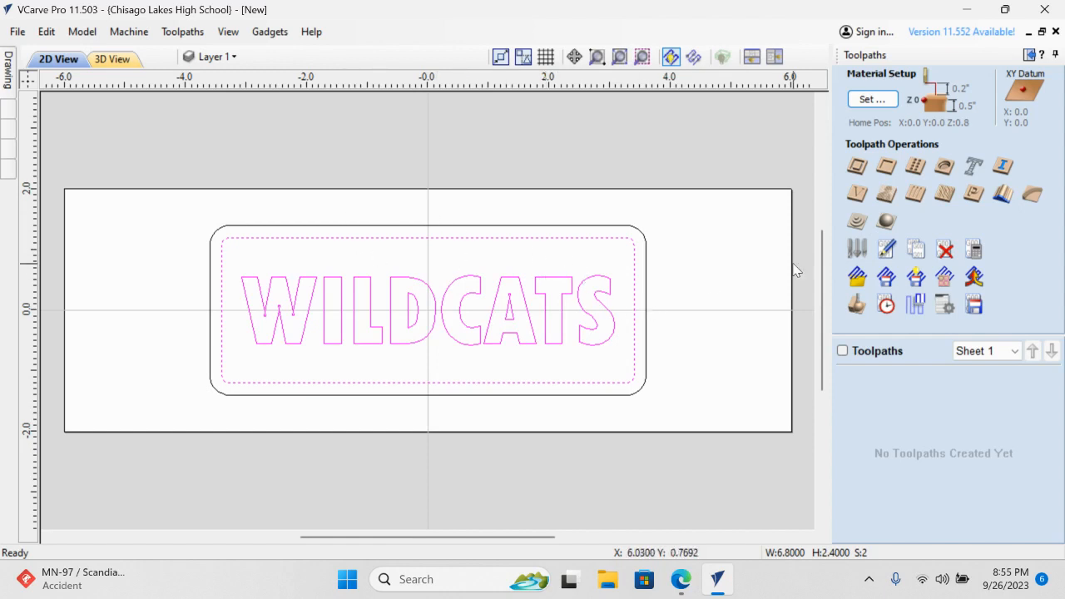
mouse_move(885, 166)
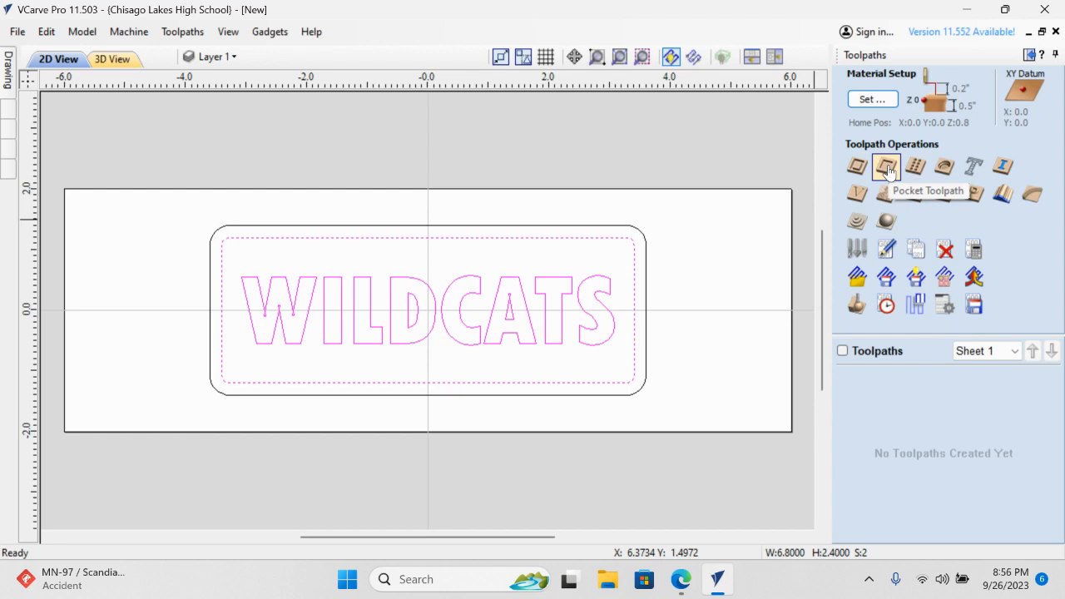
- Create 'Pocket 1' around the letters, 0.1 in deep with the 1/8" end mill, offset strategy, and calculate it
click(886, 166)
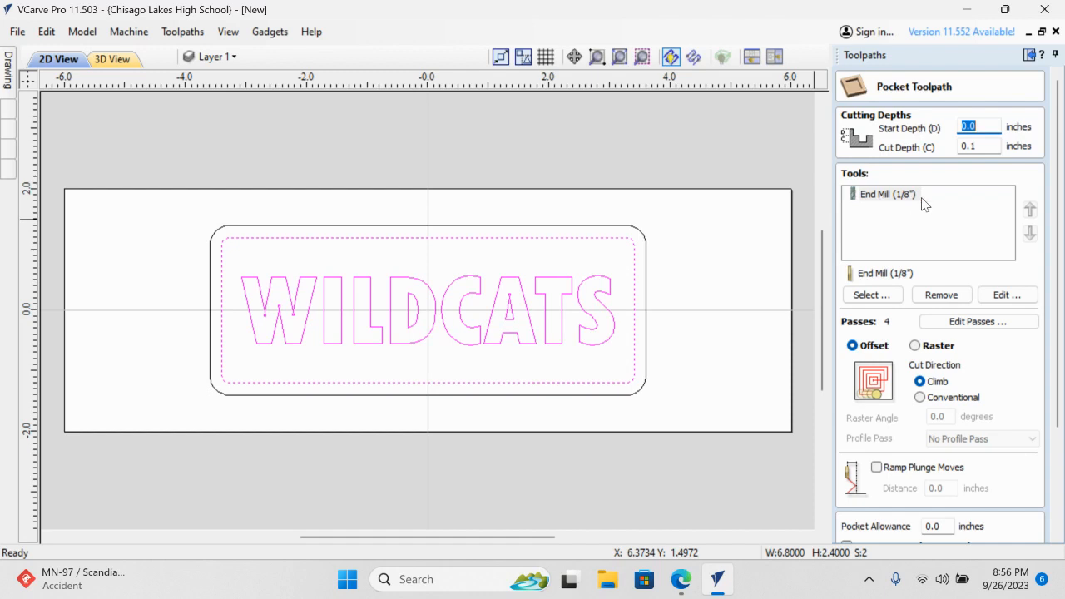
mouse_move(952, 149)
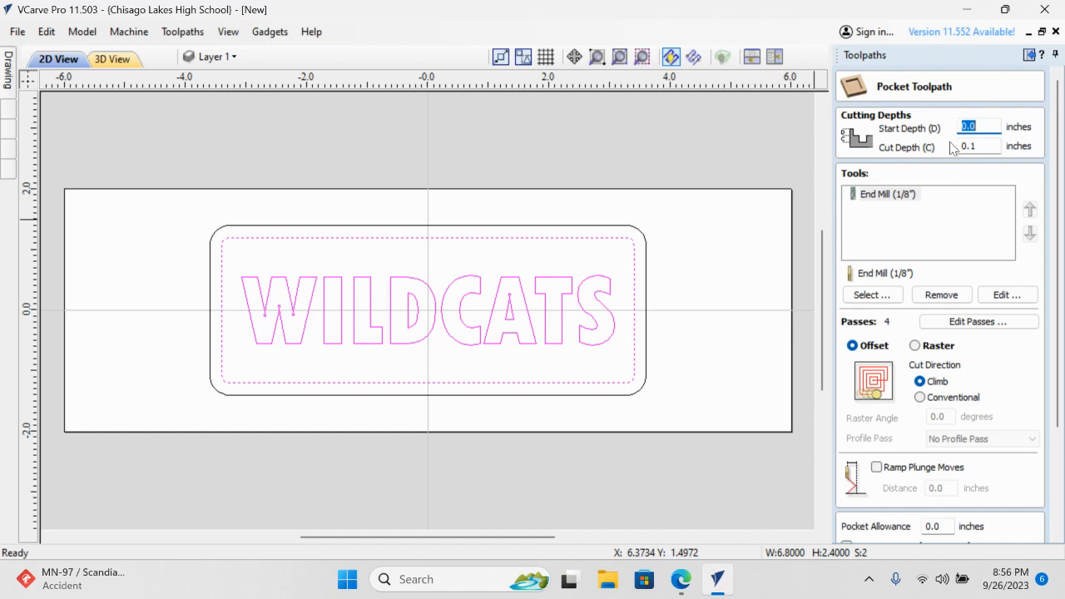
mouse_move(956, 203)
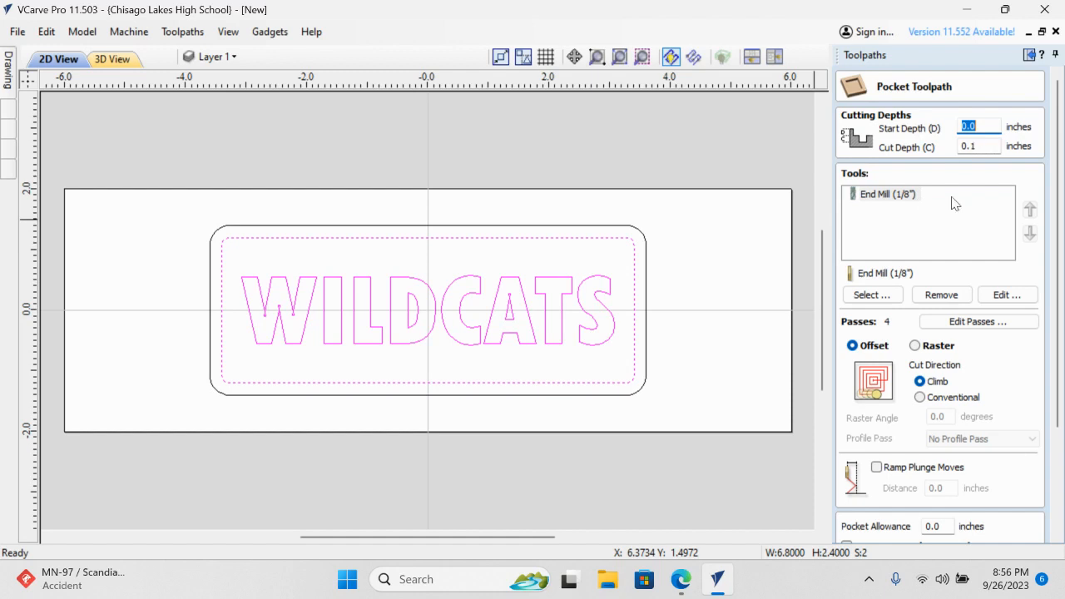
mouse_move(921, 236)
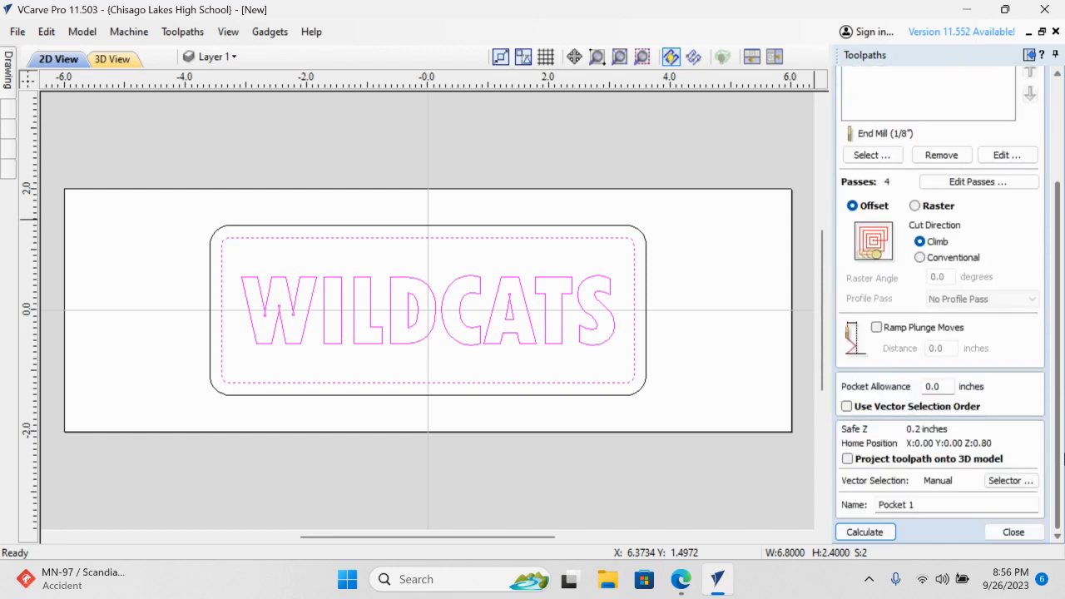
click(866, 532)
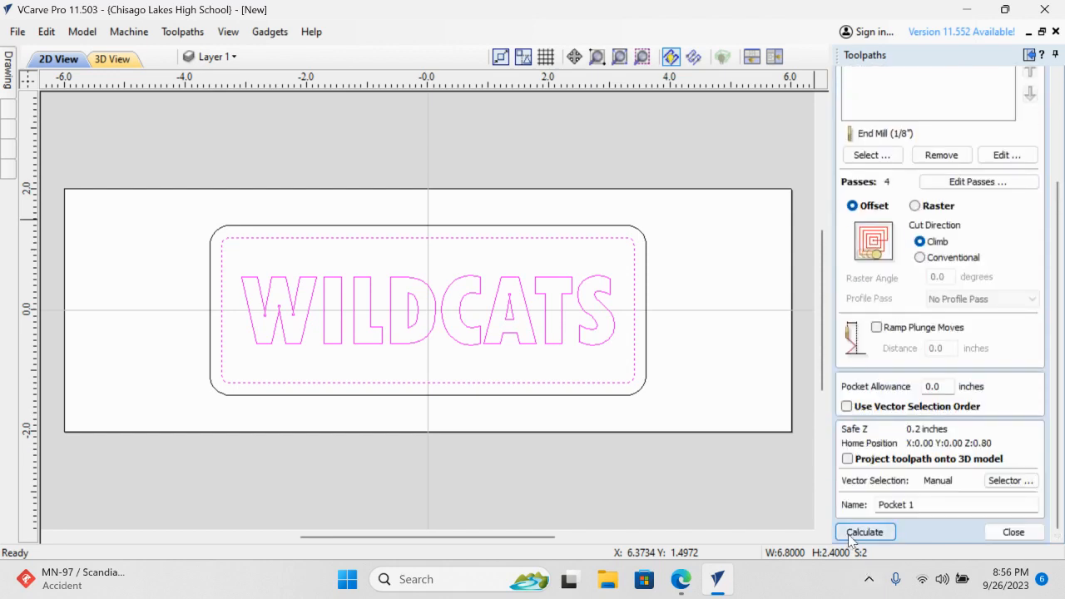
click(864, 532)
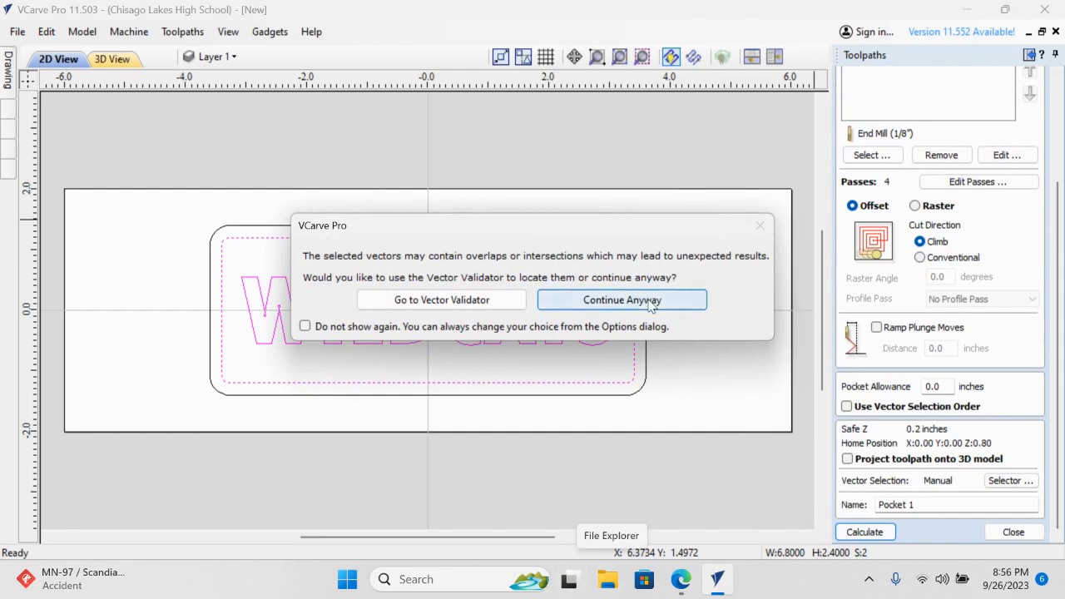
- Continue past the overlap warning so Pocket 1 calculates, then orbit the carved board in 3D
click(622, 300)
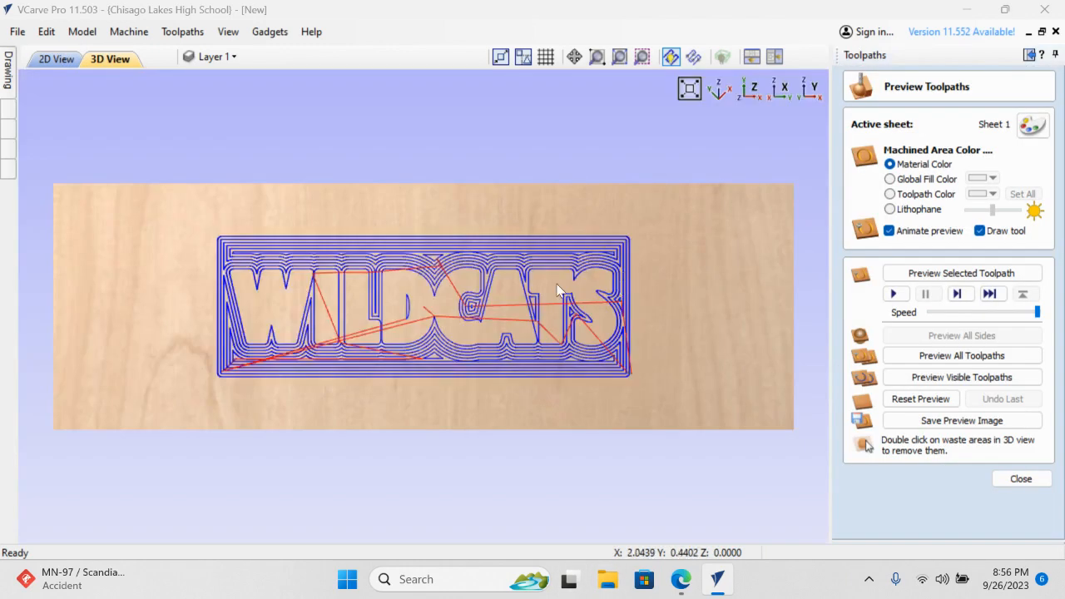
mouse_move(529, 320)
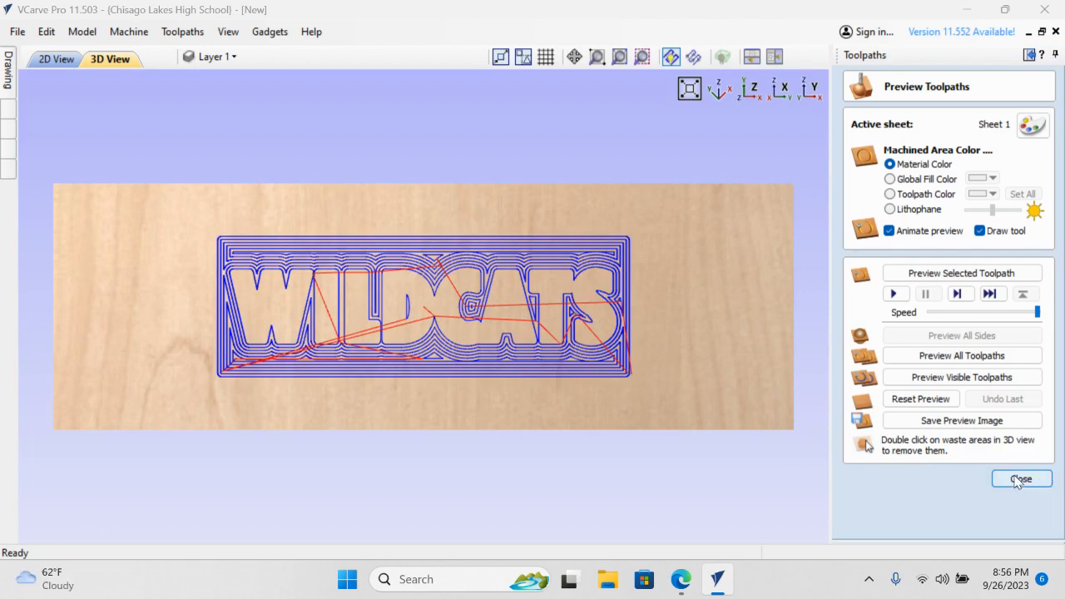
click(1022, 479)
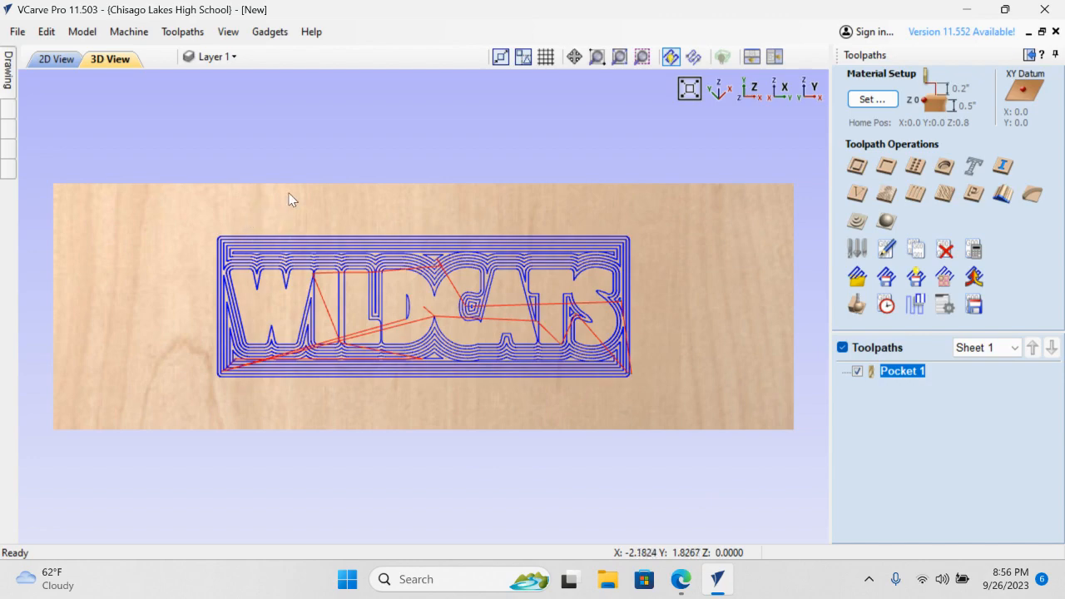
drag(291, 200, 349, 120)
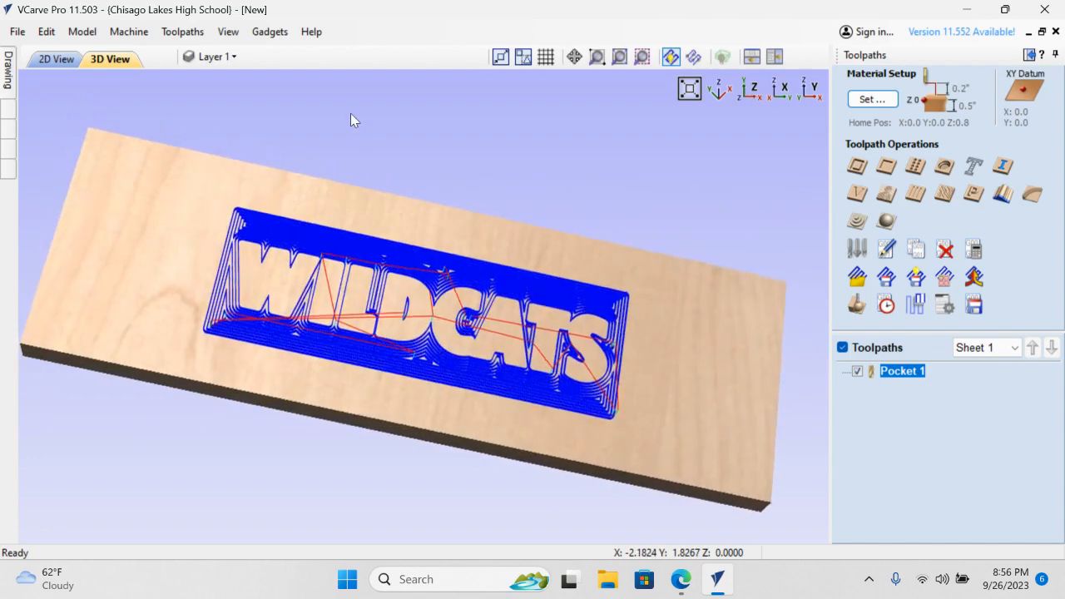
drag(350, 120, 258, 148)
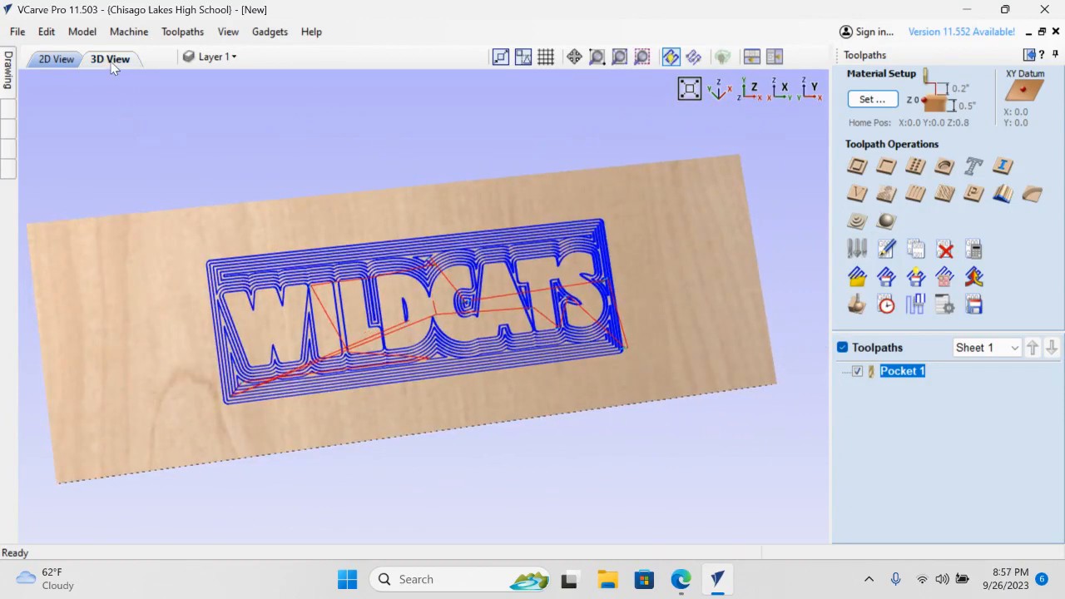
click(57, 58)
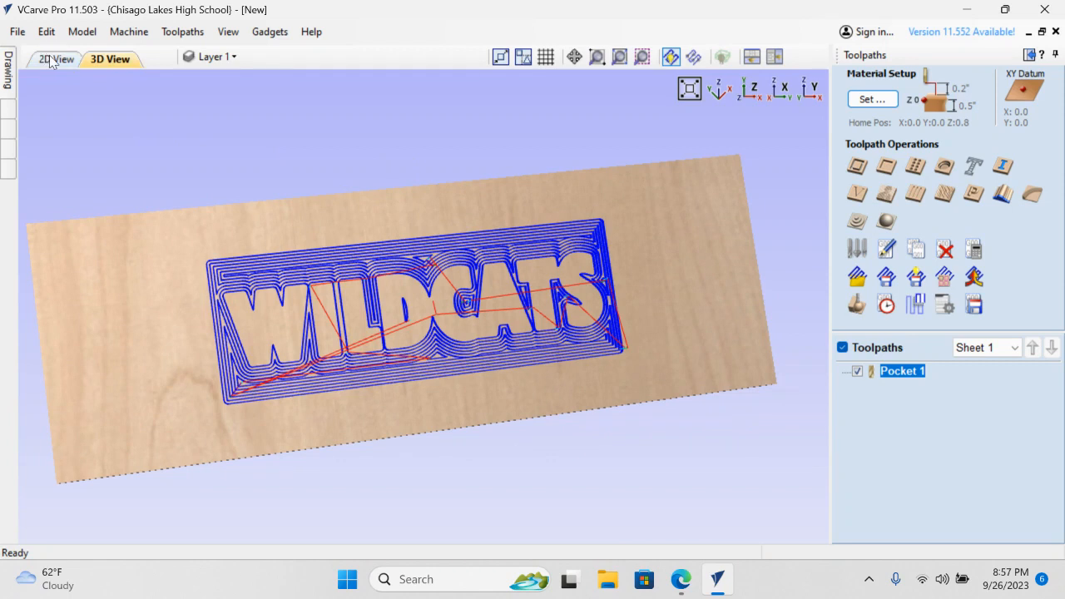
- Return to the 2D view showing the Pocket 1 paths around the letters
click(55, 59)
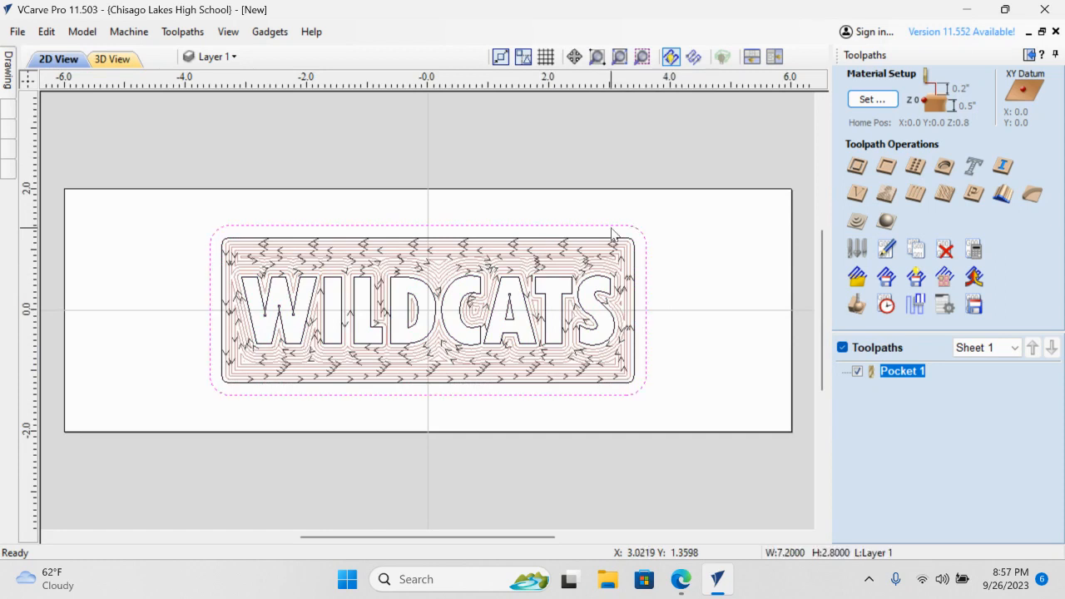
mouse_move(752, 303)
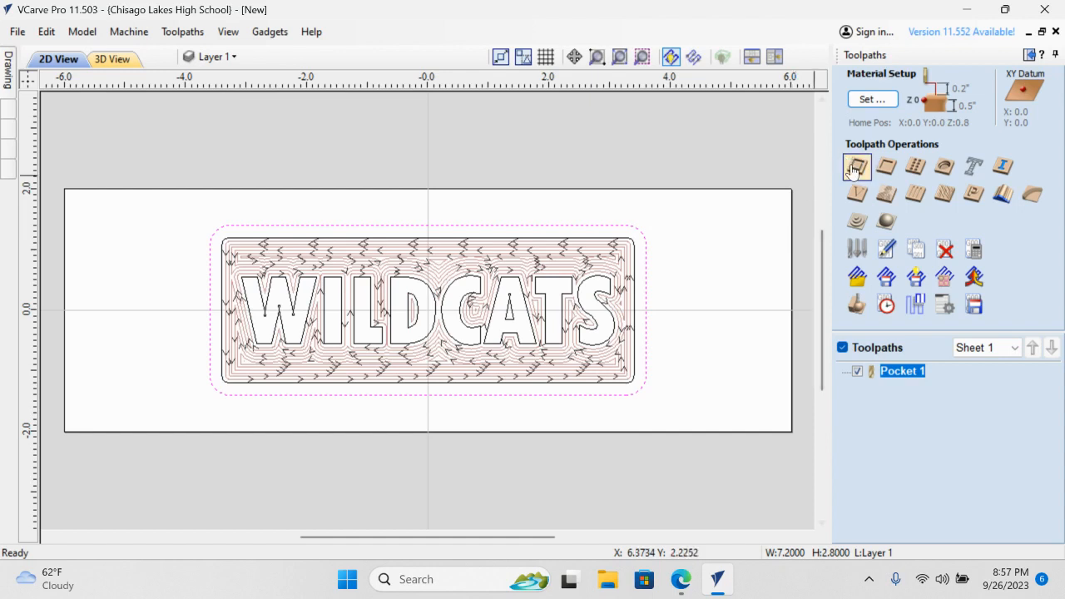
mouse_move(855, 167)
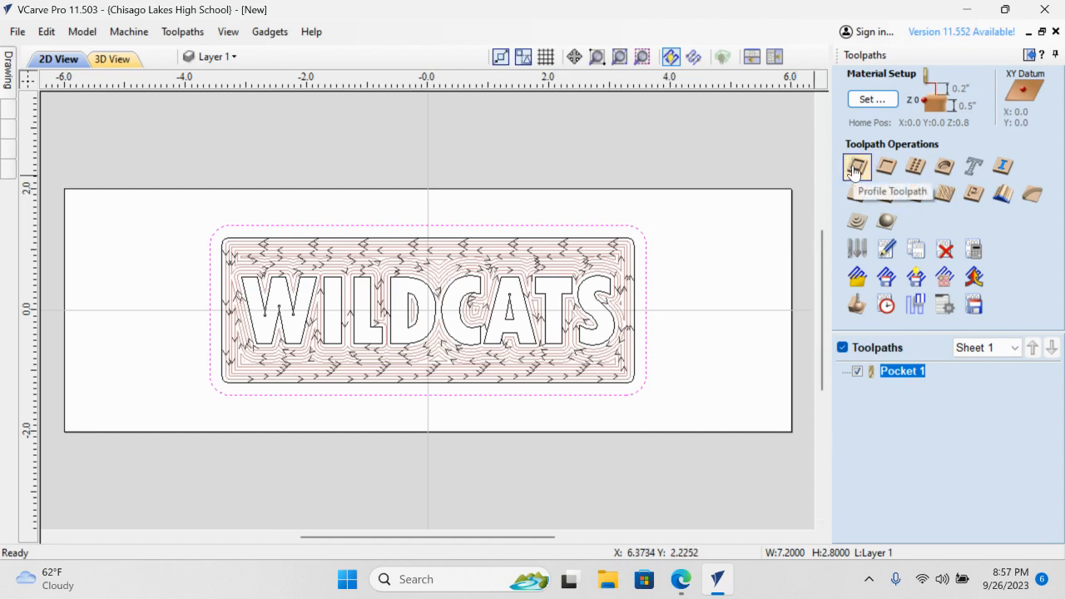
- Start a profile toolpath 0.53 in deep with the 1/8" end mill and bring up Edit Passes
click(855, 166)
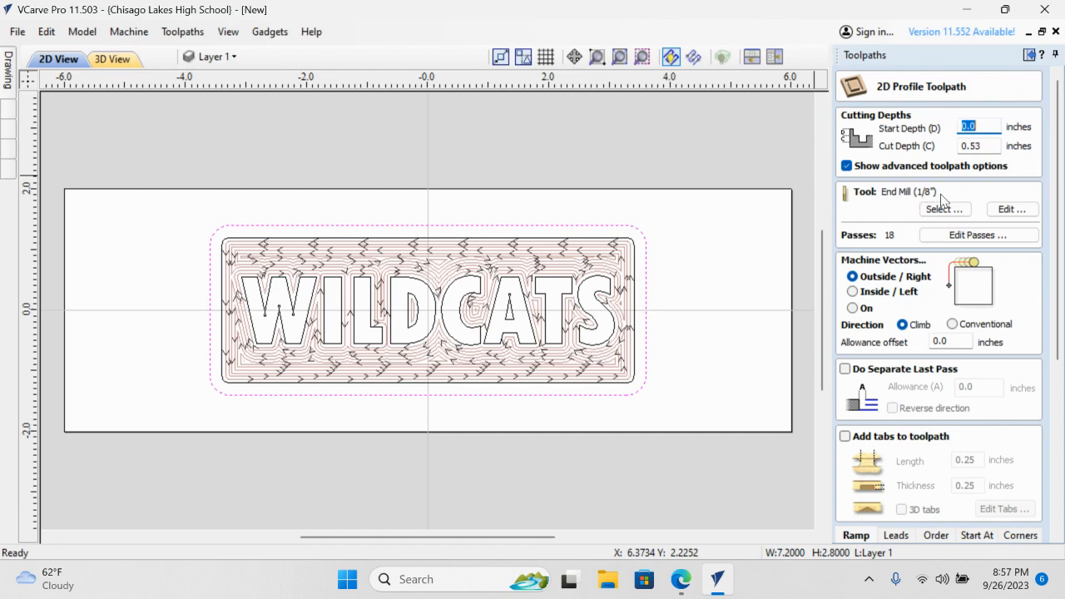
mouse_move(901, 239)
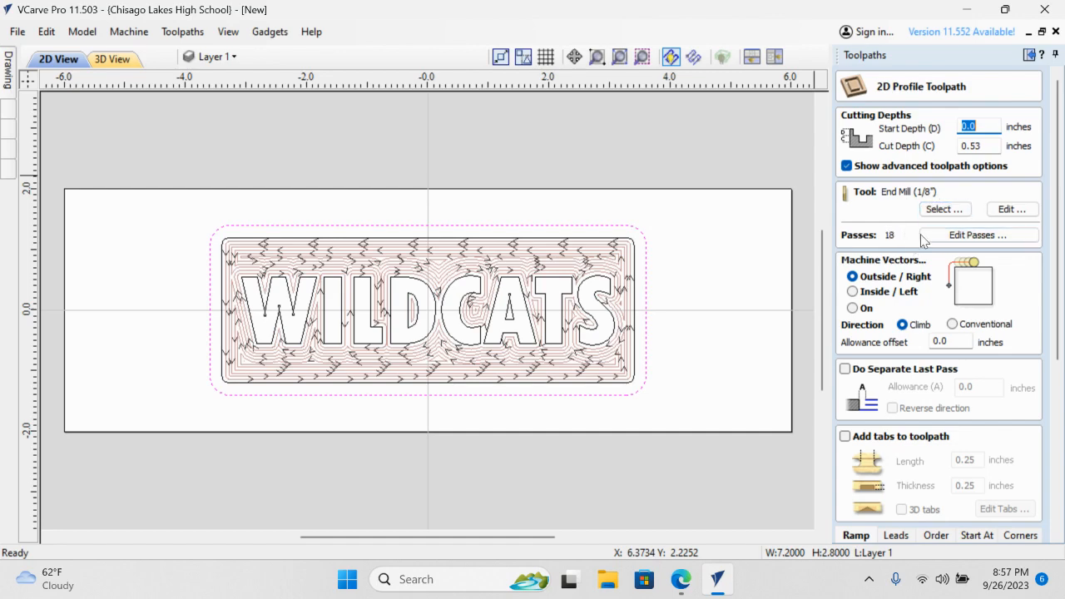
click(978, 234)
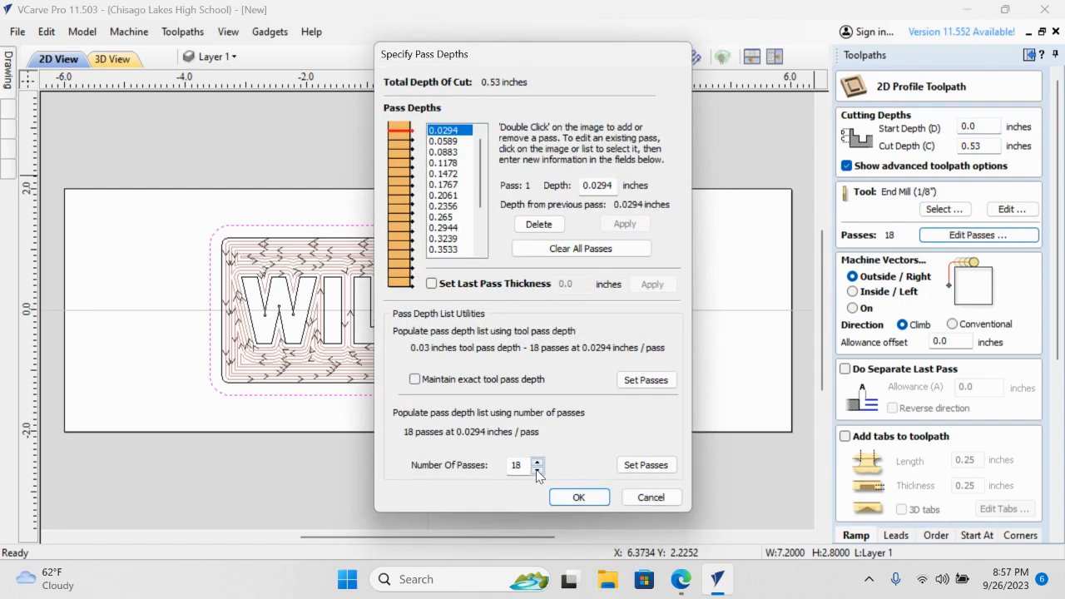
- Reduce the profile from 18 to 7 passes of about 0.0757 in each and confirm
click(538, 470)
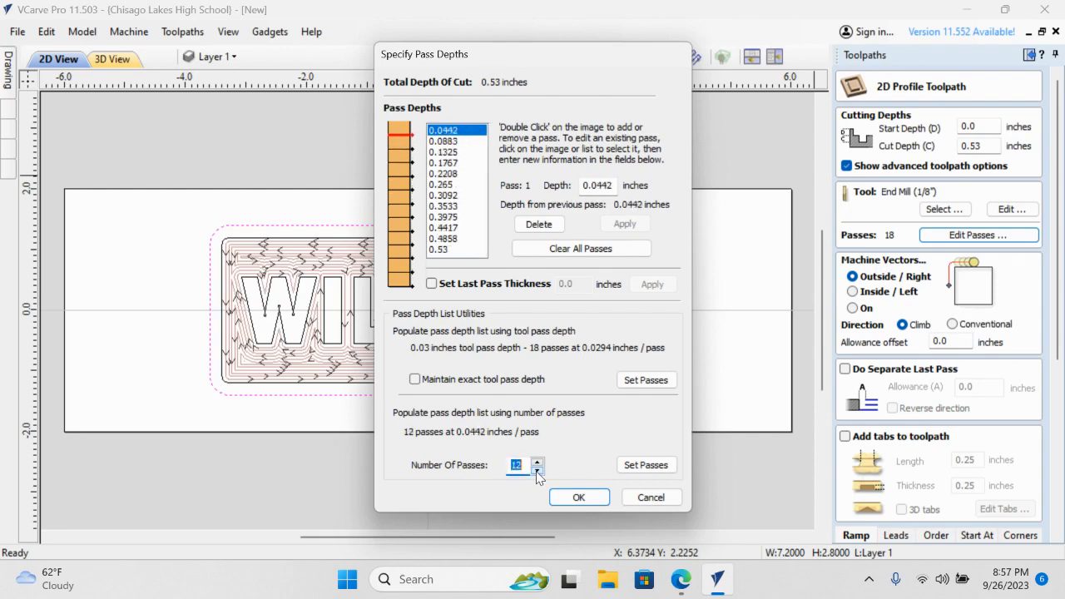
click(537, 470)
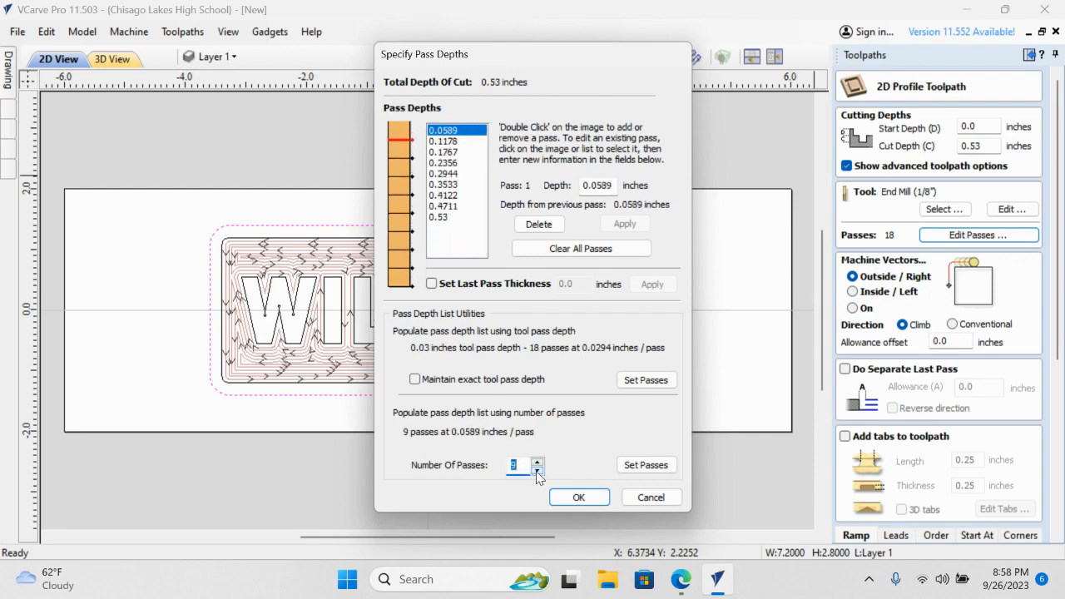
click(538, 470)
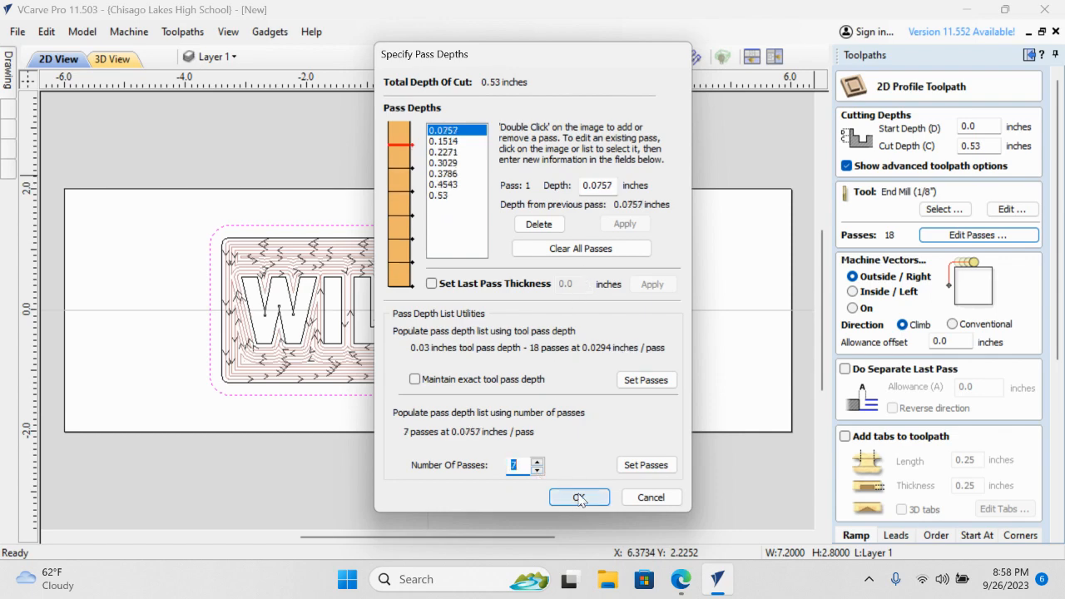
click(579, 496)
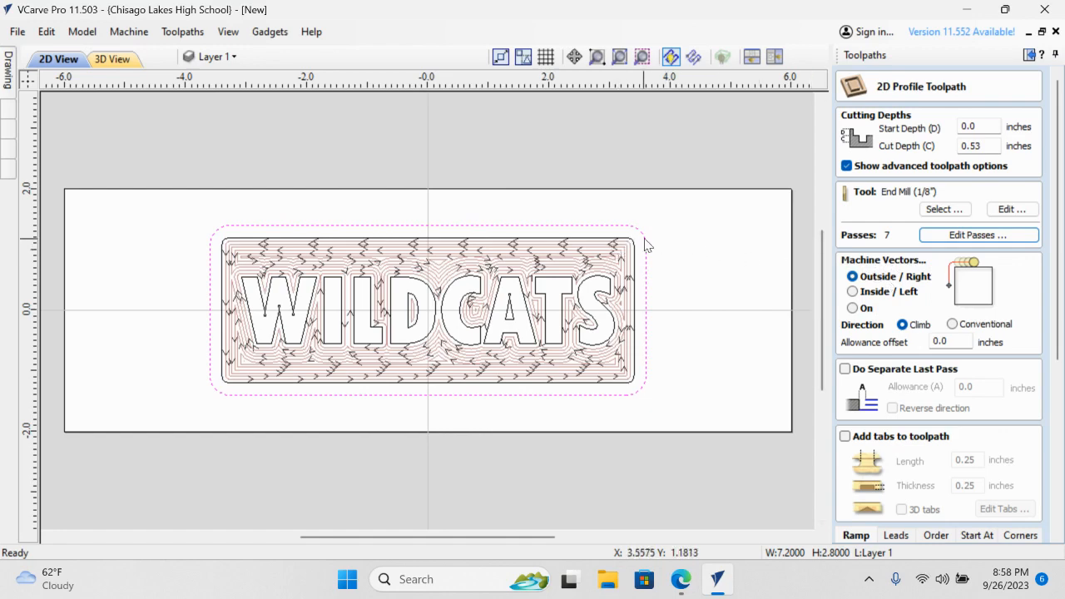
mouse_move(890, 275)
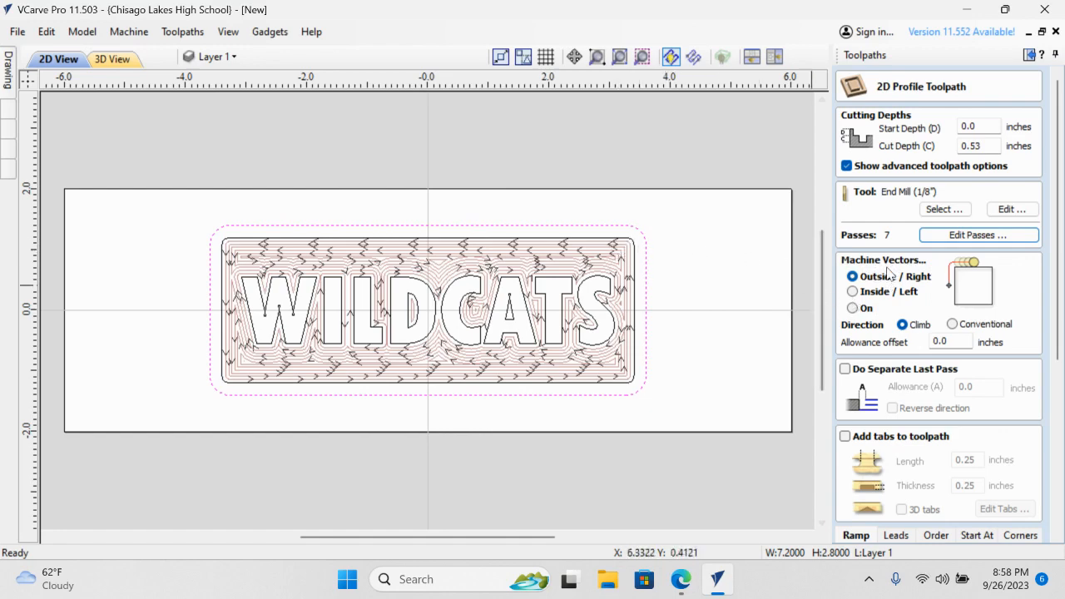
- Machine the profile Outside / Right and enable tabs 0.25 in long and 0.25 in thick
click(856, 534)
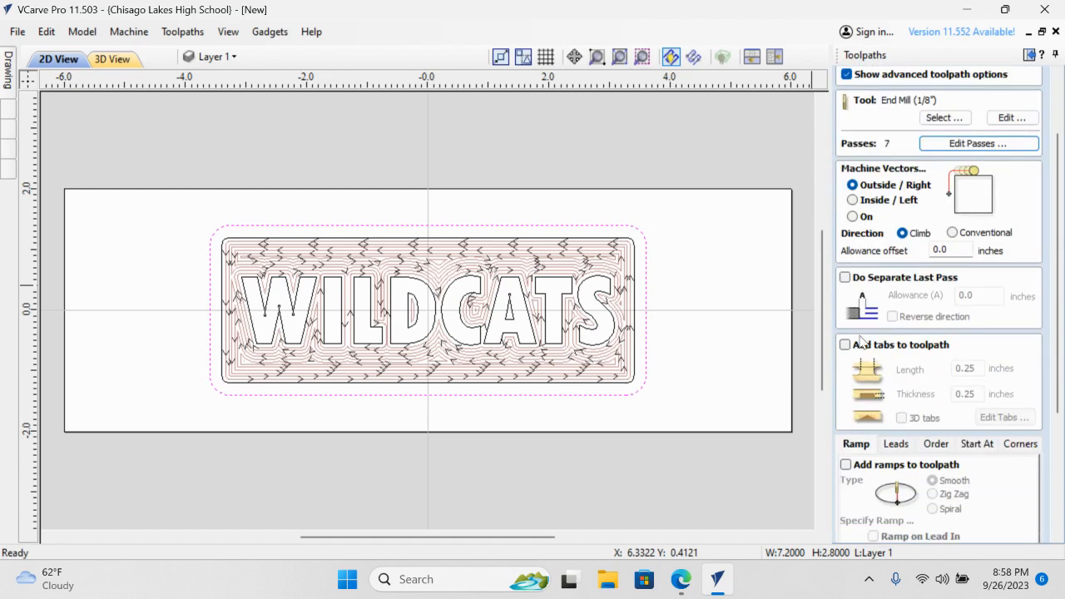
click(845, 344)
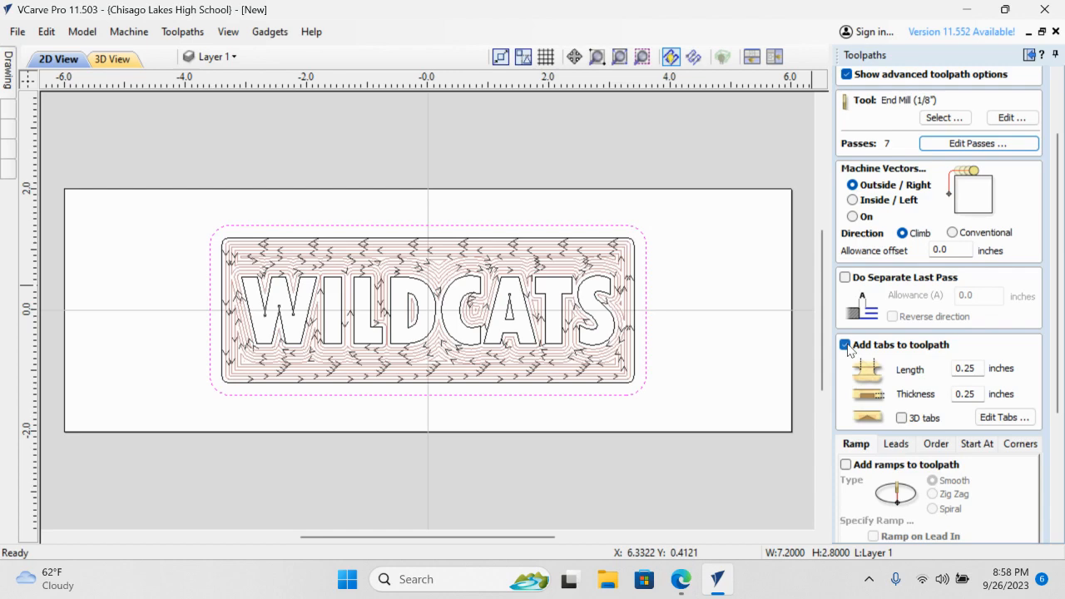
mouse_move(892, 373)
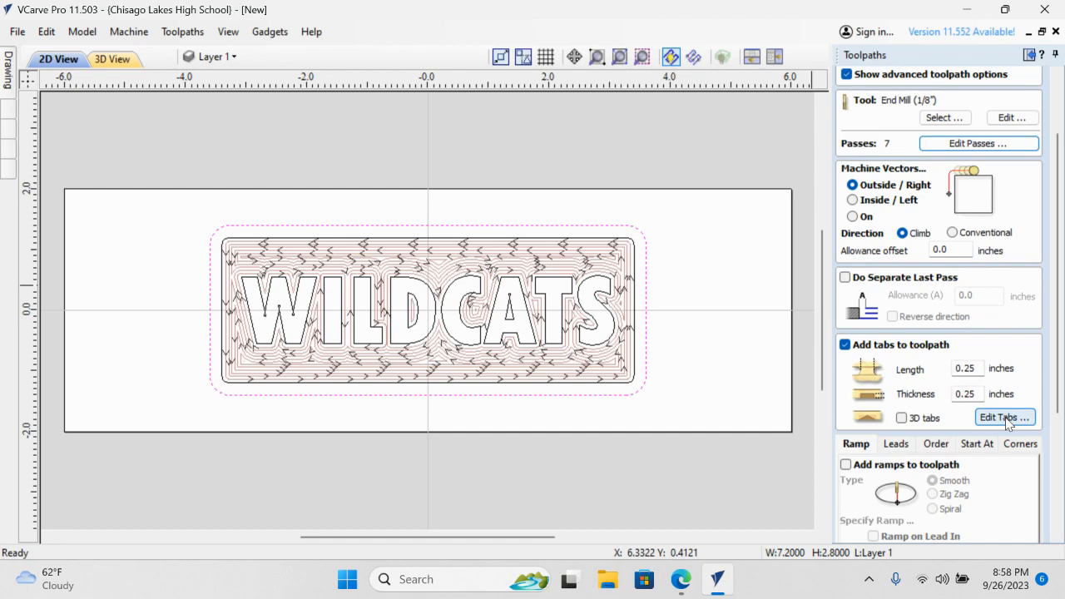
- Use Edit Tabs to place two holding tabs automatically at opposite points on the border
click(1005, 416)
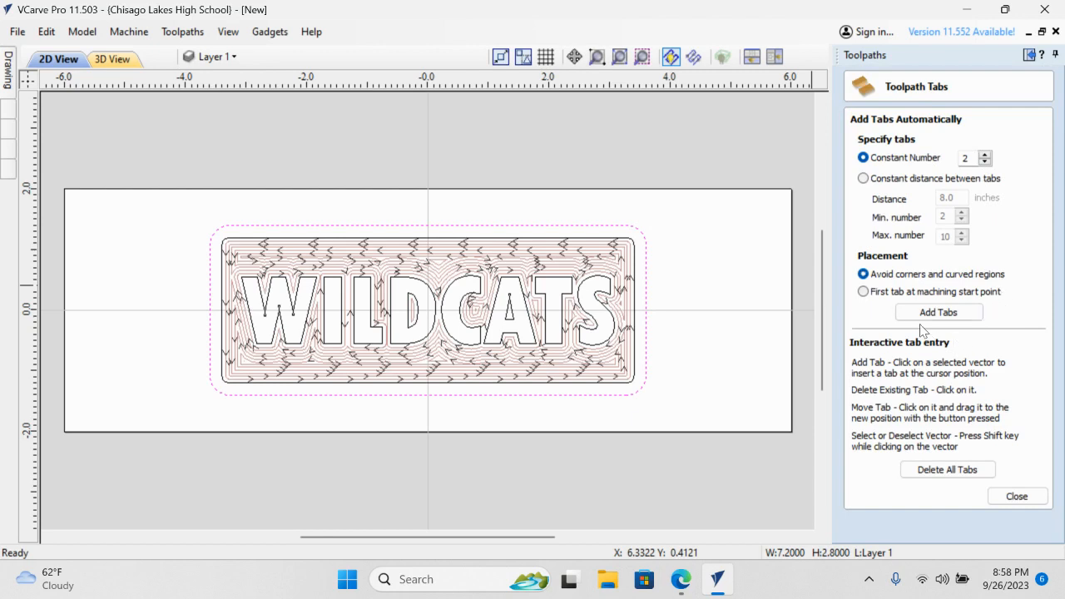
click(939, 313)
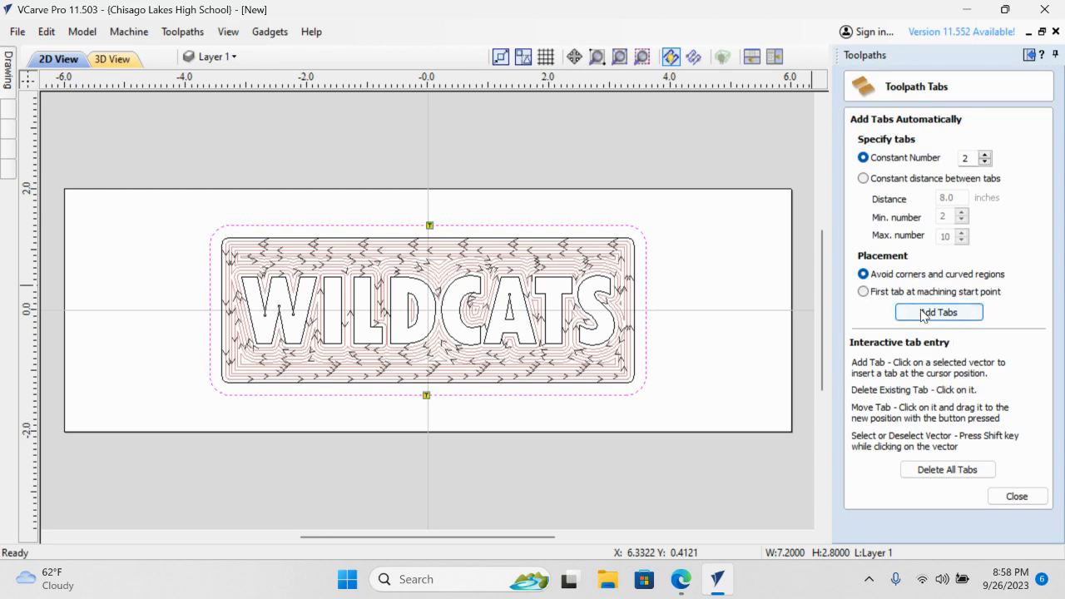
mouse_move(692, 265)
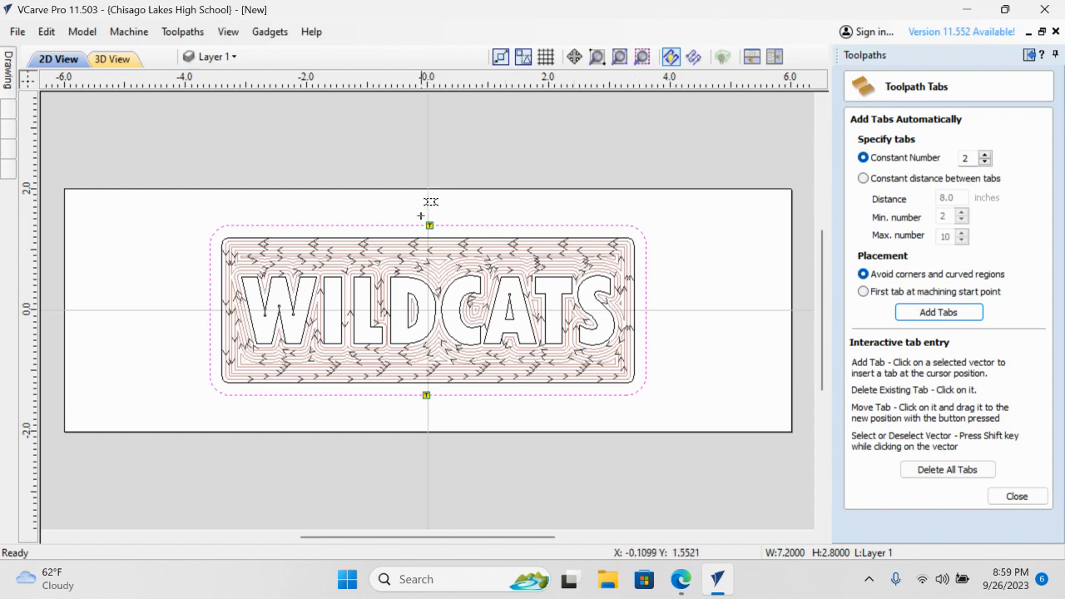
mouse_move(440, 226)
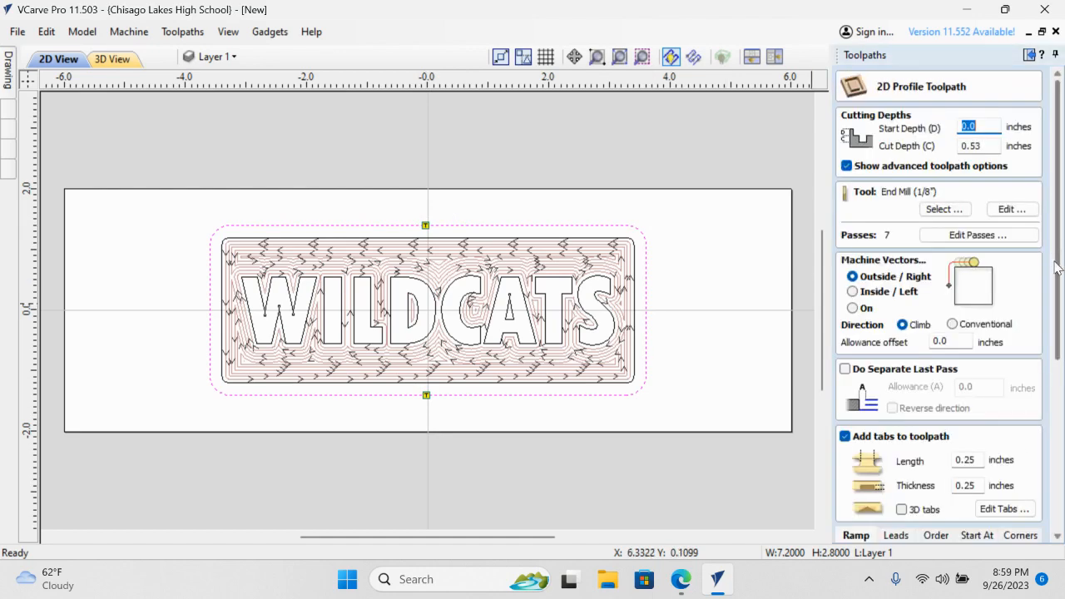
- Calculate the tabbed profile toolpath, accepting the 'Tool will cut through material' warning
scroll(down, 3)
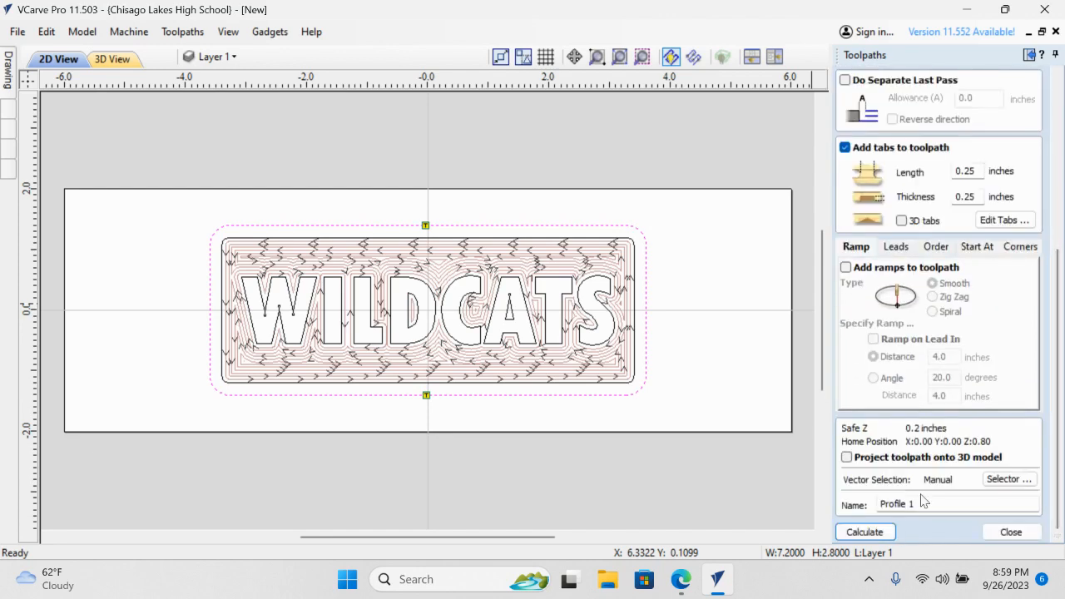
click(866, 533)
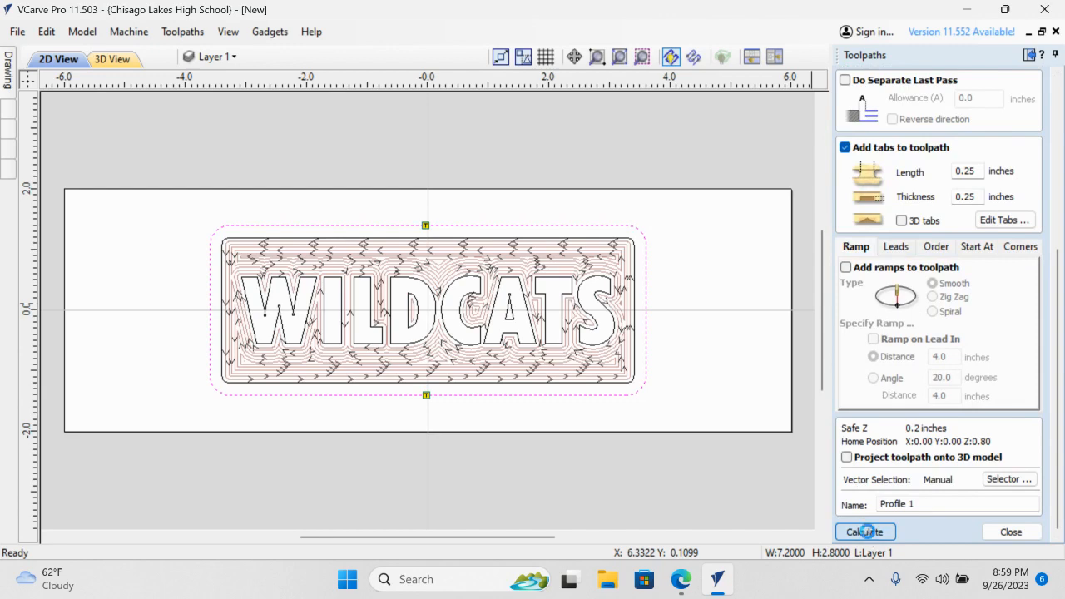
click(864, 533)
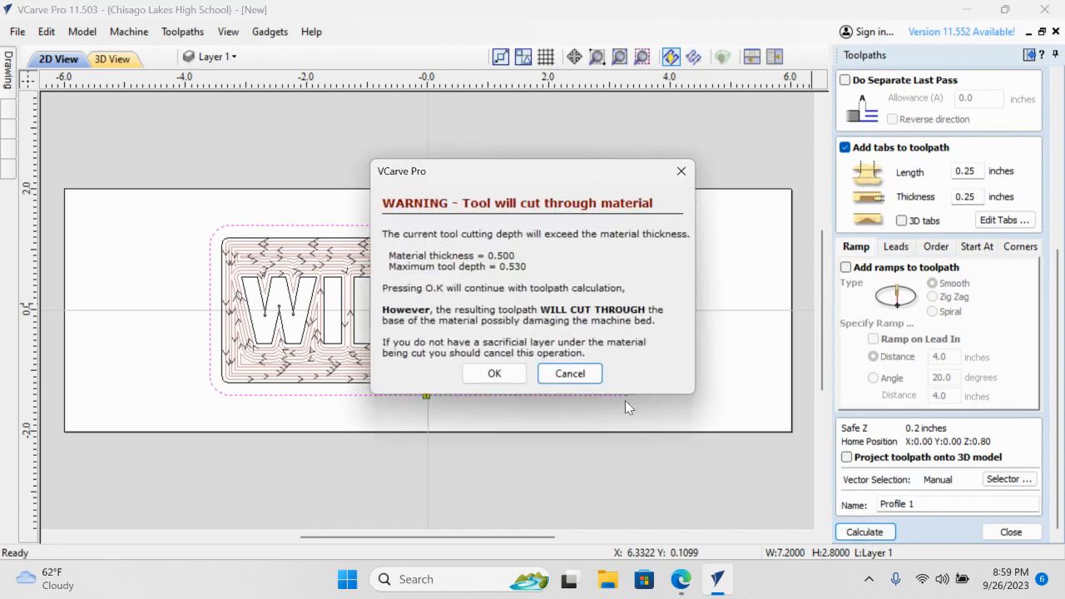
mouse_move(474, 353)
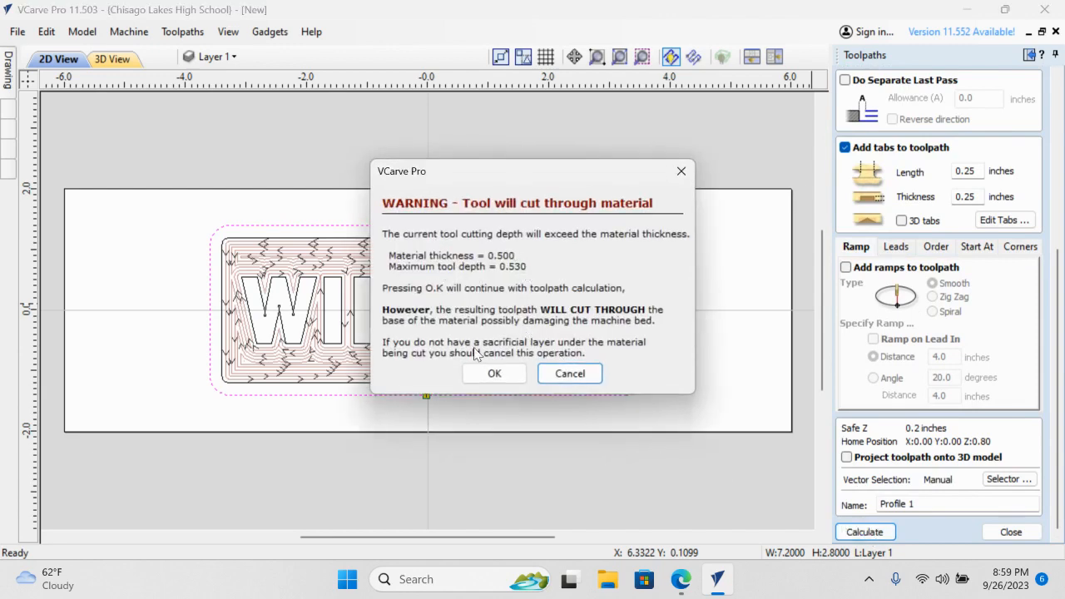
click(493, 373)
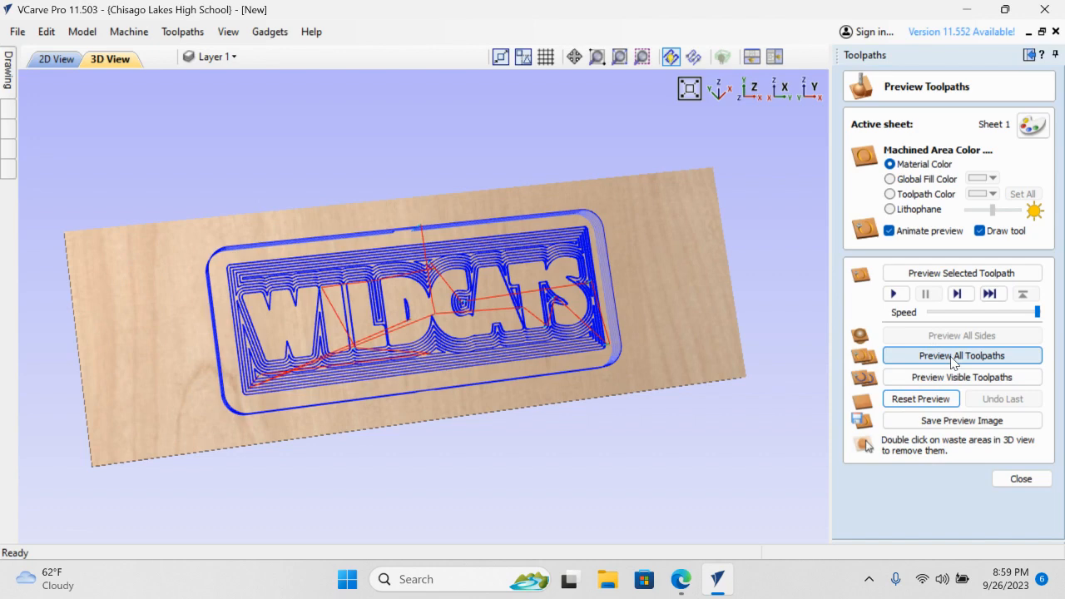
- Reset and rerun Preview All Toolpaths to show the carved, tabbed WILDCATS cut-out, then leave the preview with Profile 1 selected
click(962, 356)
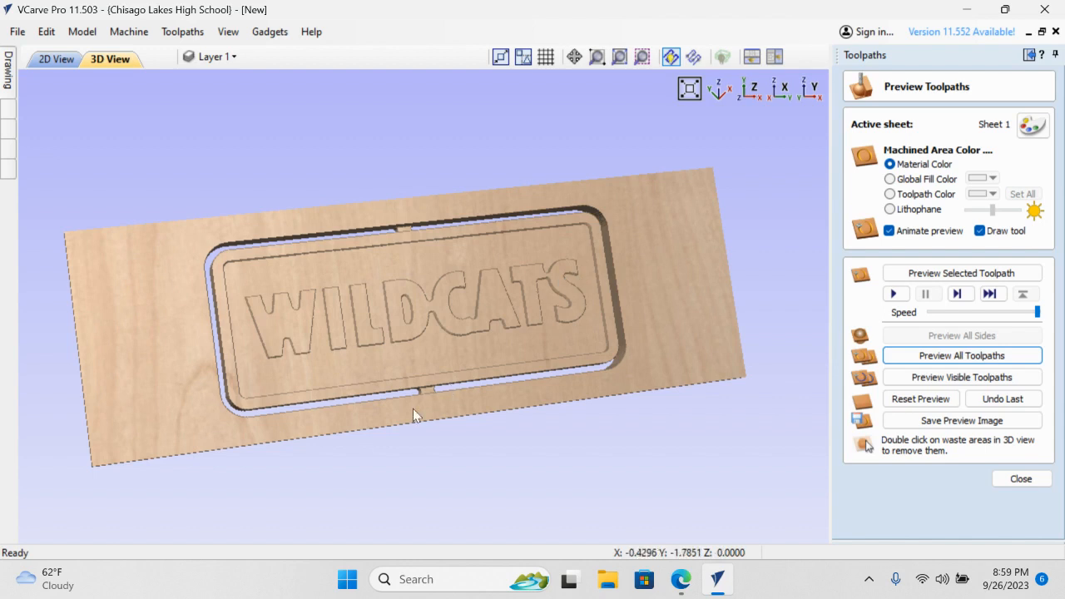
mouse_move(683, 386)
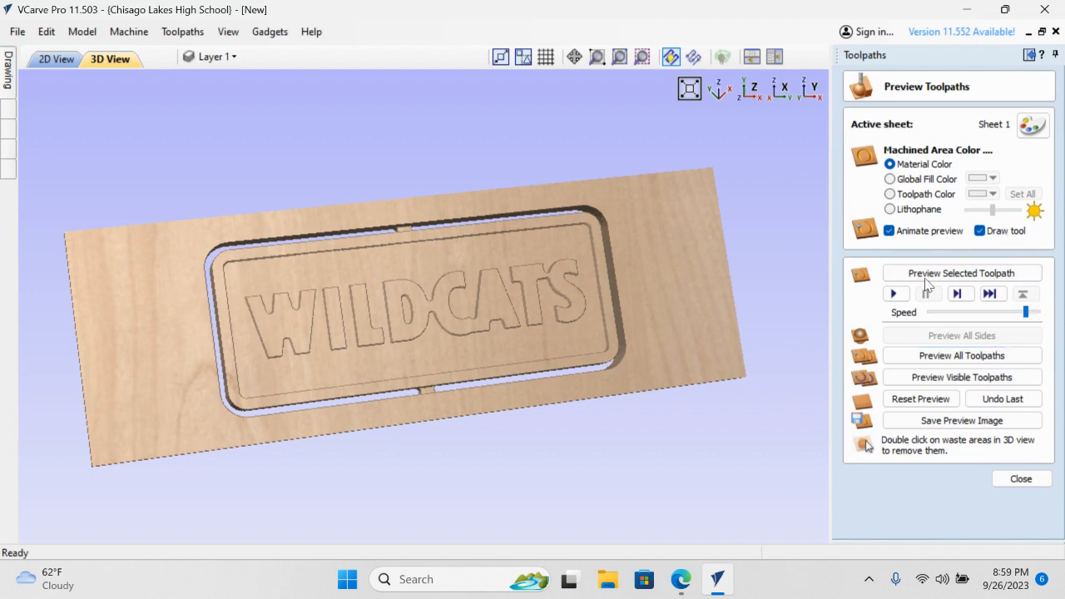
click(921, 399)
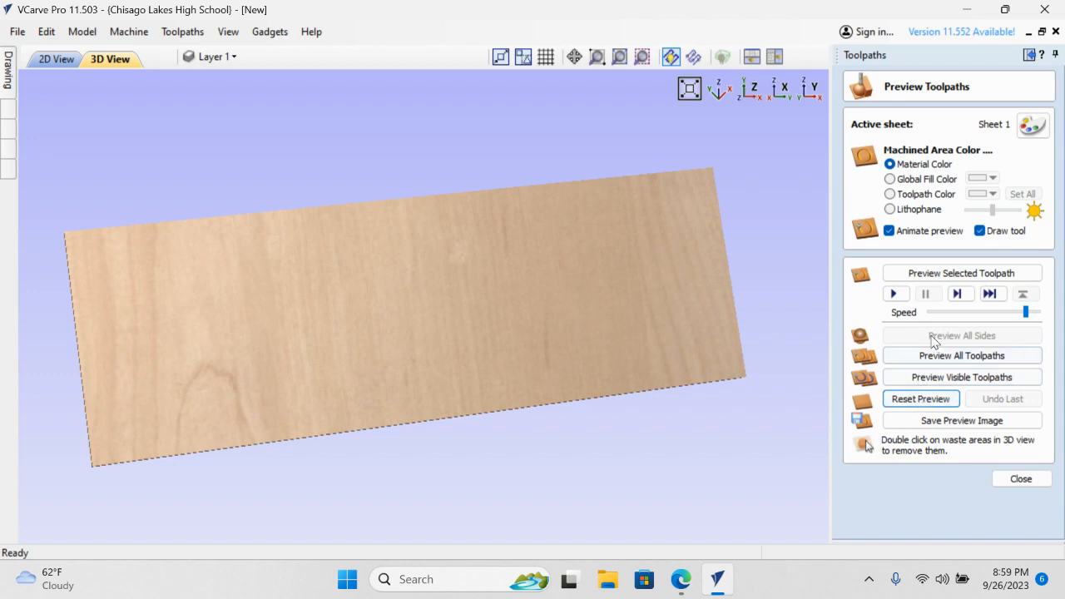
click(962, 356)
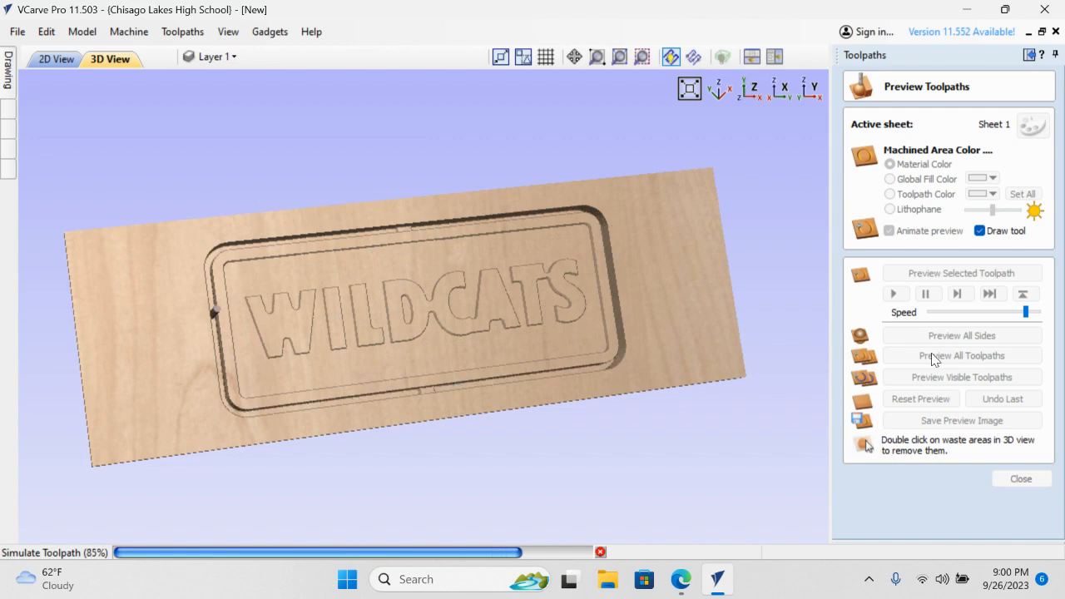
click(962, 356)
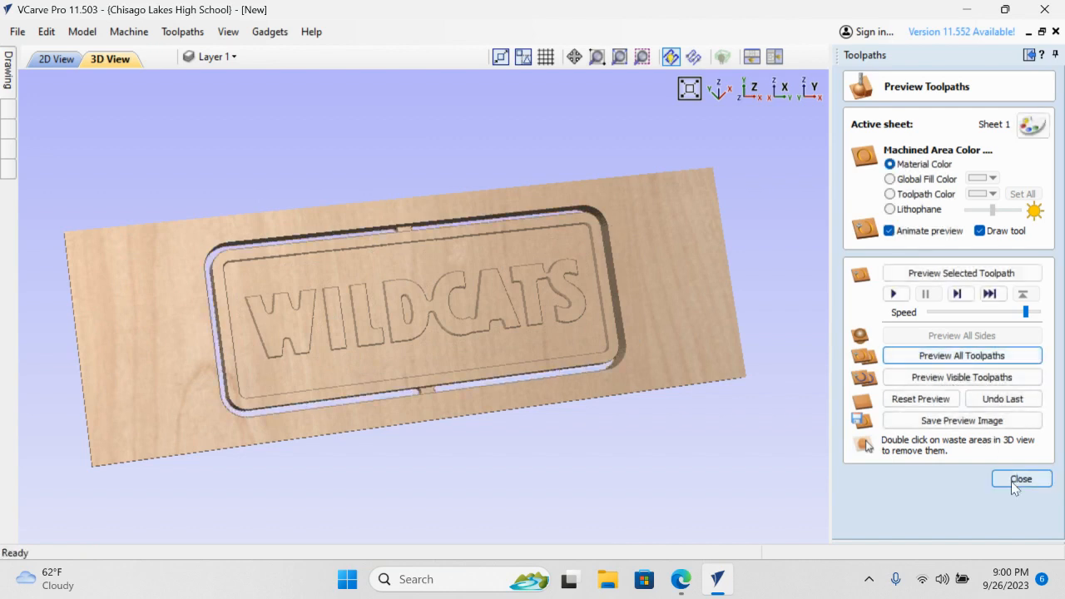
click(1022, 479)
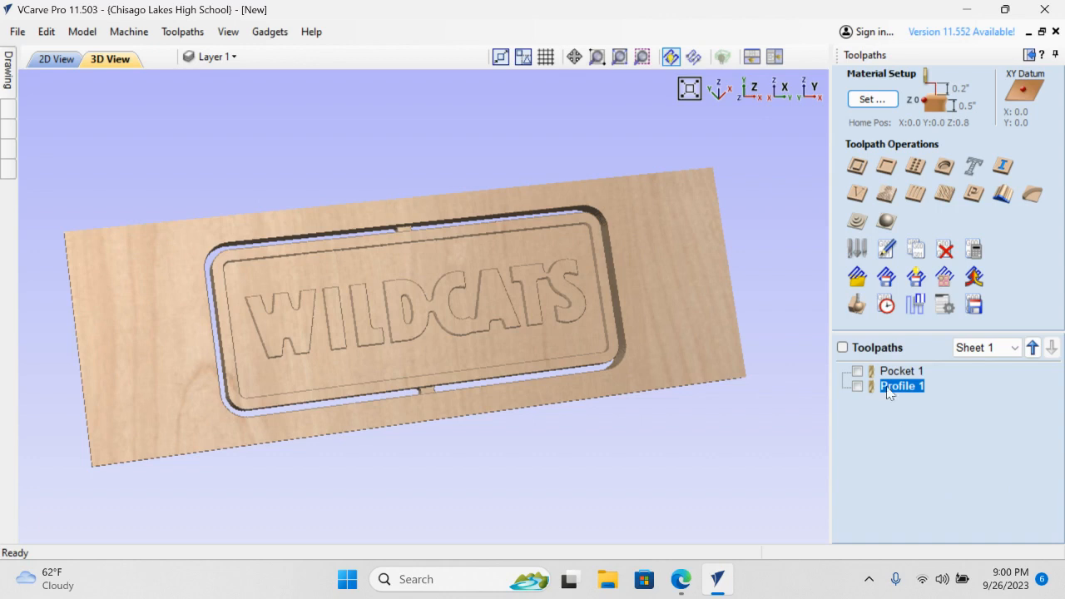
mouse_move(372, 353)
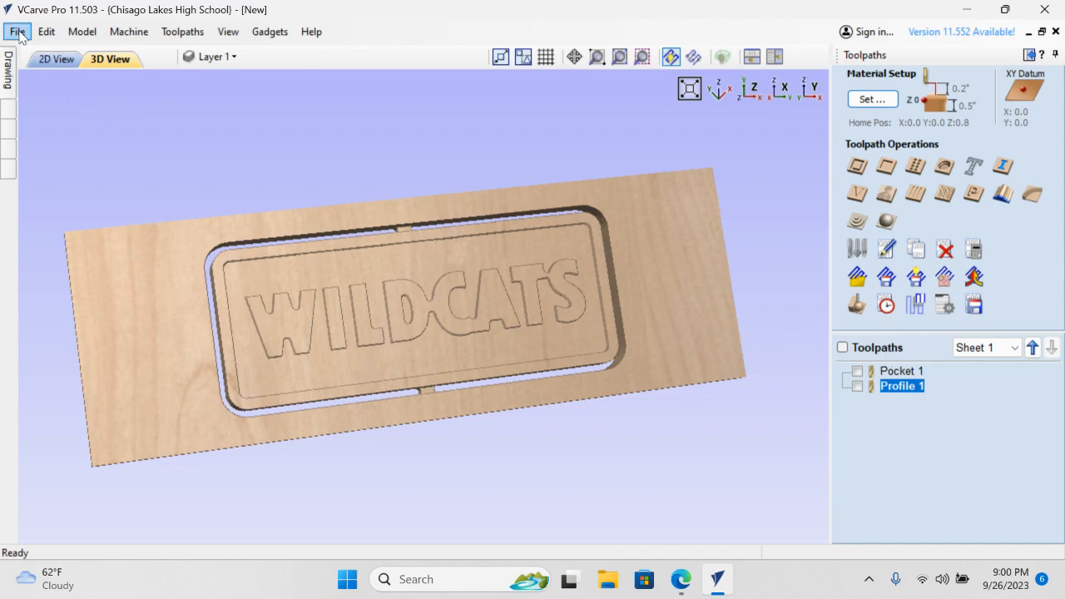
- Save the project as LEFFLER.crv, confirming replacement of the existing leffler file
click(17, 30)
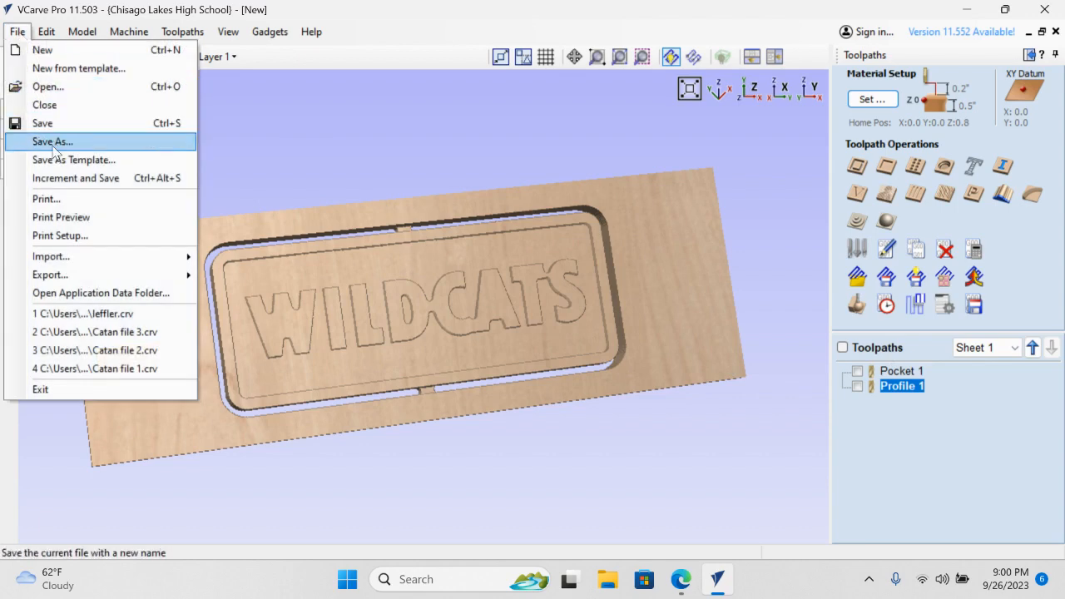
click(53, 141)
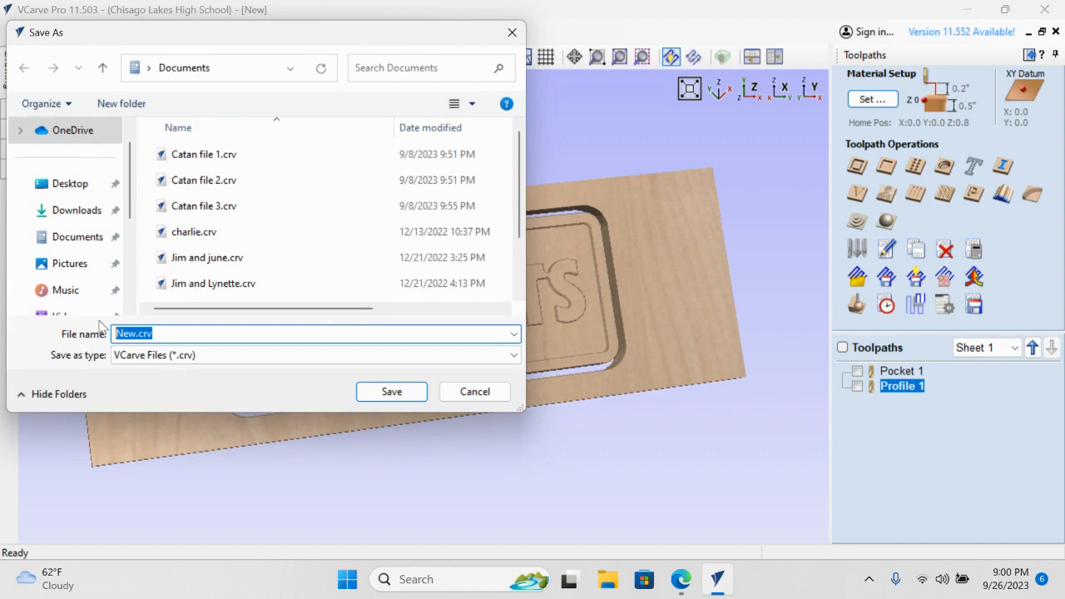
text(LEFFLER)
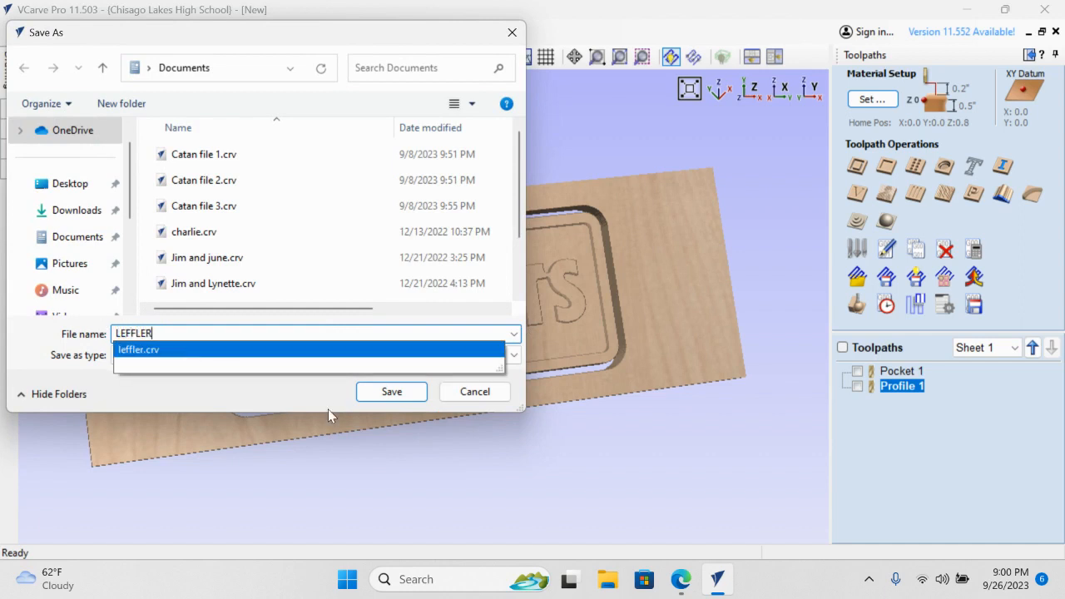
click(391, 391)
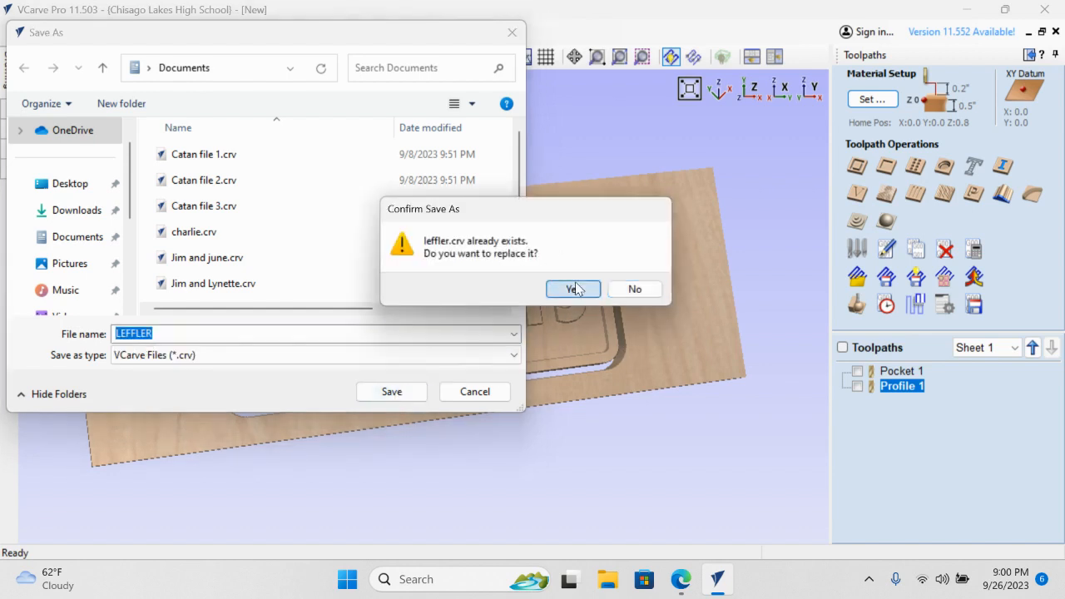
click(571, 290)
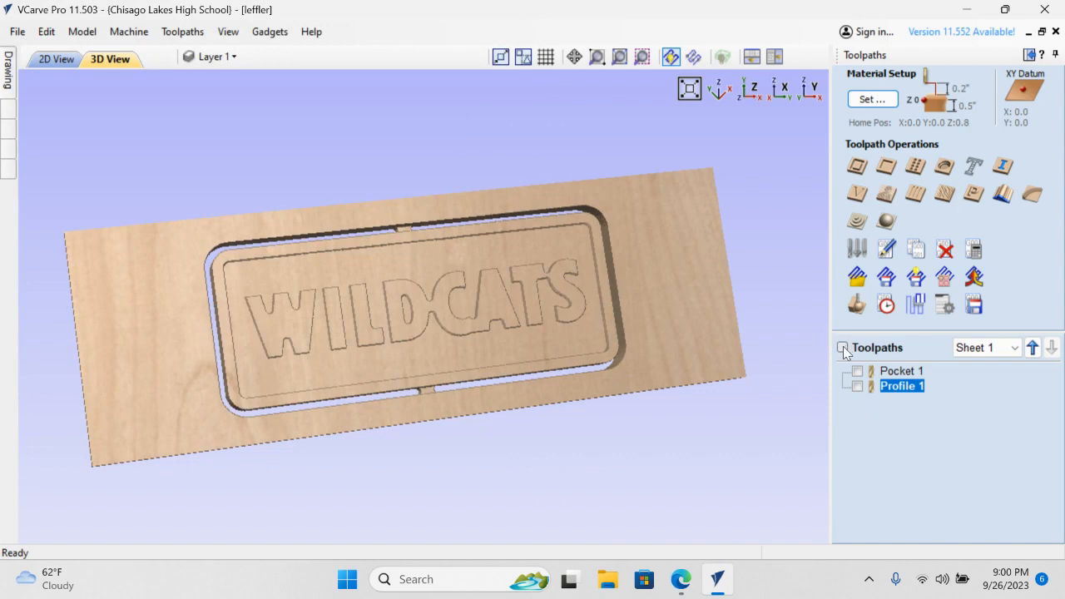
- Show all toolpaths on the board and bring up the Save Toolpaths panel for Profile 1
click(842, 347)
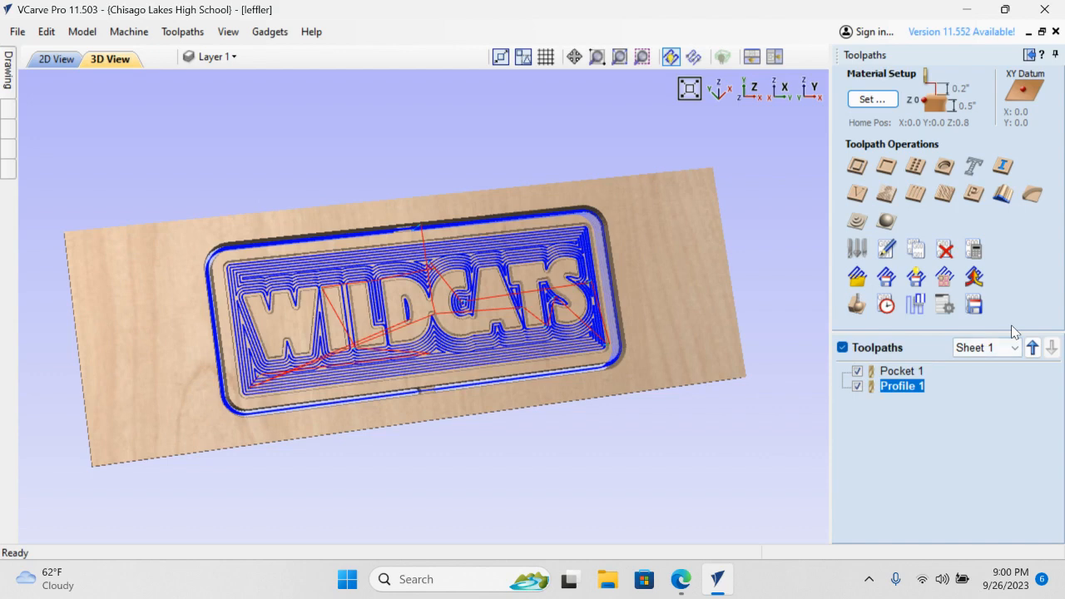
mouse_move(974, 305)
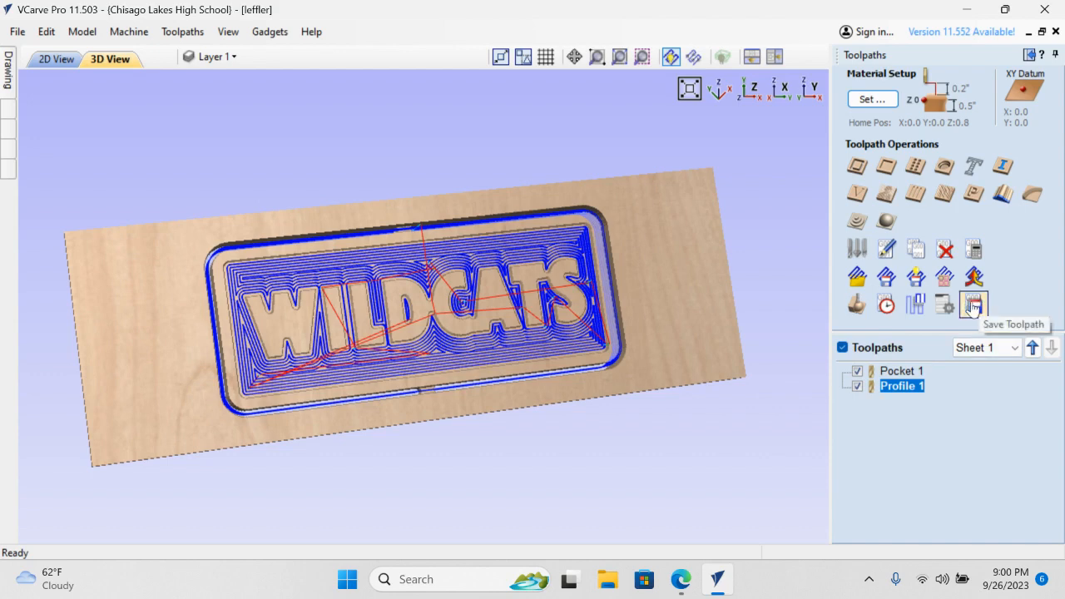
click(974, 305)
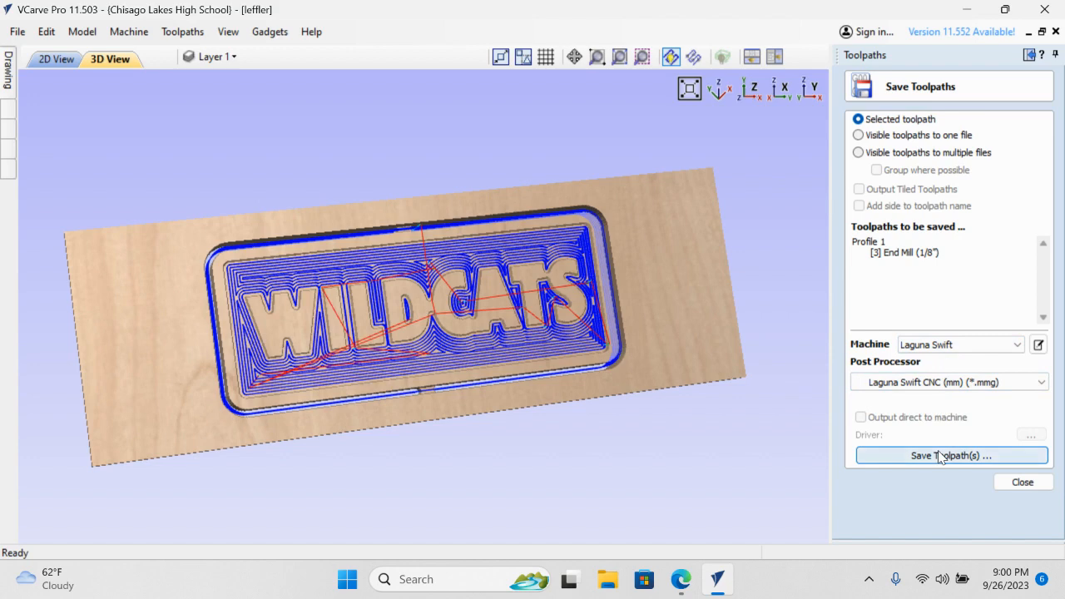
- Export the Profile 1 toolpath as LEFFLER onto USB Drive (D:) with the Laguna Swift post
click(951, 456)
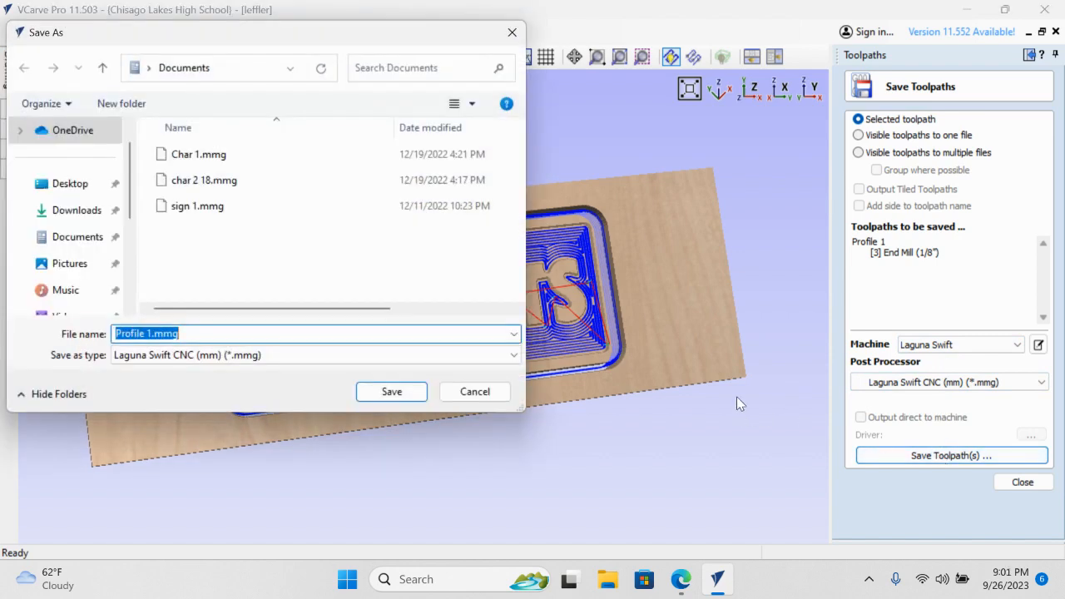
mouse_move(325, 502)
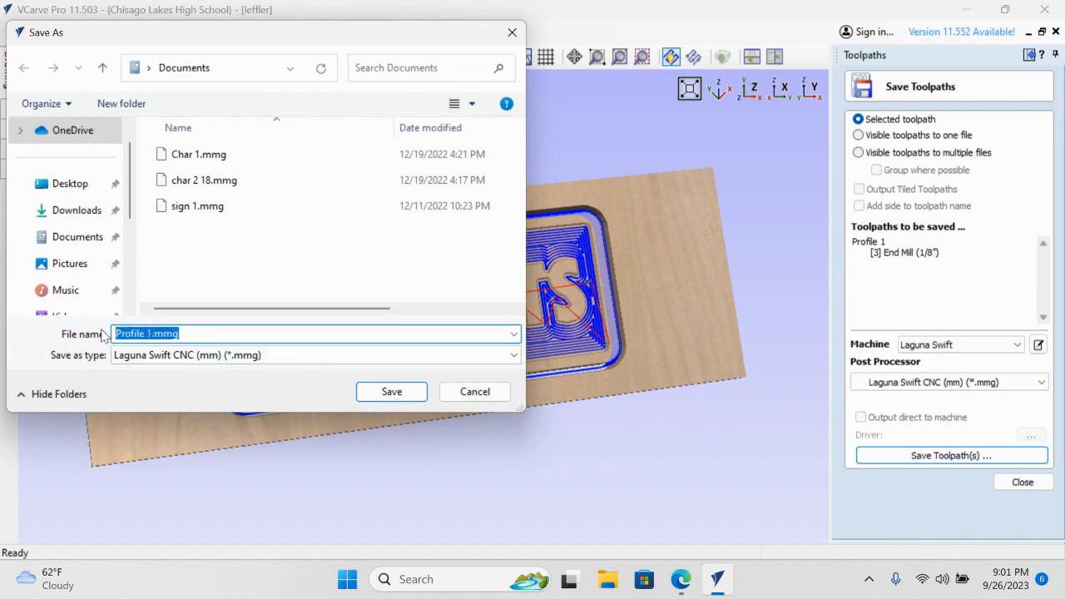
text(LEFFLE)
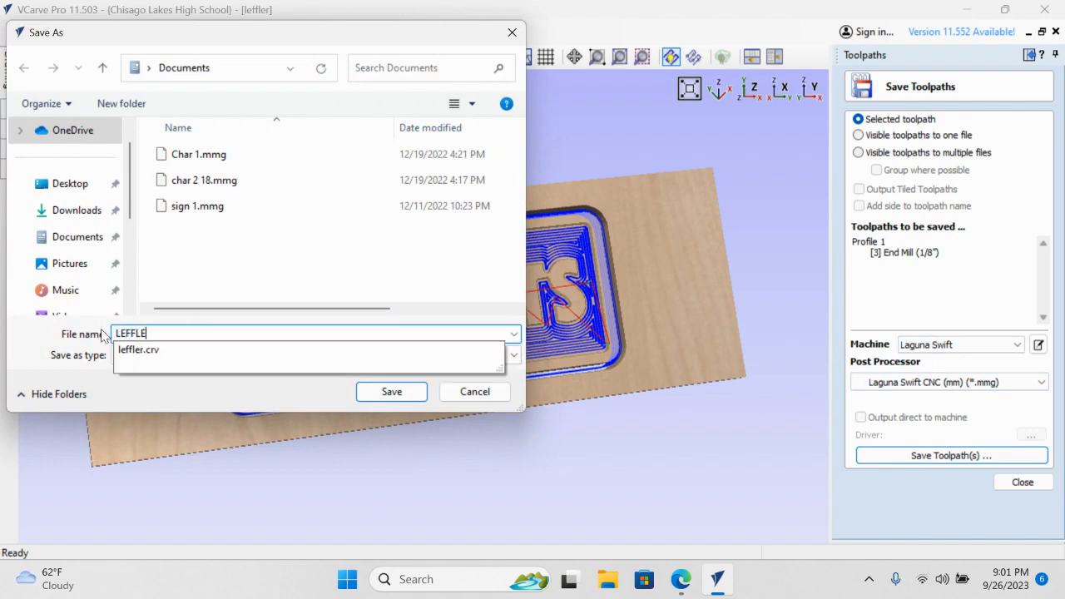
text(R)
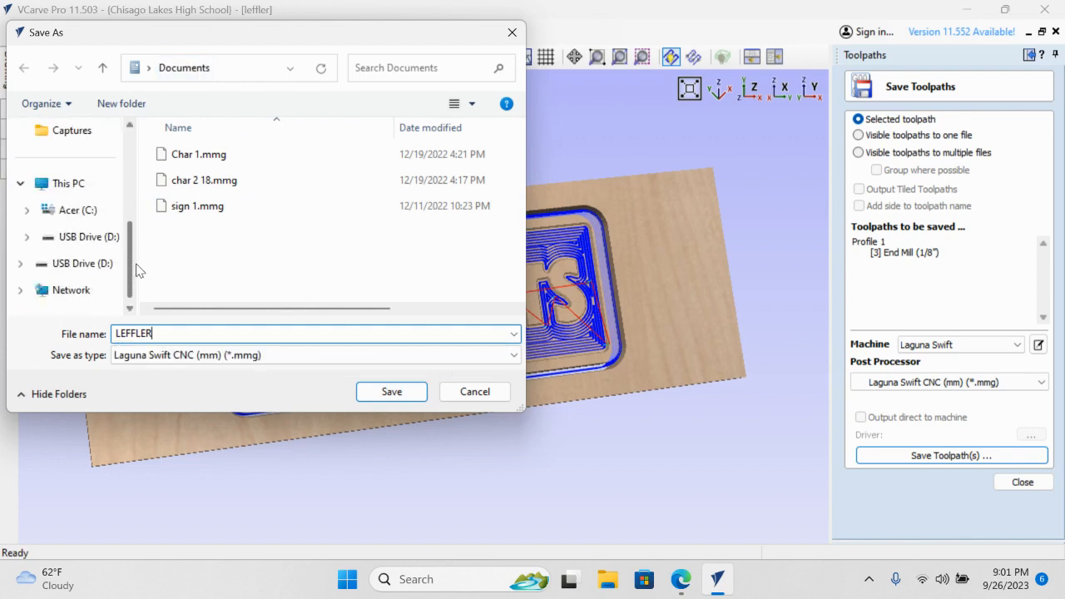
click(65, 183)
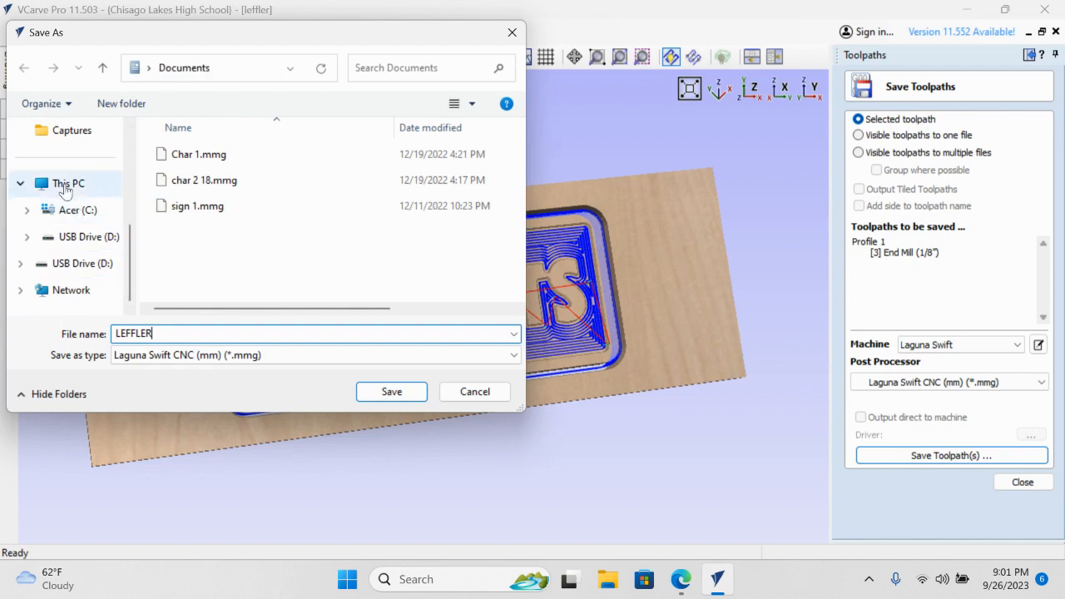
mouse_move(56, 243)
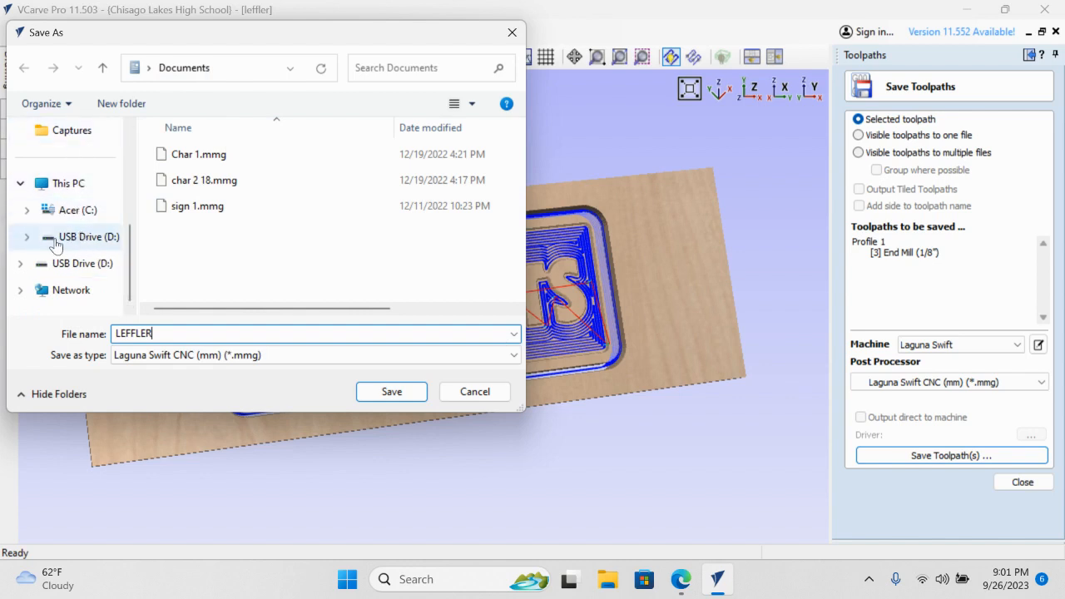
click(88, 236)
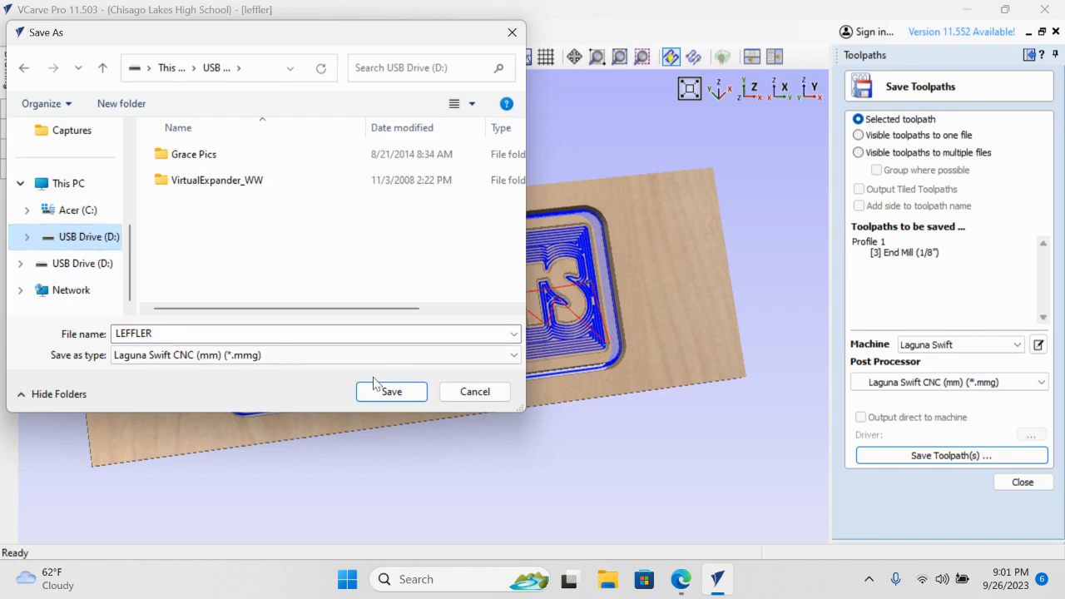
click(391, 391)
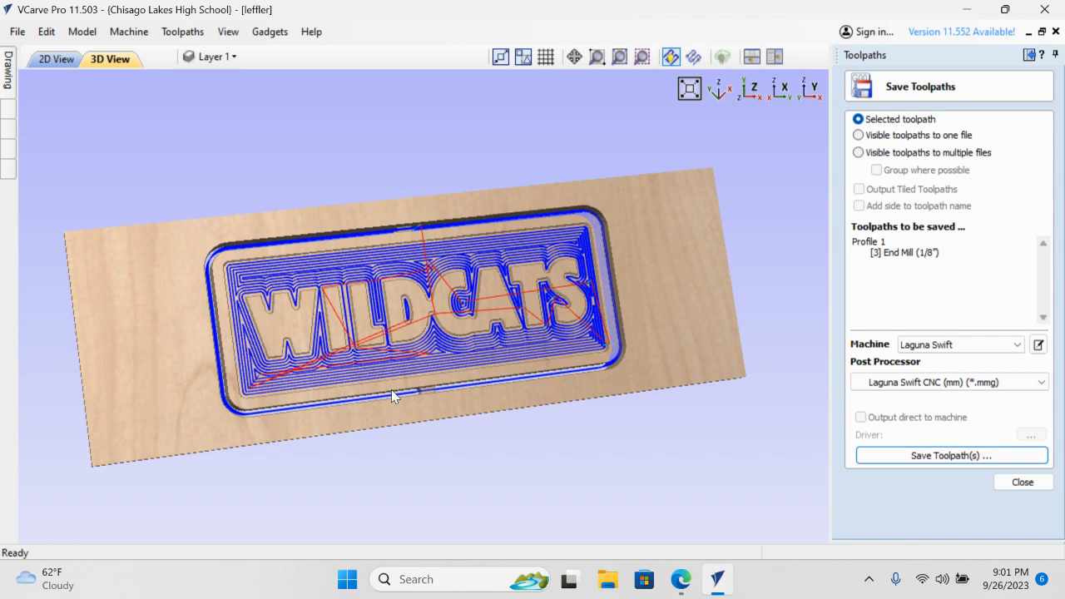
mouse_move(473, 180)
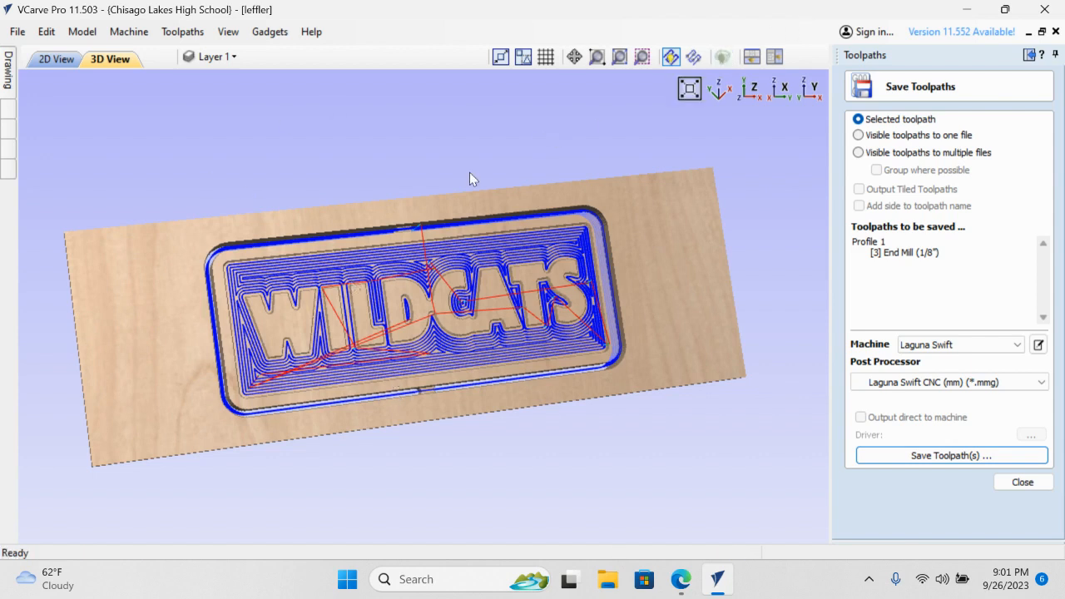